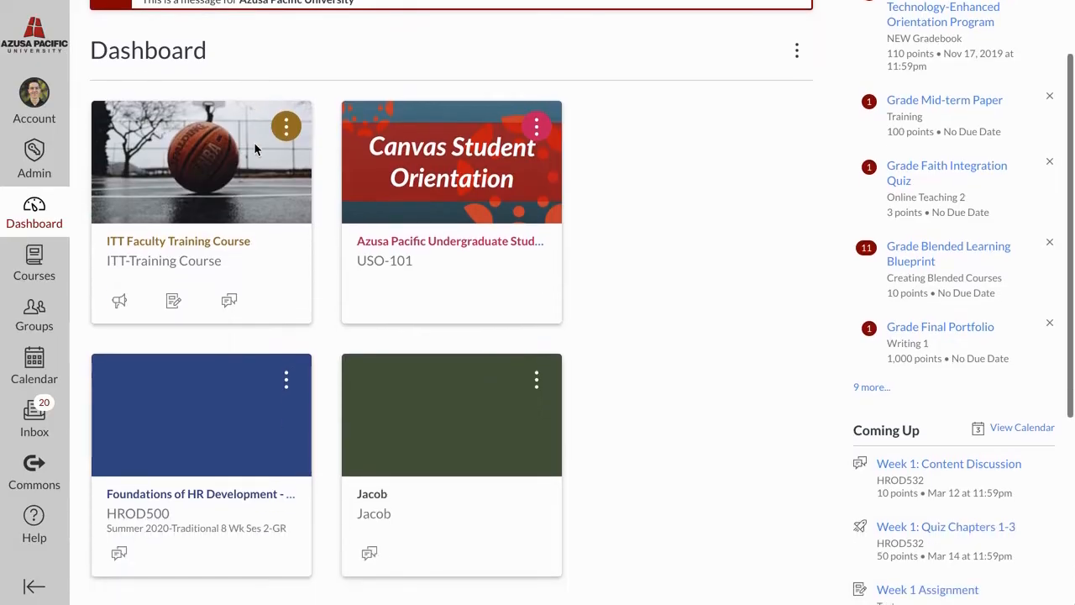
Enter the HROD500 course from the dashboard and go to its Conferences page.
scroll(down, 3)
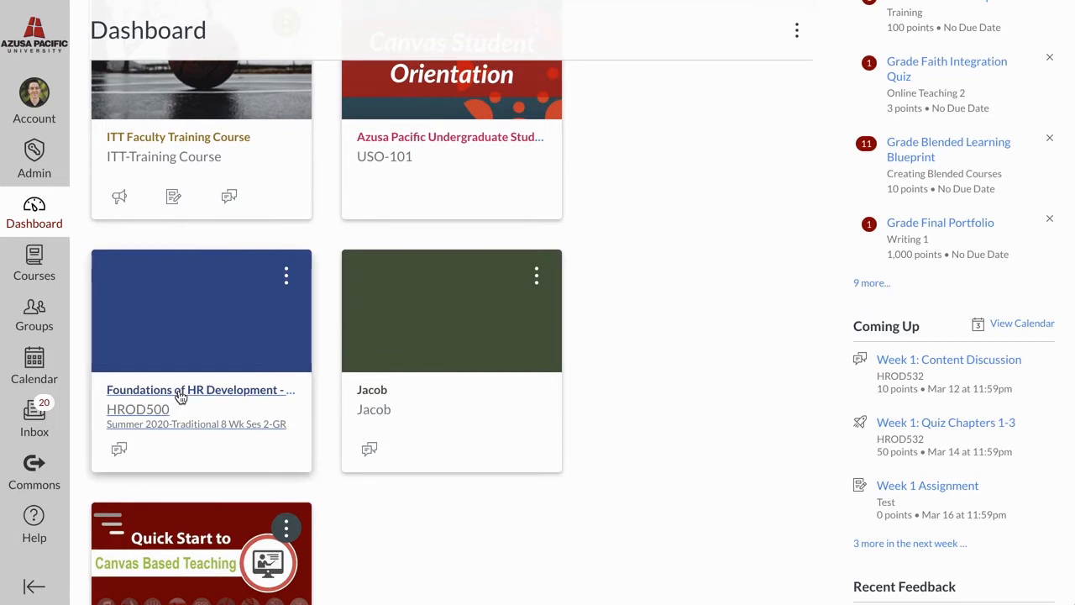
click(200, 389)
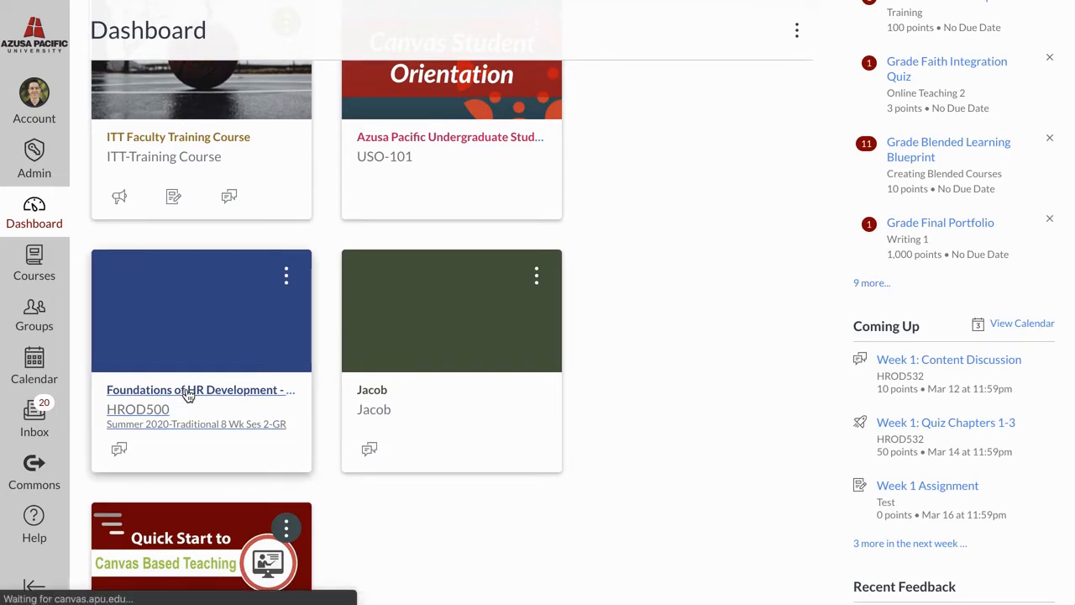
click(200, 389)
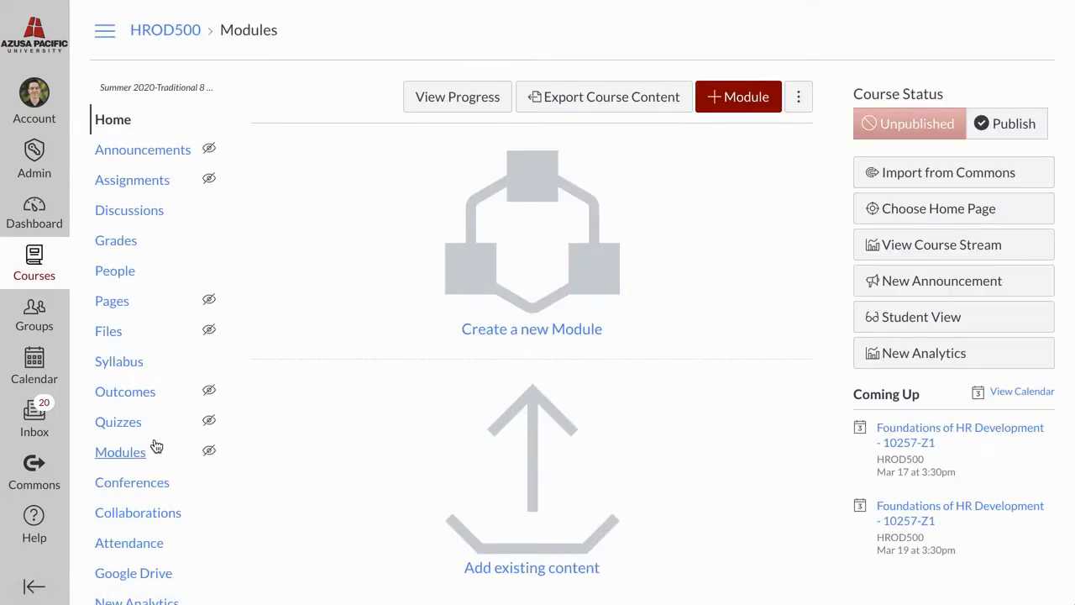
mouse_move(139, 489)
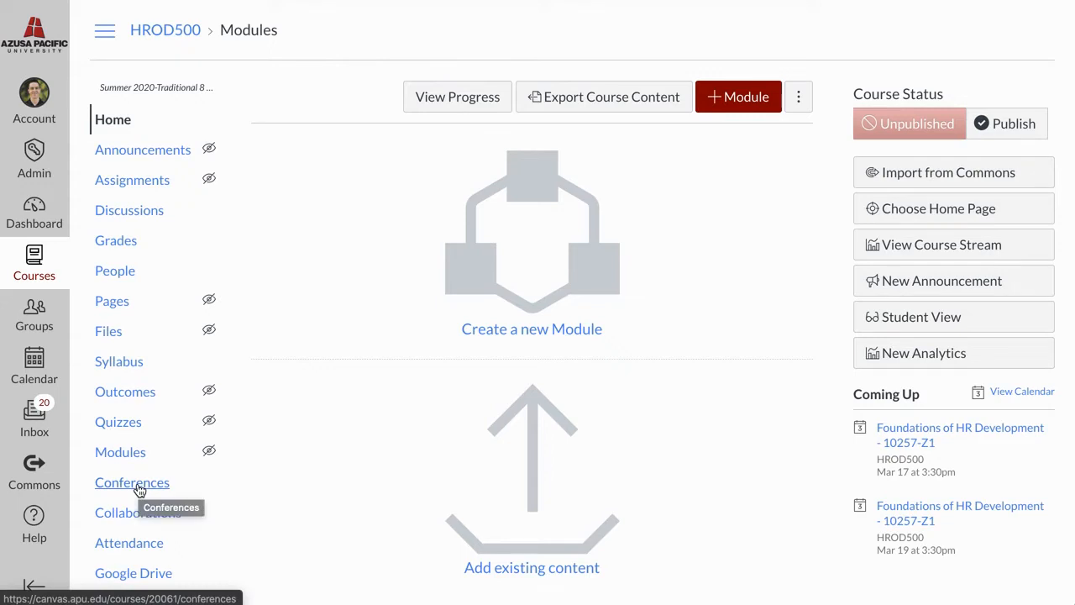
click(131, 482)
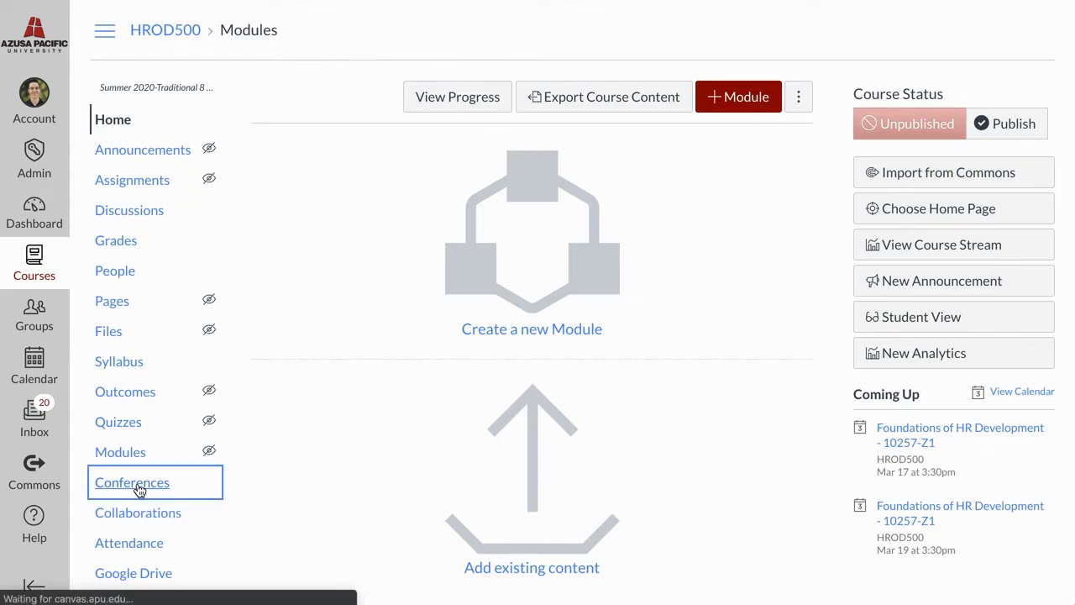
Add a BigBlueButton conference with 120-minute duration, recording enabled and no time limit, then save it.
click(131, 482)
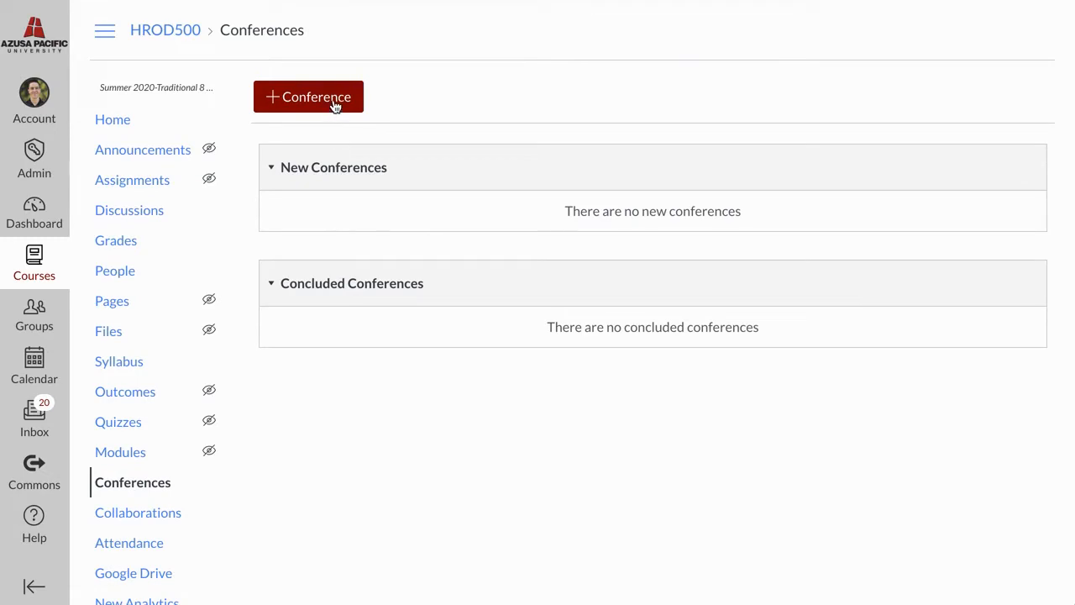
click(309, 96)
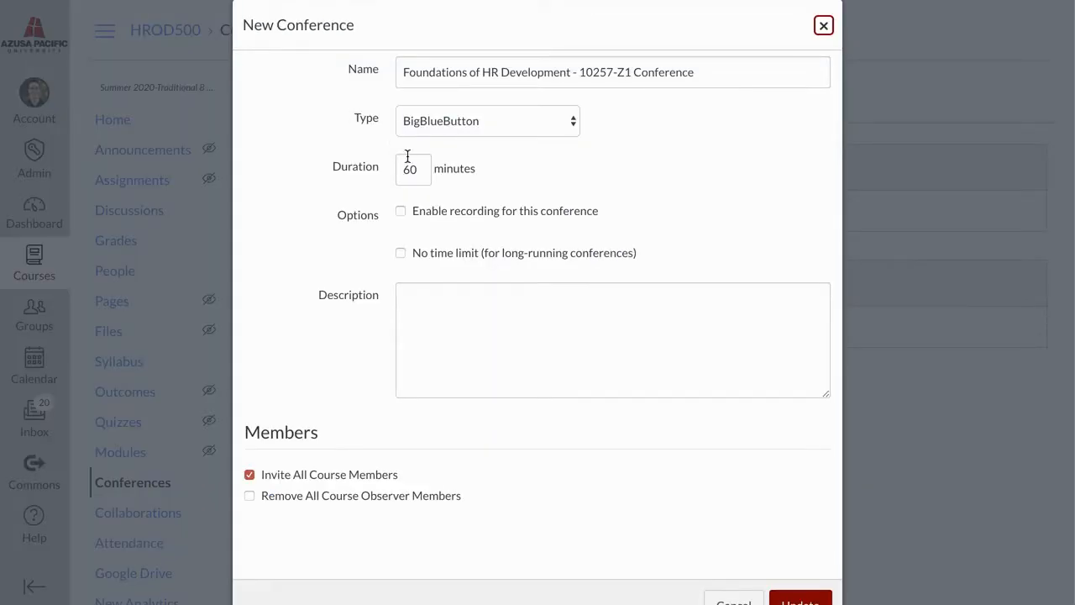
click(414, 168)
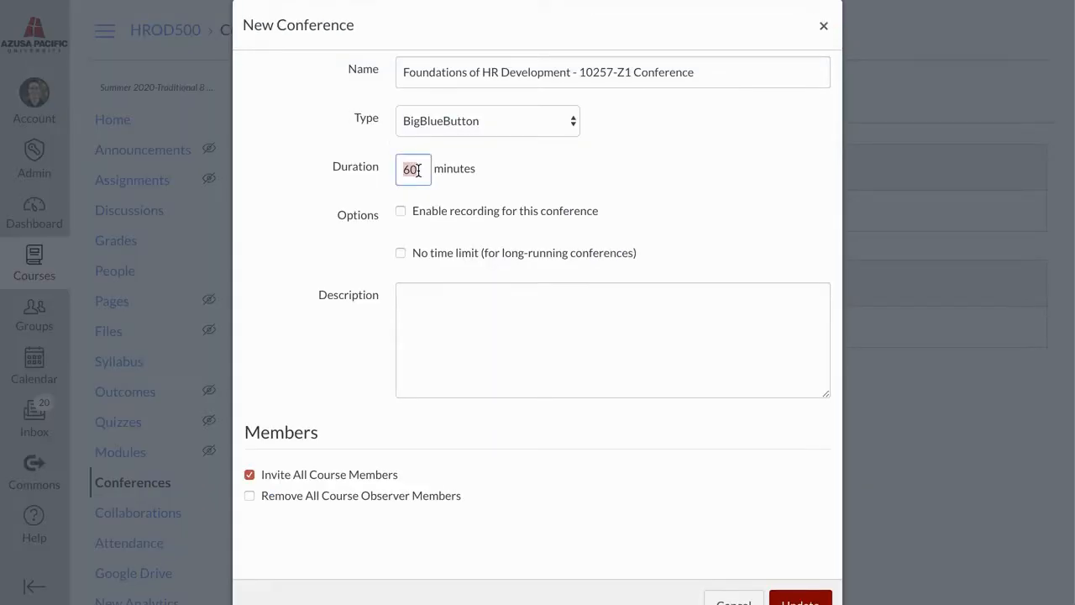
text(120)
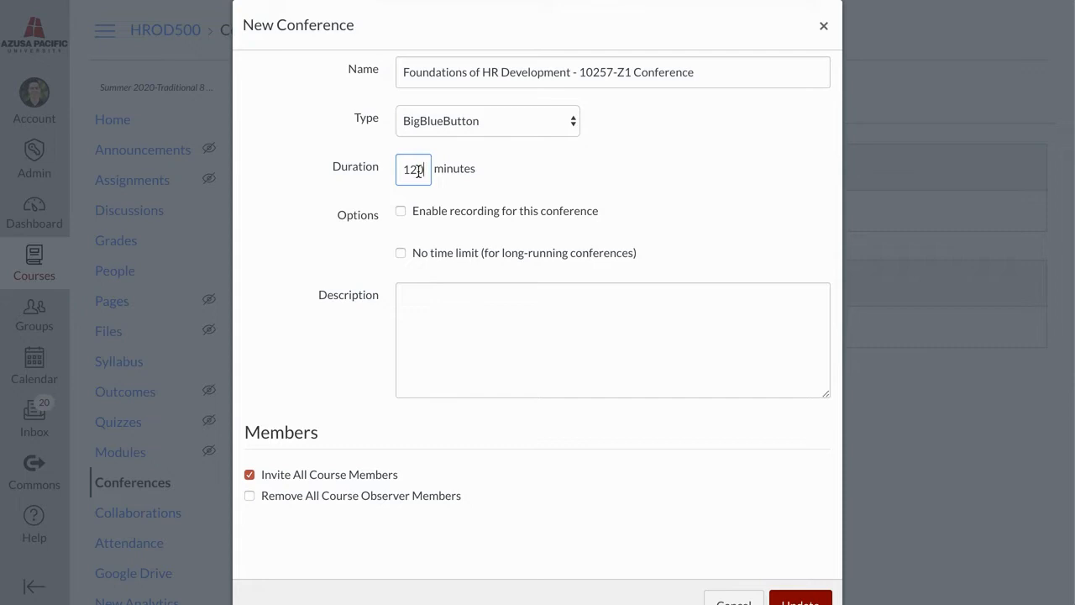
click(400, 211)
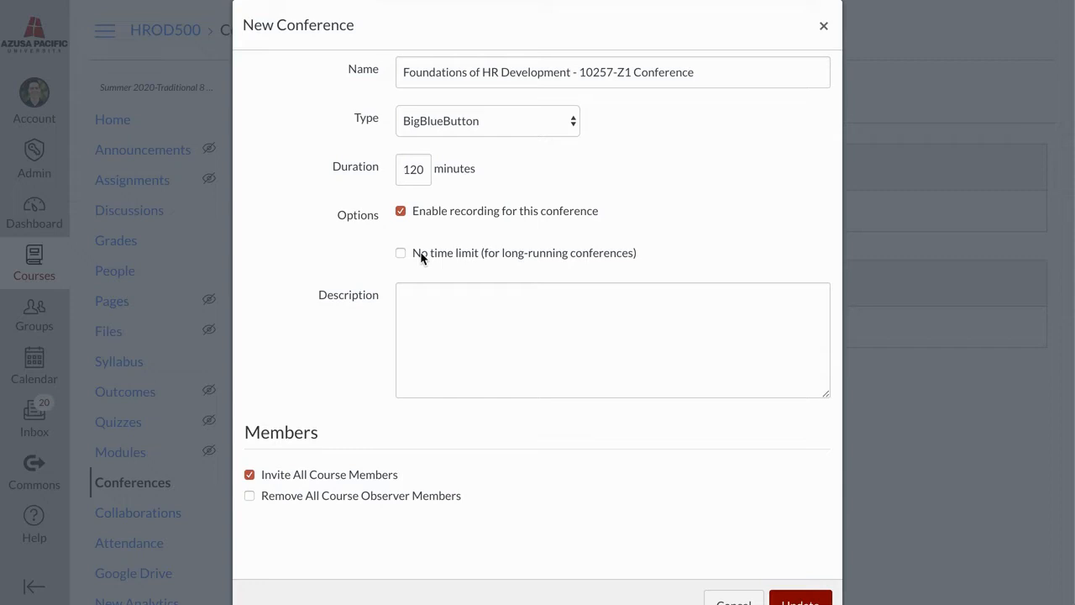
click(400, 252)
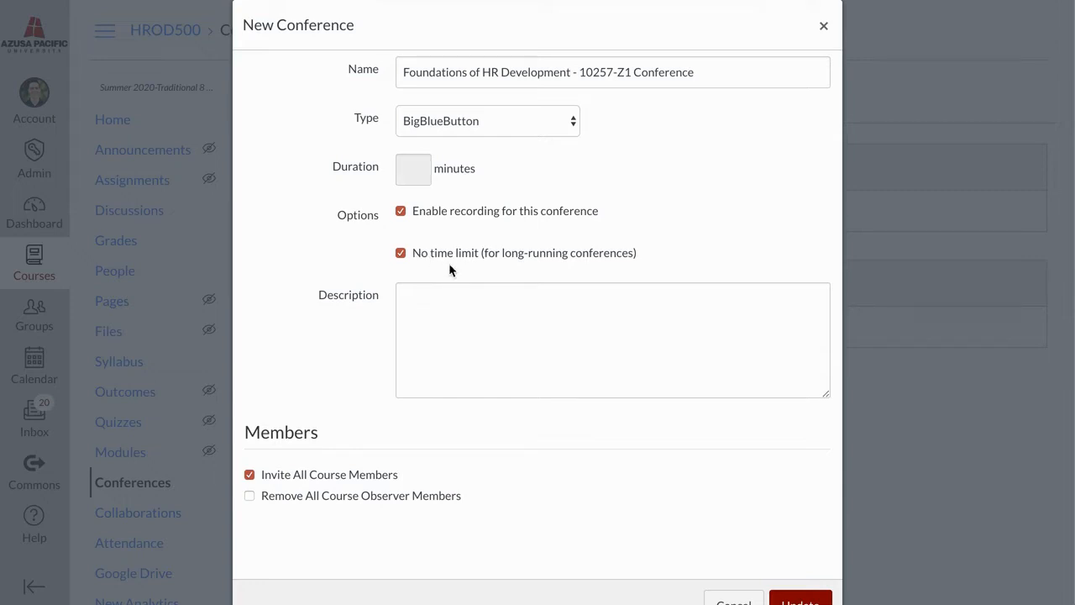
scroll(down, 3)
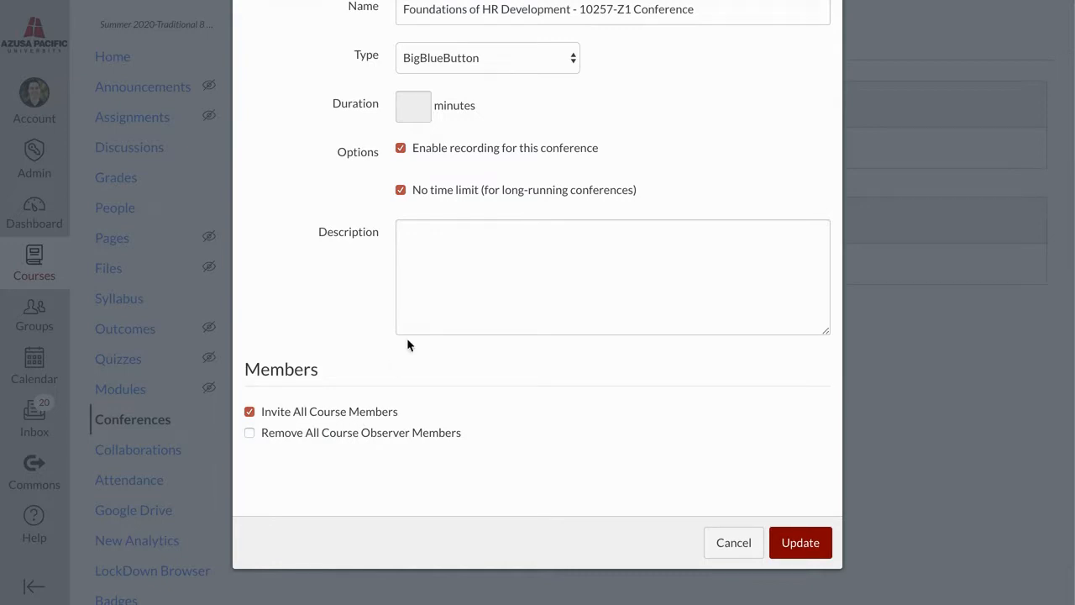
click(800, 543)
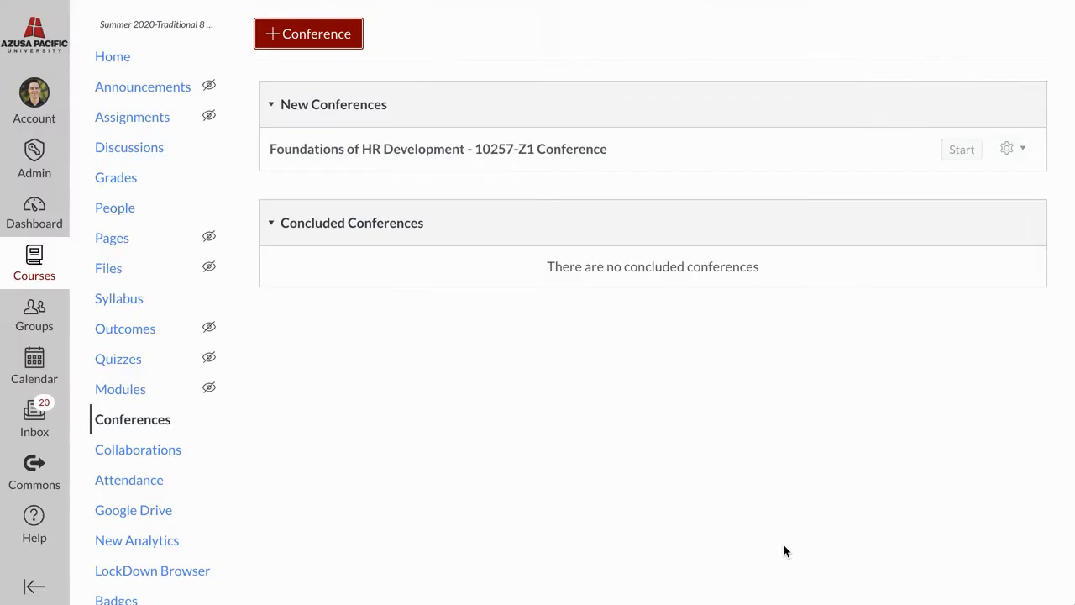
mouse_move(958, 159)
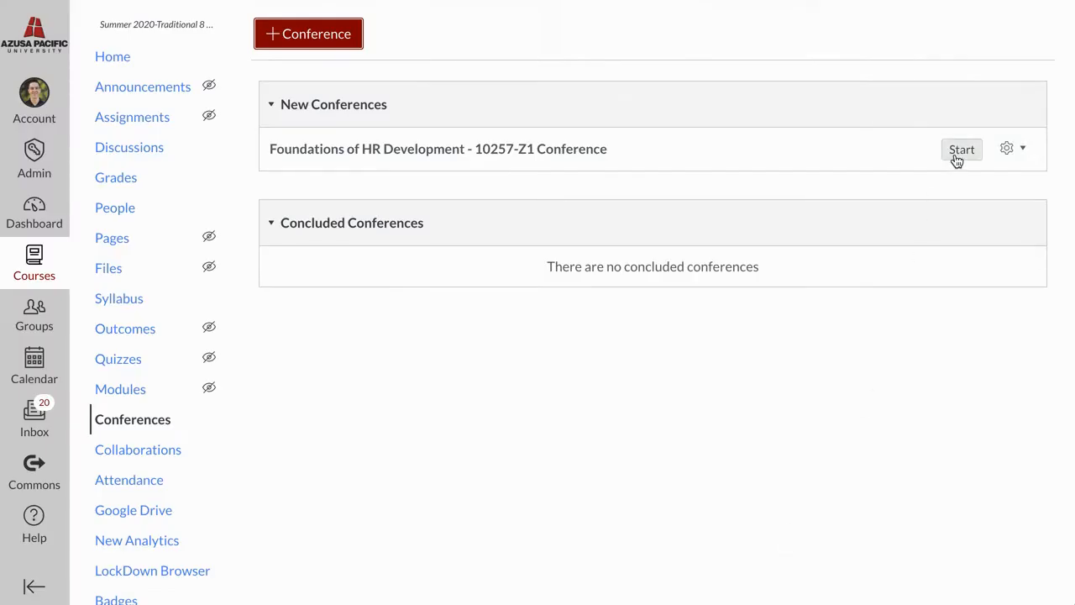
Start the Foundations of HR Development conference so its BigBlueButton room launches.
click(960, 148)
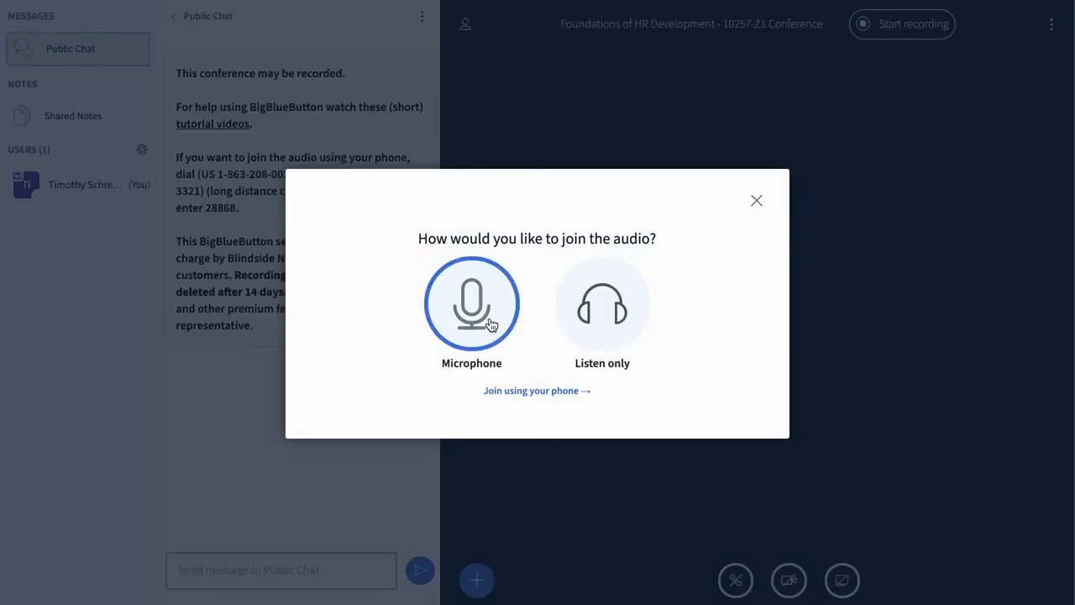
Join audio by microphone, grant mic access, pass the echo test and retry the connection.
click(470, 304)
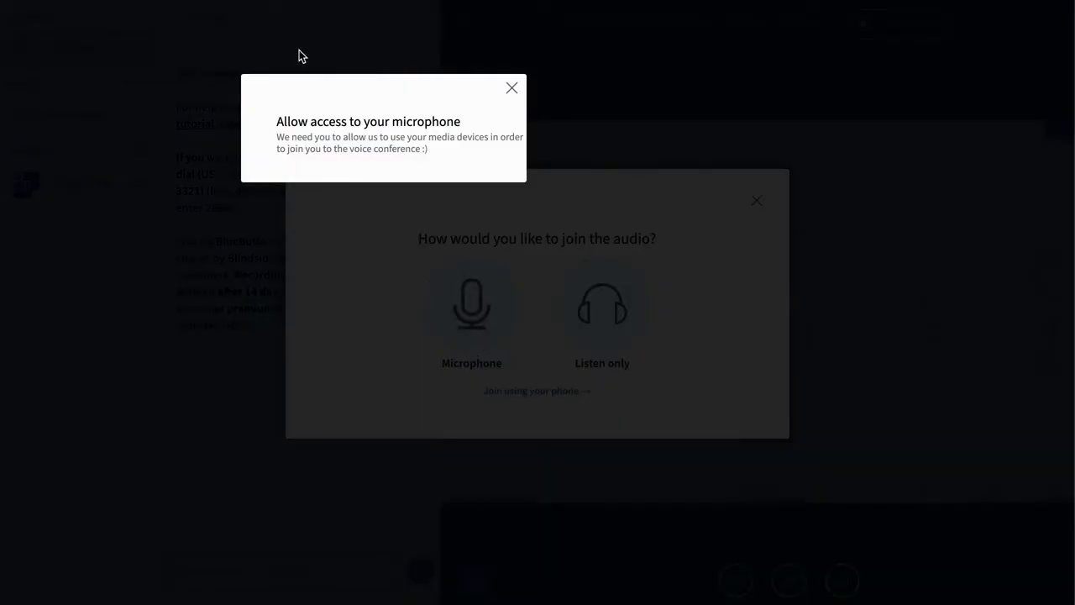
click(471, 304)
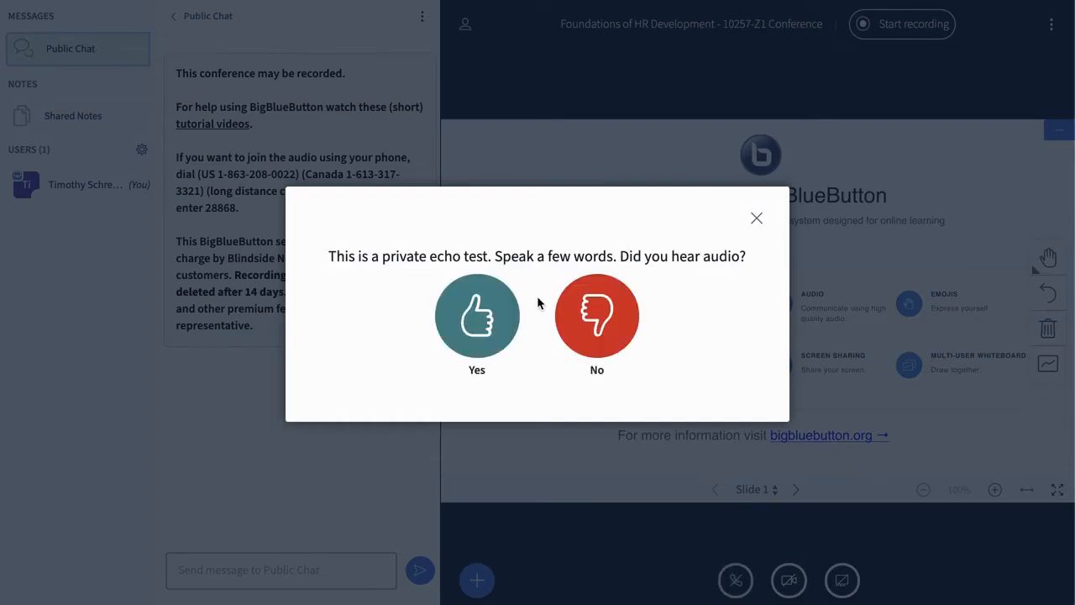
mouse_move(480, 322)
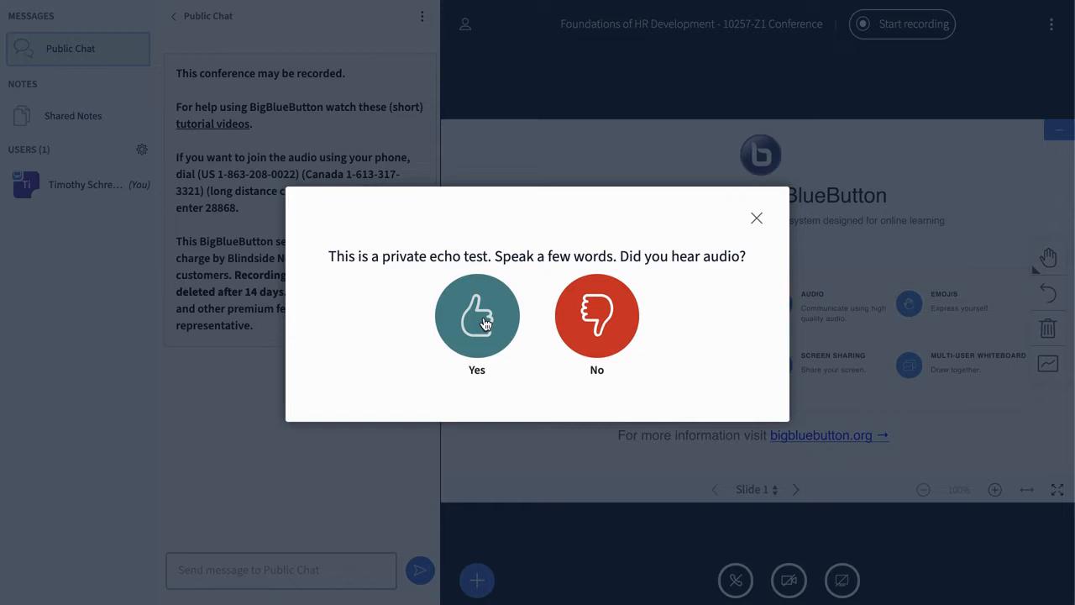
mouse_move(502, 321)
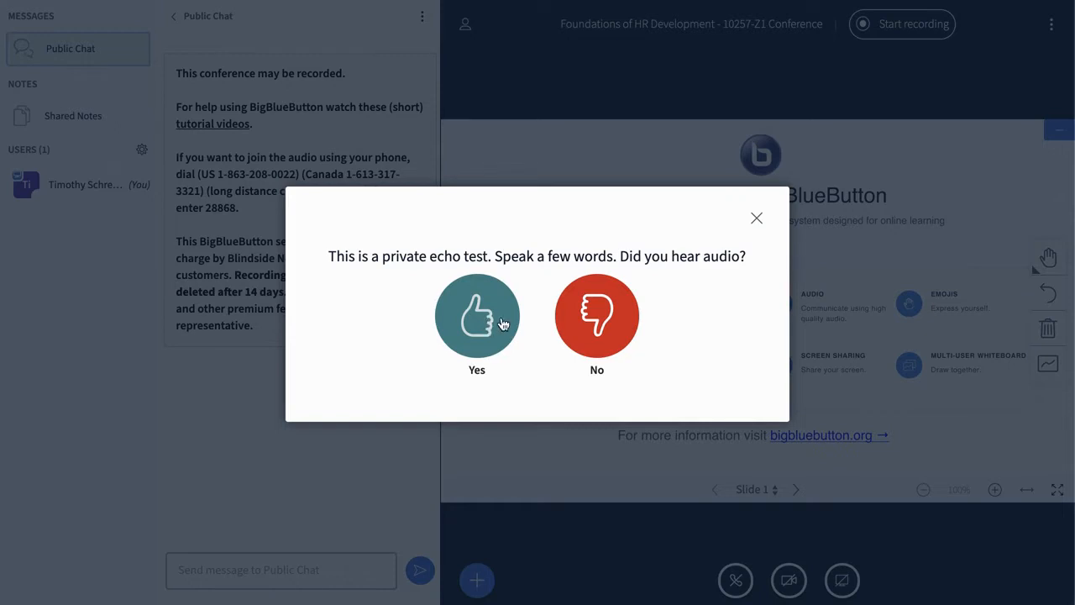
click(597, 316)
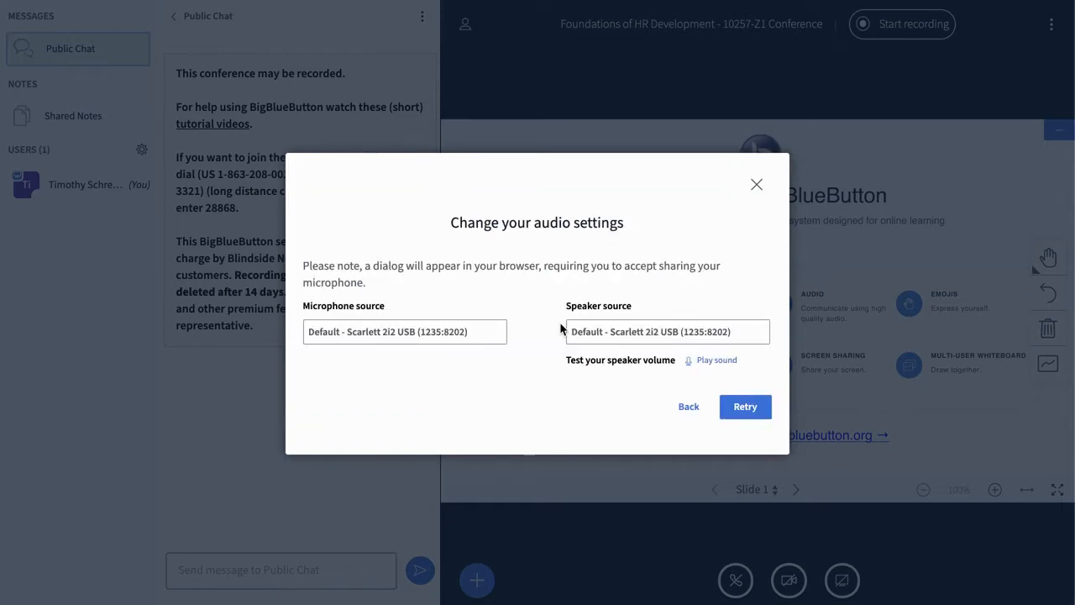
mouse_move(709, 393)
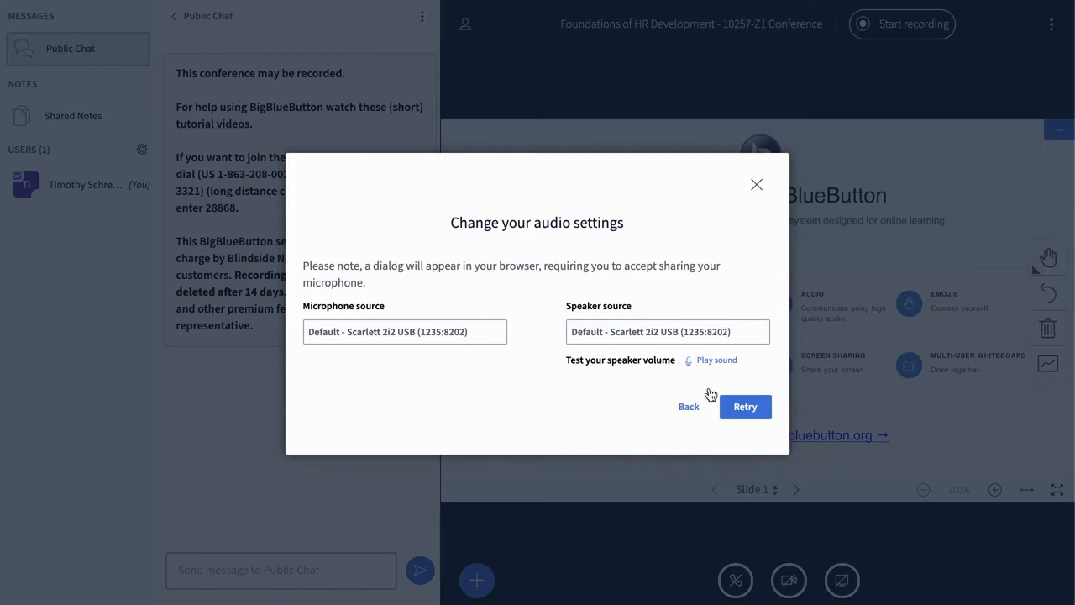
click(756, 183)
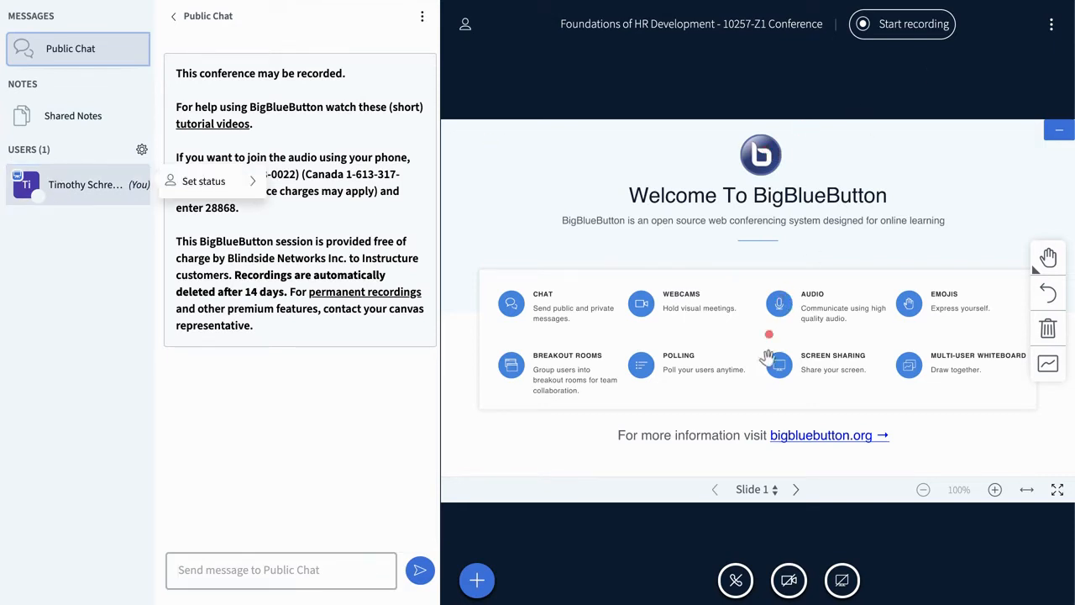
mouse_move(790, 581)
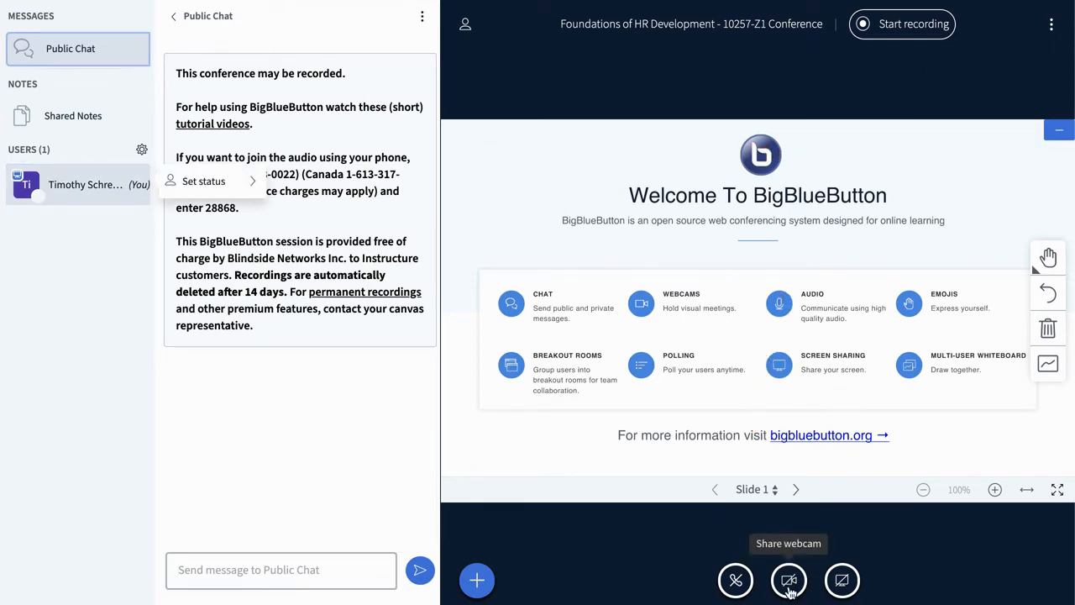
Share the webcam via Webcam settings and collapse the Public Chat panel.
click(790, 581)
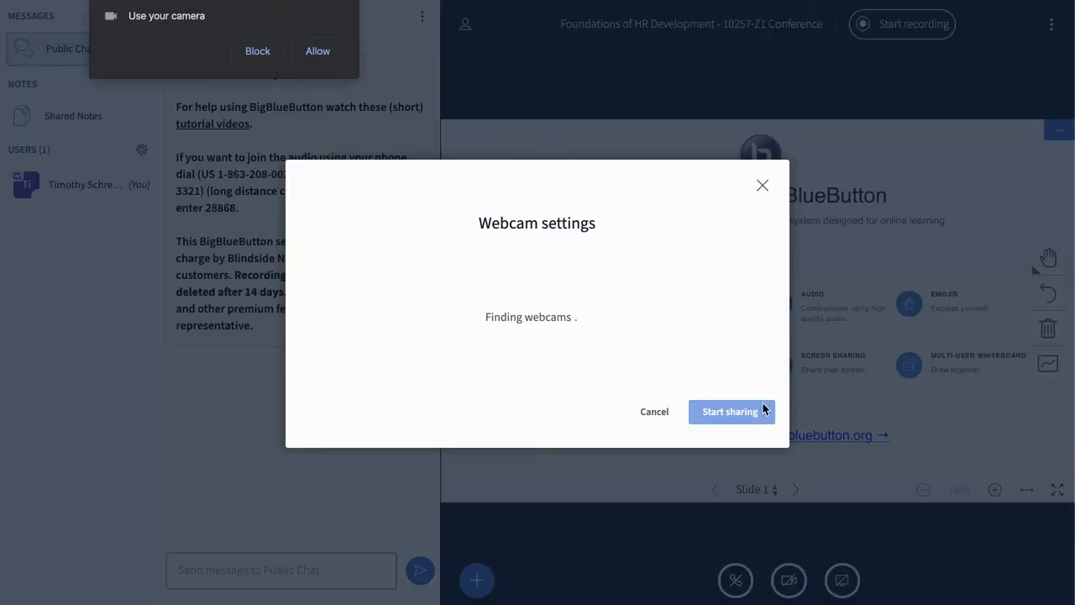
mouse_move(740, 416)
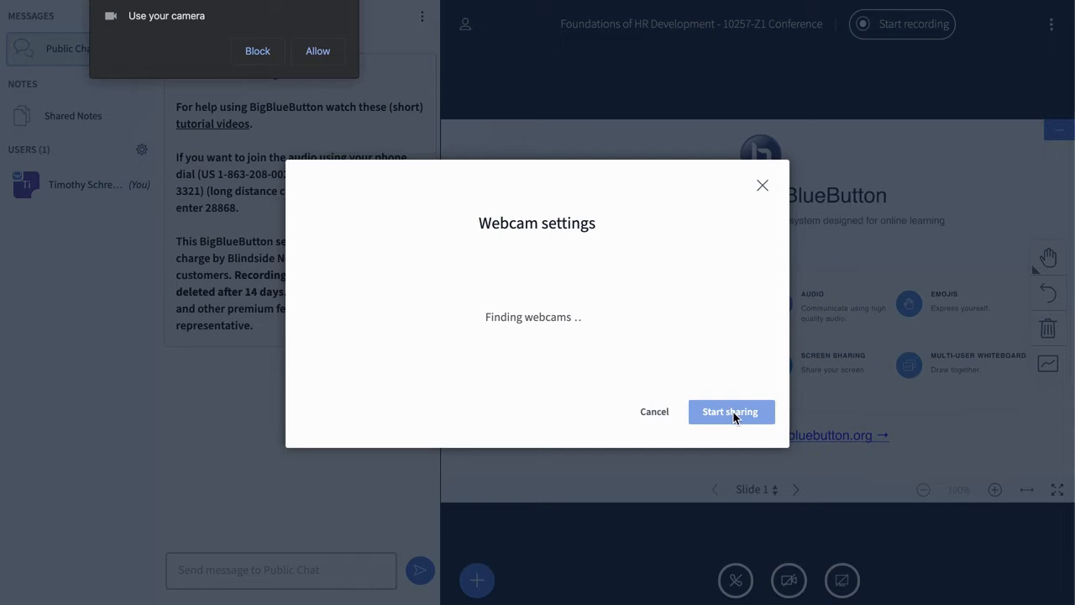
mouse_move(763, 183)
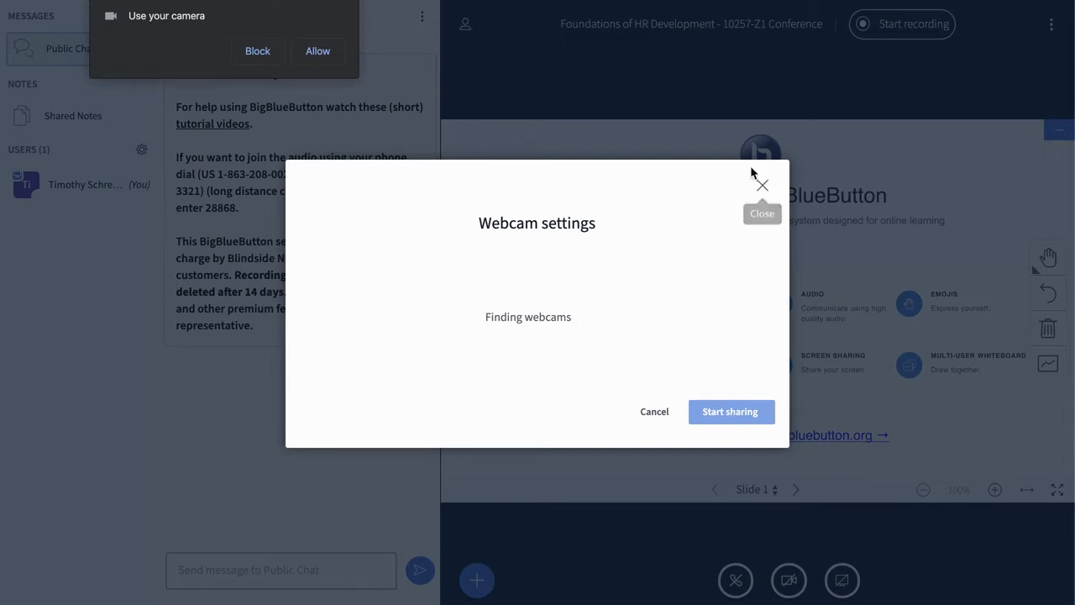
click(316, 50)
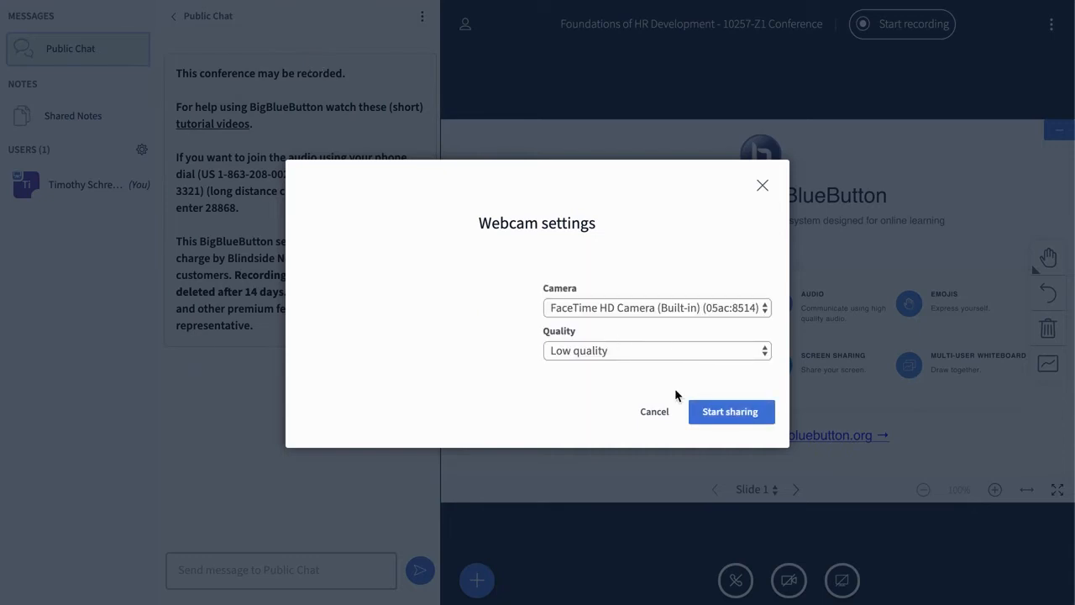
click(655, 412)
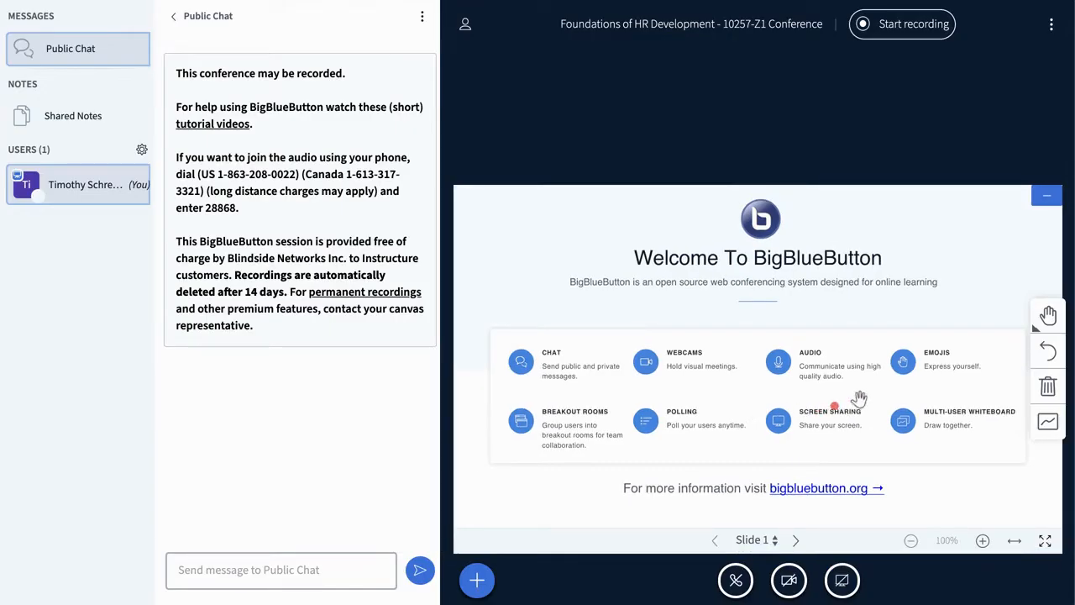
click(787, 580)
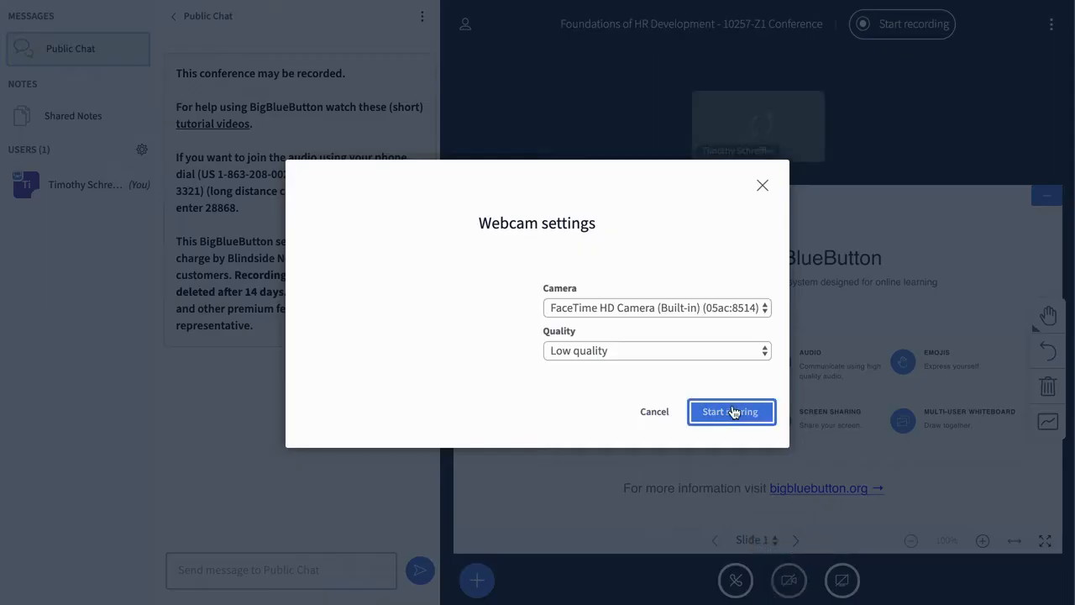
click(730, 411)
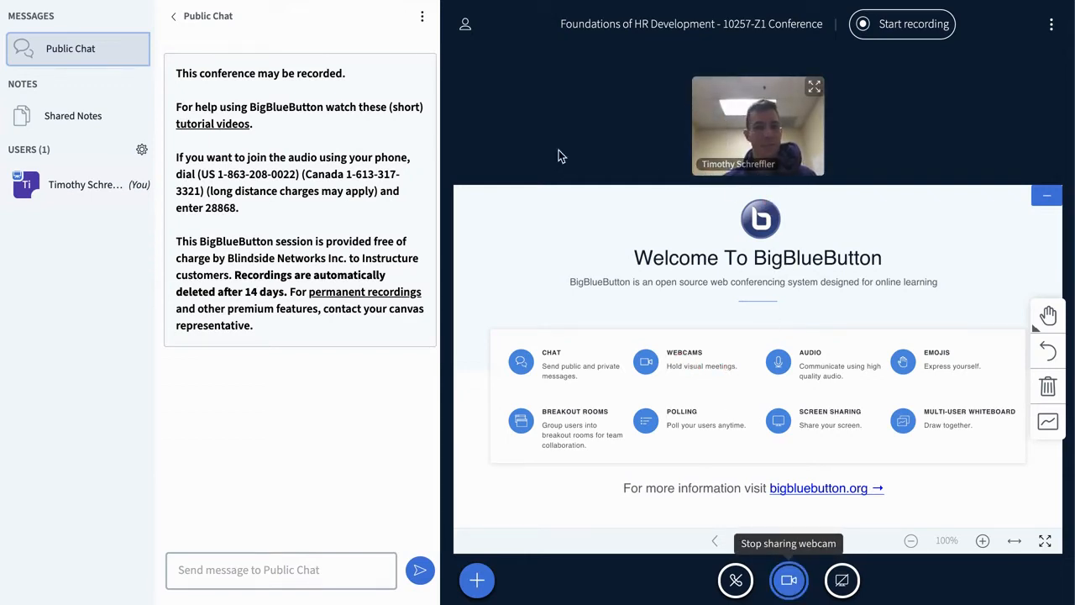
mouse_move(840, 581)
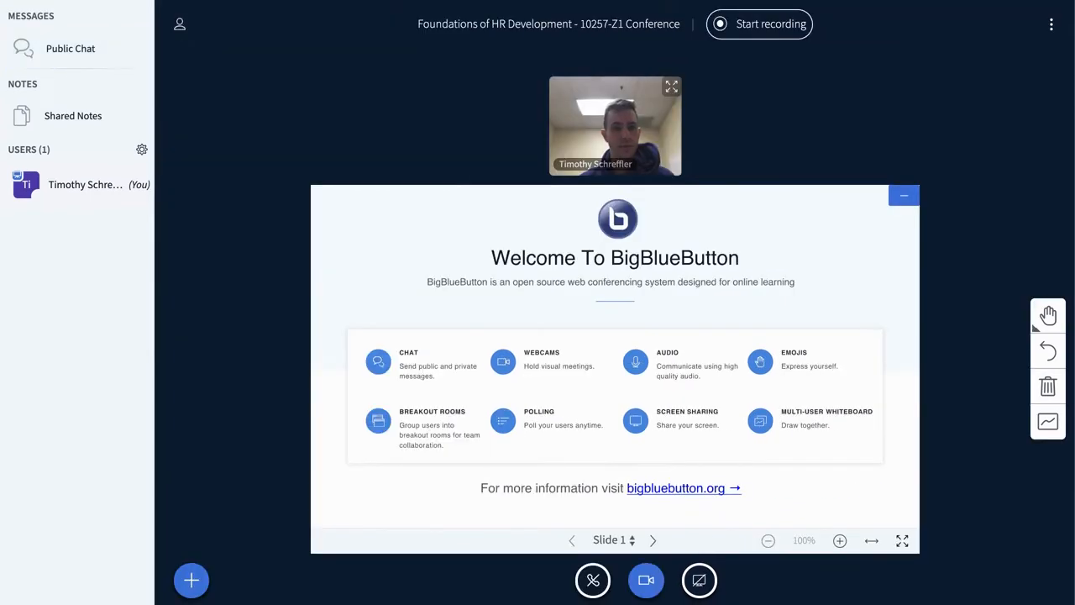
mouse_move(598, 3)
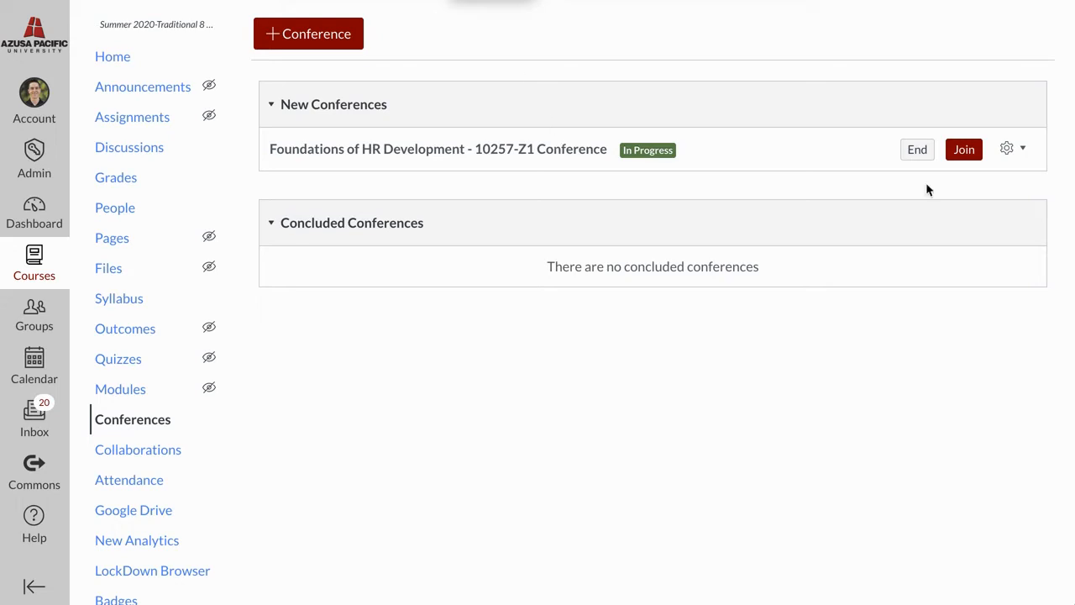
End the Foundations of HR Development conference and confirm with OK.
click(918, 148)
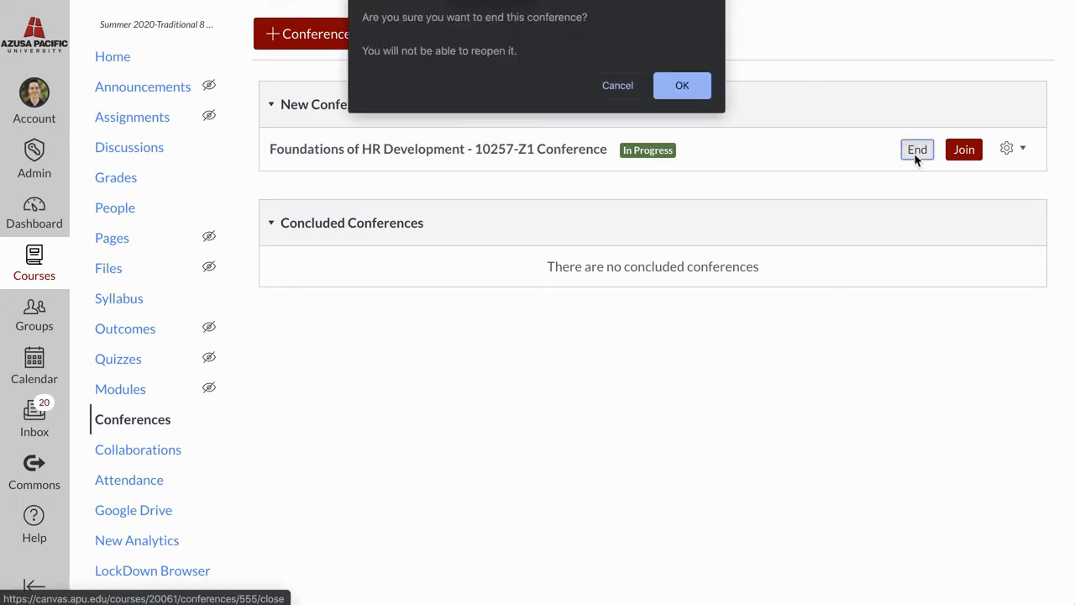
click(682, 84)
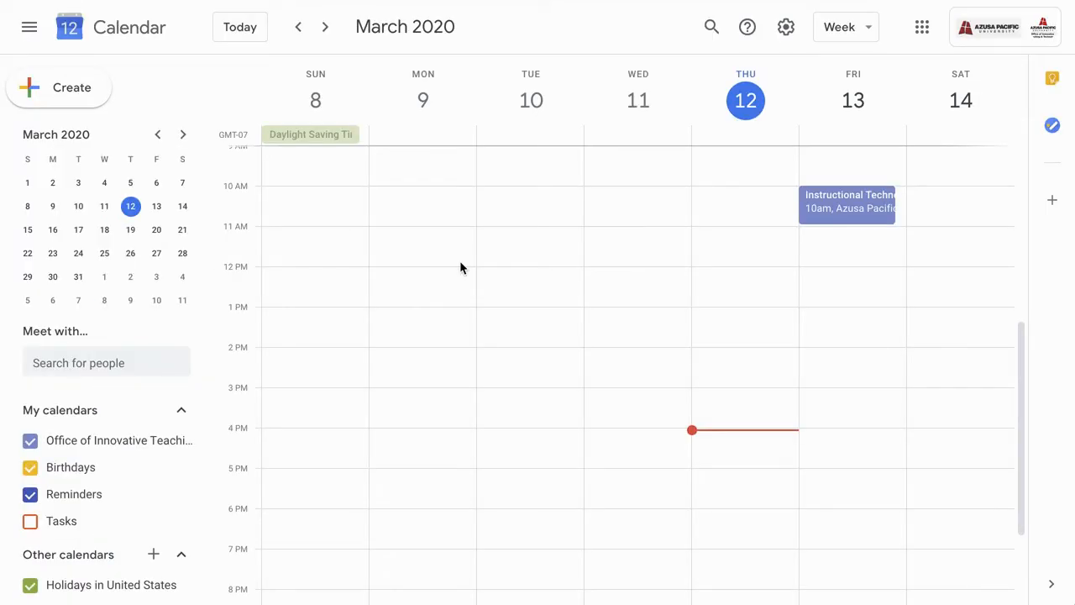
mouse_move(323, 57)
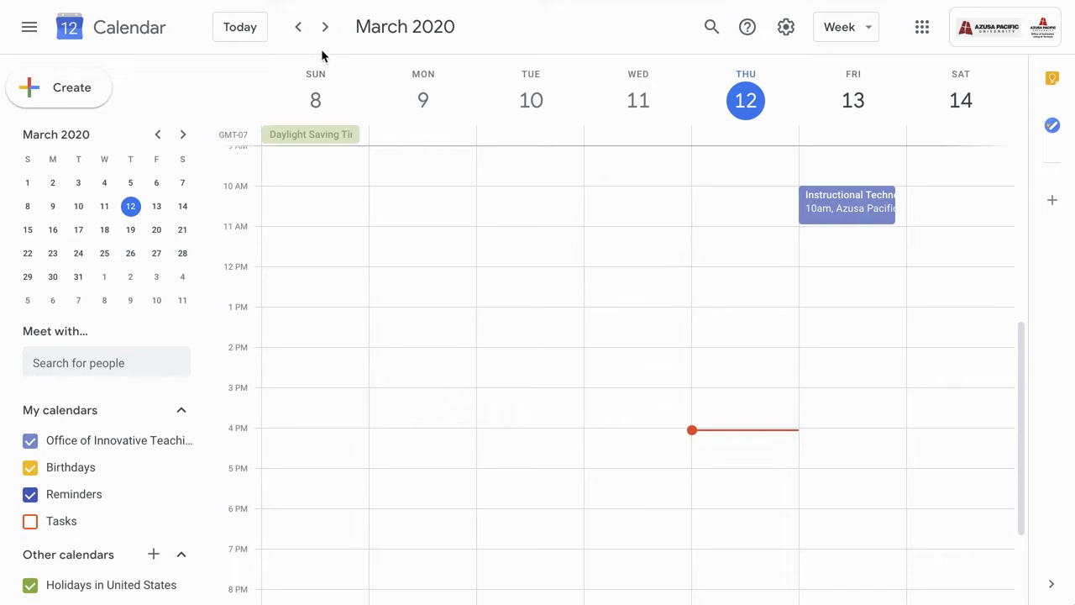
Move to the next week and create a Monday 1–3 pm event titled 'HROD500 Online Video Class'.
click(326, 27)
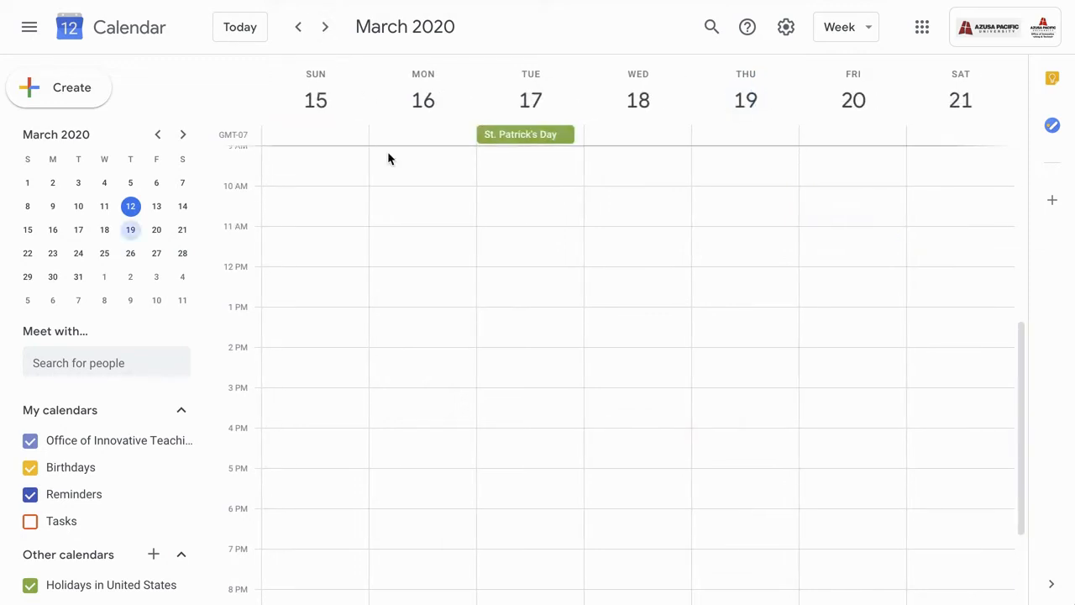
mouse_move(399, 316)
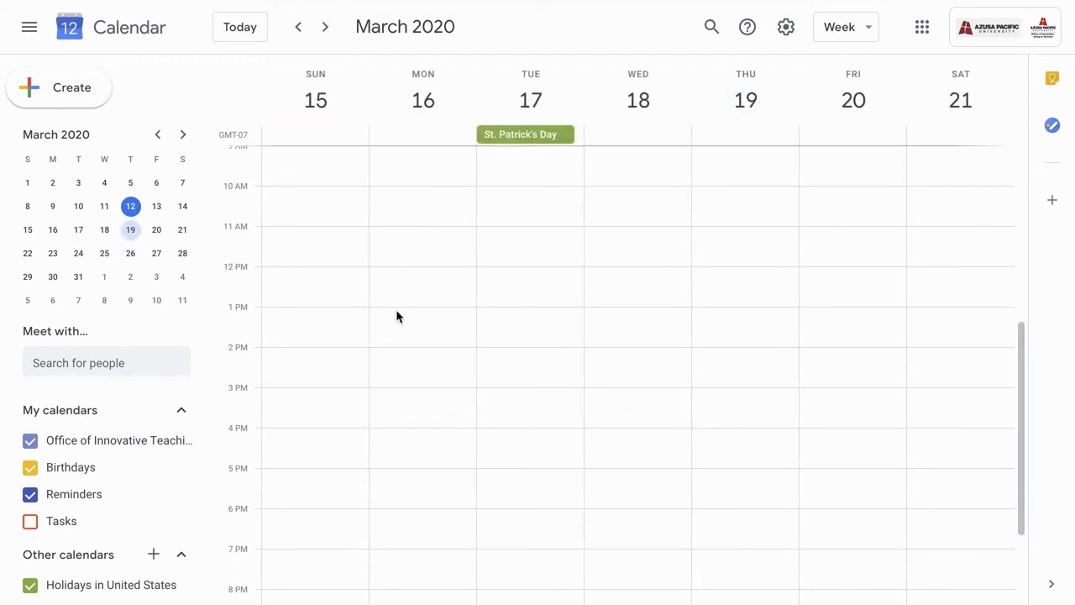
drag(420, 306, 420, 395)
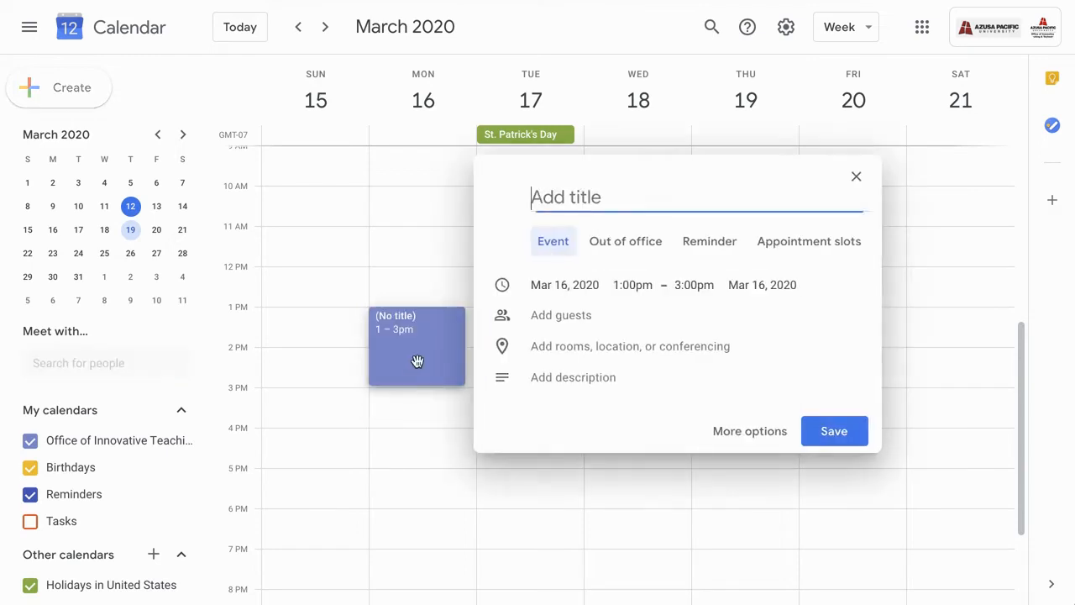
text(HROD500 Onl)
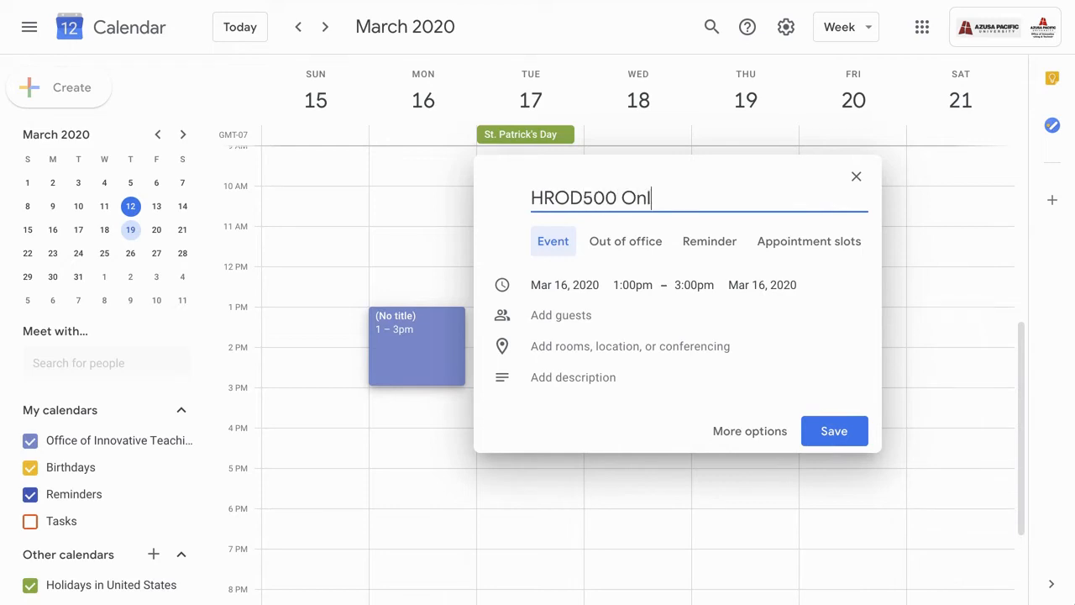
text(ine)
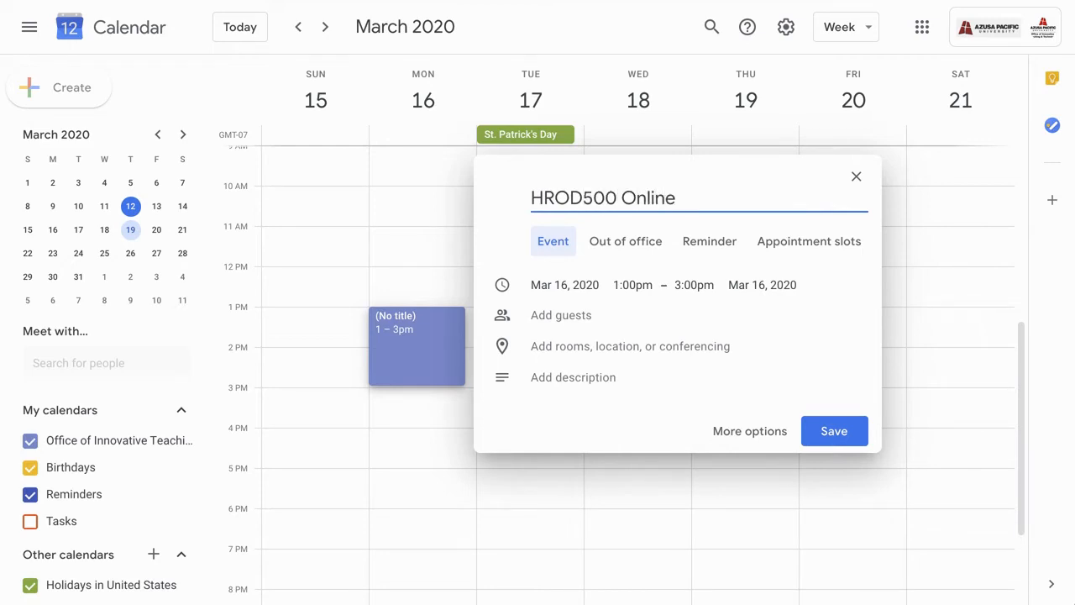
text(Video Class)
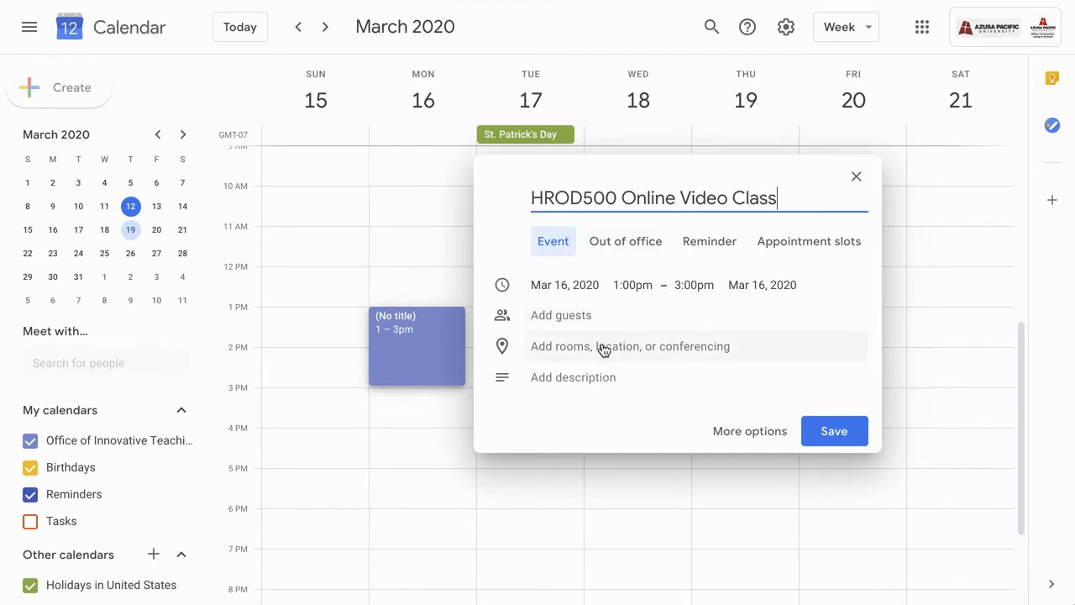
mouse_move(756, 437)
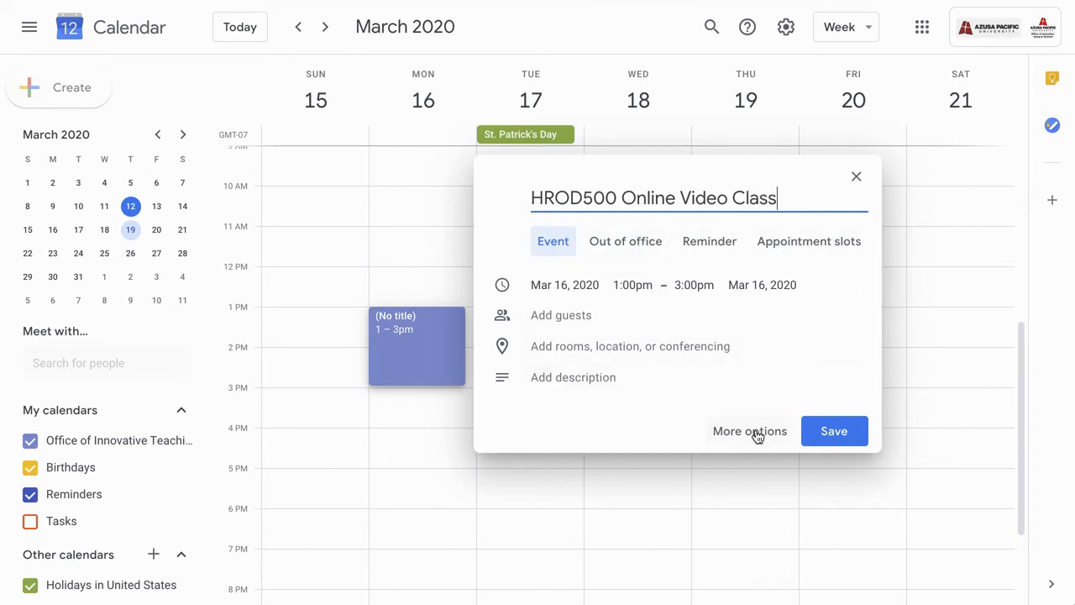
In the full event details, attach Hangouts Meet conferencing and enter 'Virtual'.
click(749, 430)
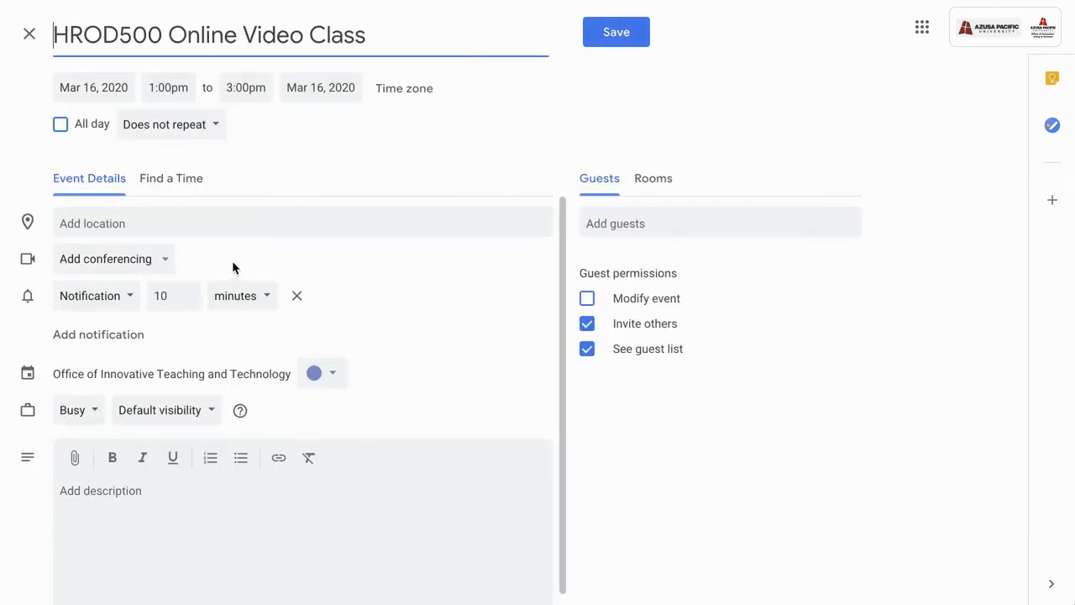
click(114, 259)
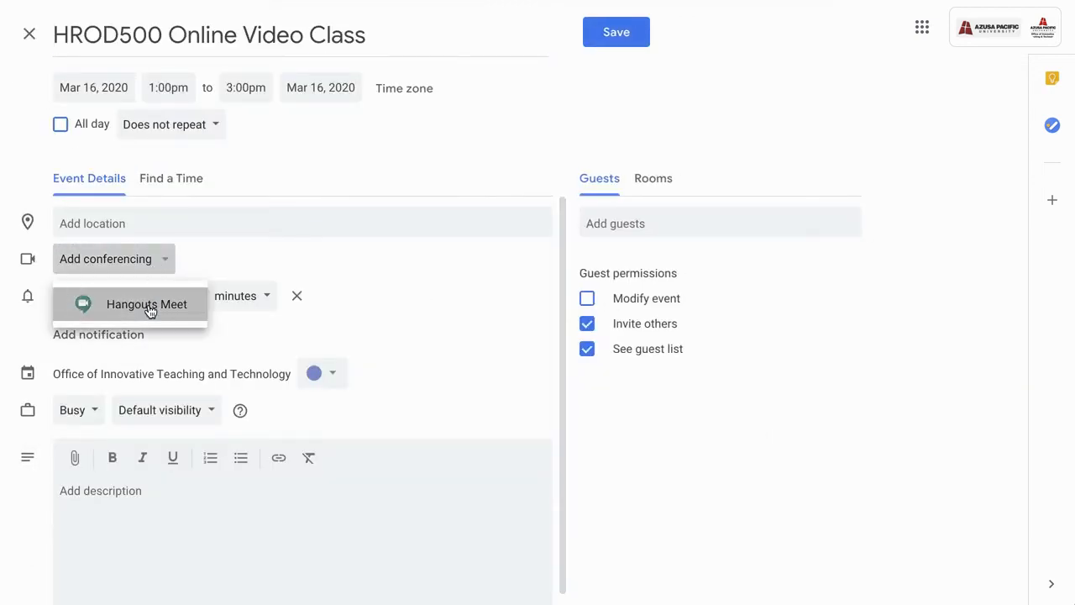
click(146, 306)
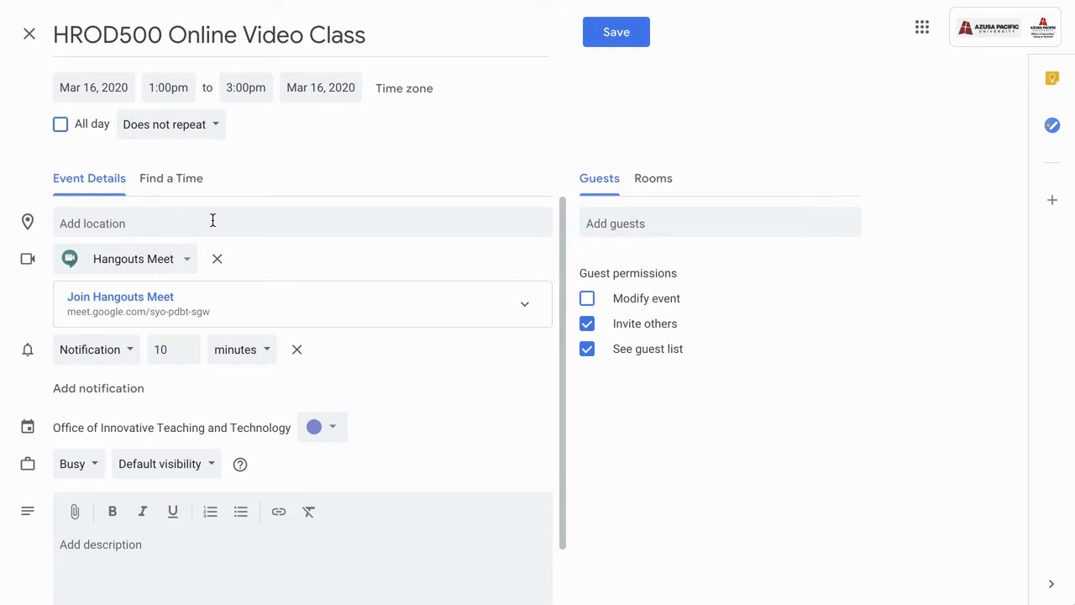
text(Virtual)
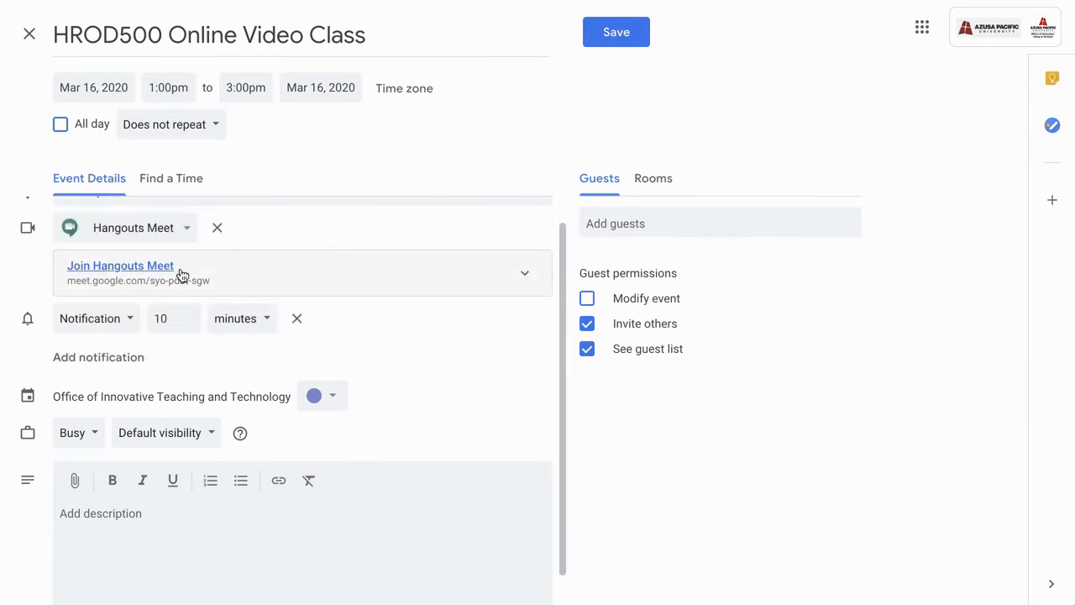
Reveal the meeting details, copy the Meet link address, and save the event.
click(524, 272)
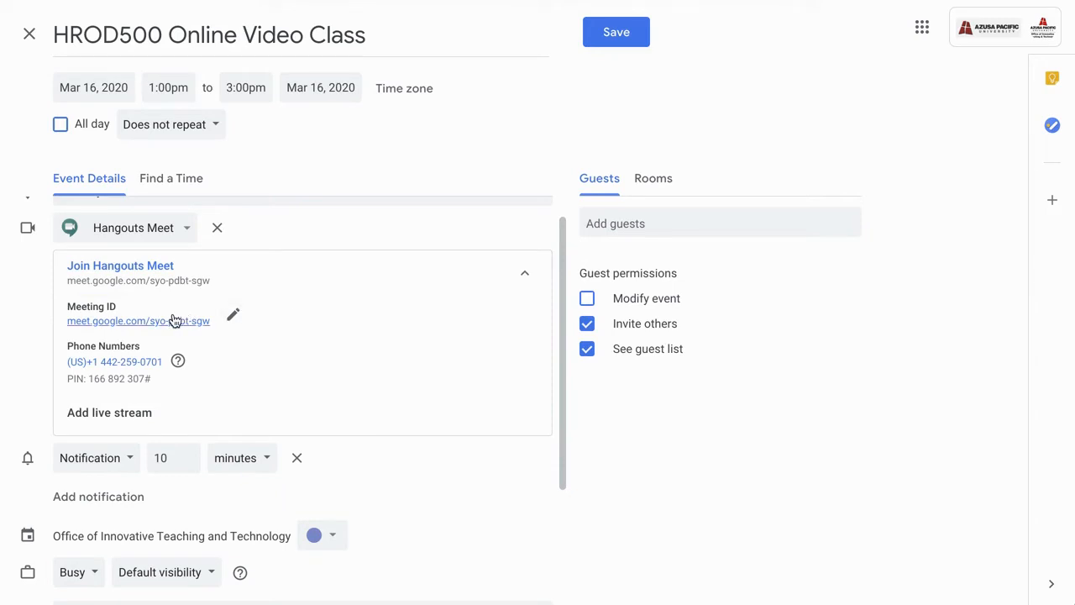
mouse_move(191, 329)
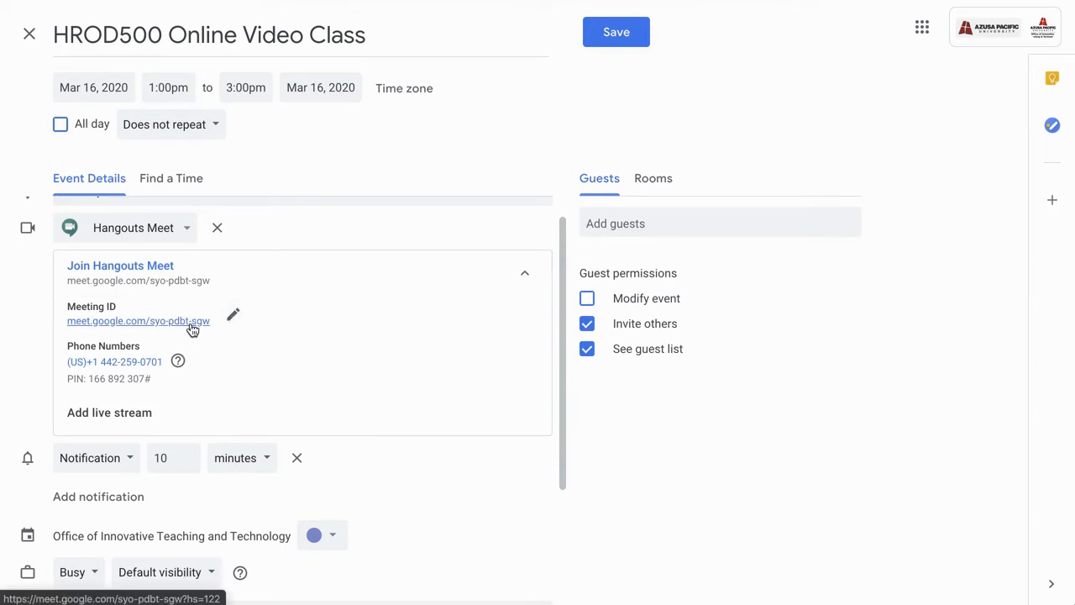
right_click(138, 321)
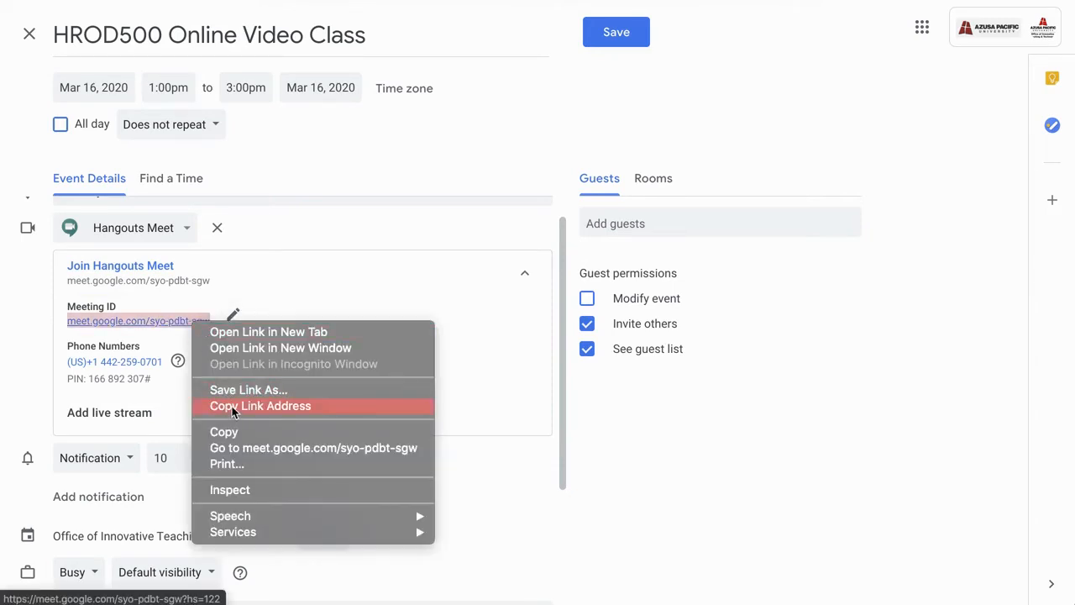
click(261, 405)
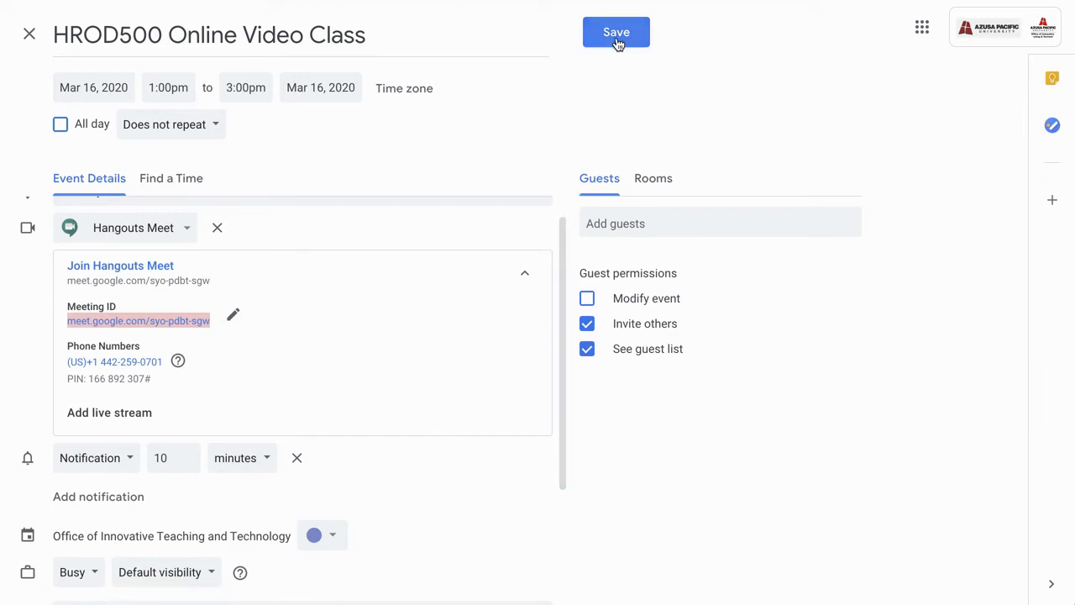
click(615, 32)
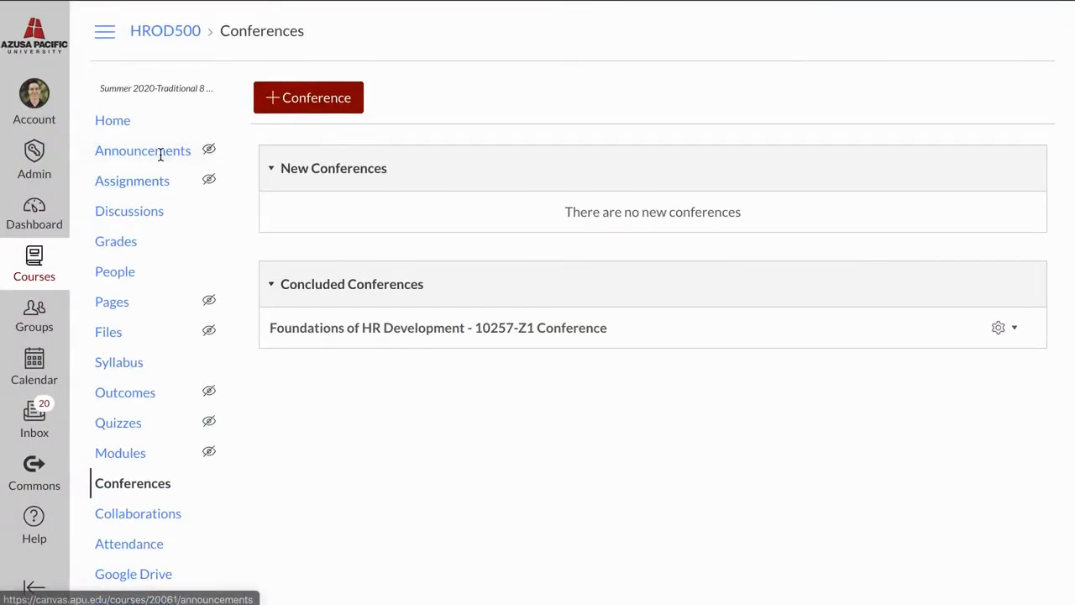
Start a new course announcement and begin its topic title 'Monday 2pm Video Class'.
click(143, 151)
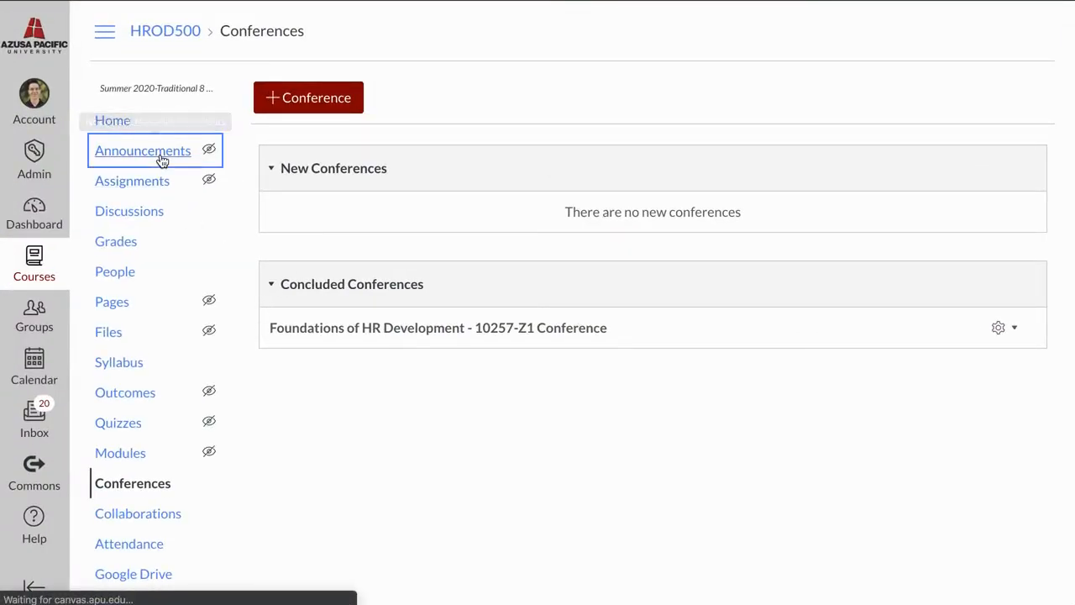
click(143, 151)
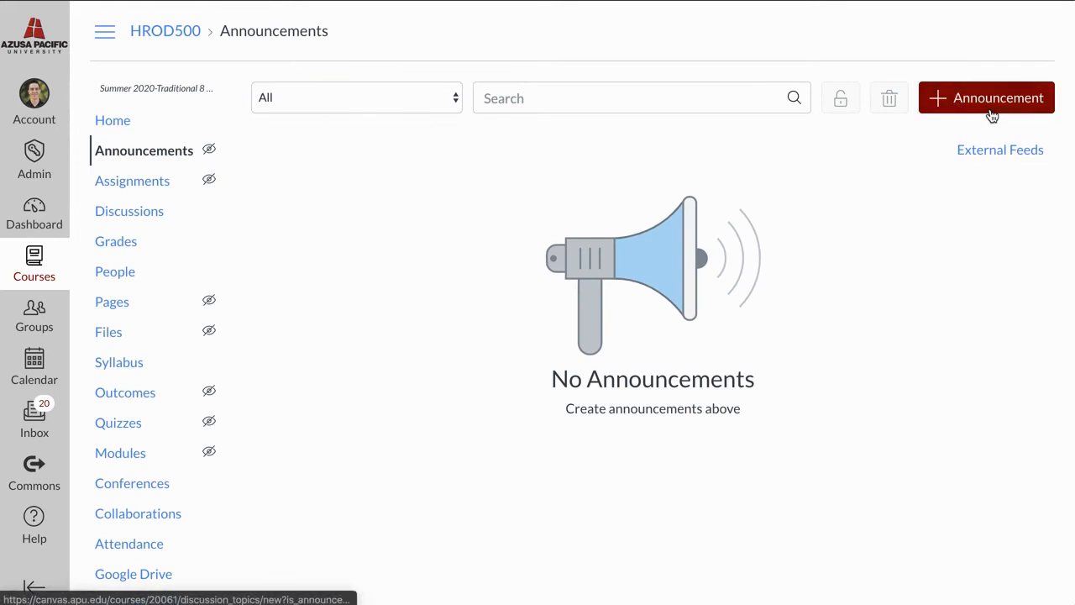
click(988, 98)
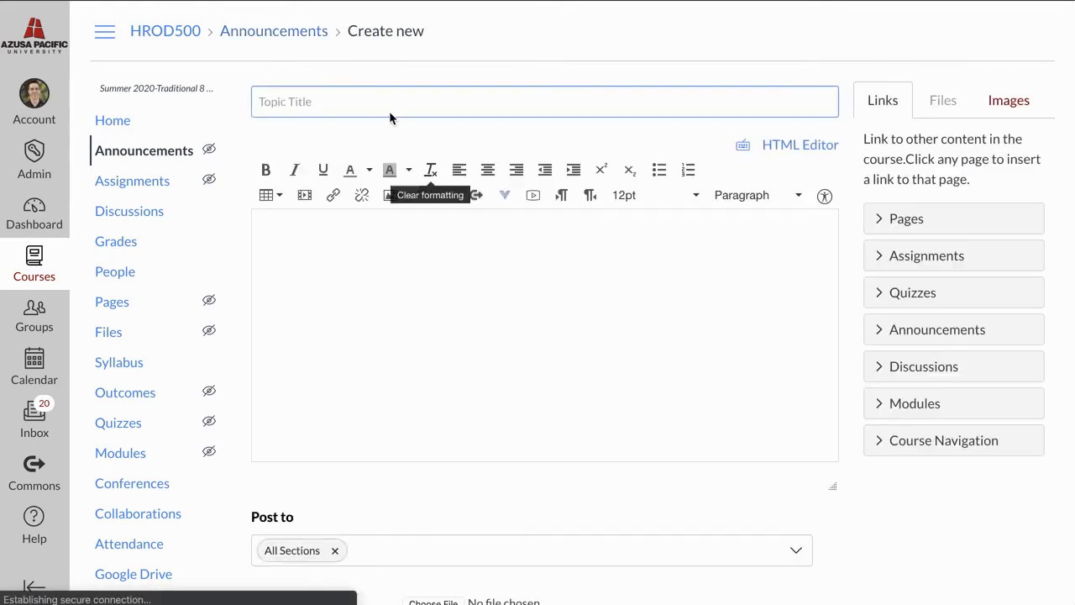
text(HROD)
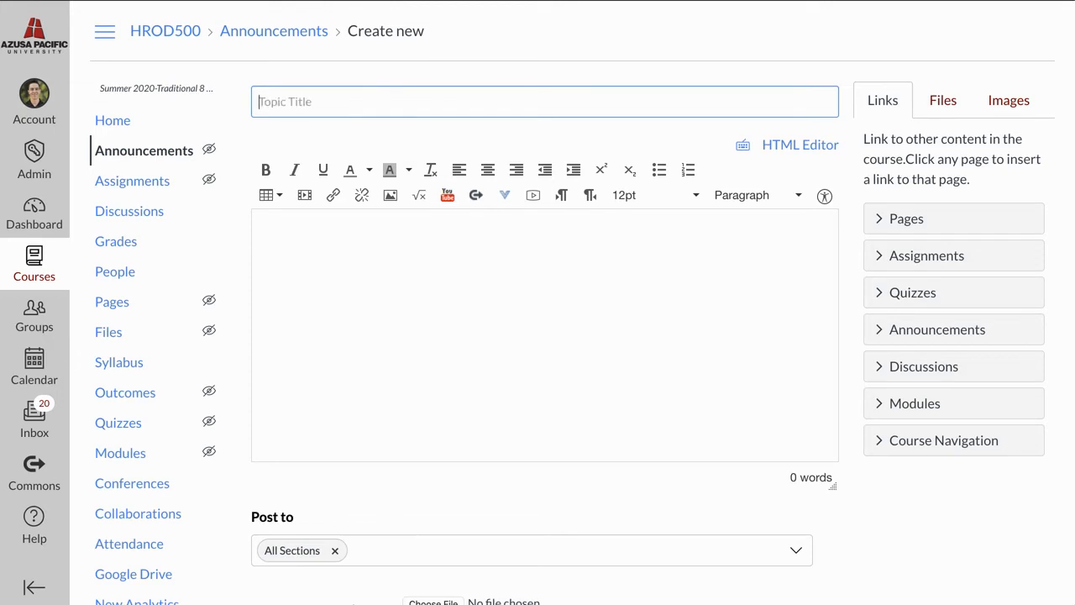
text(MO)
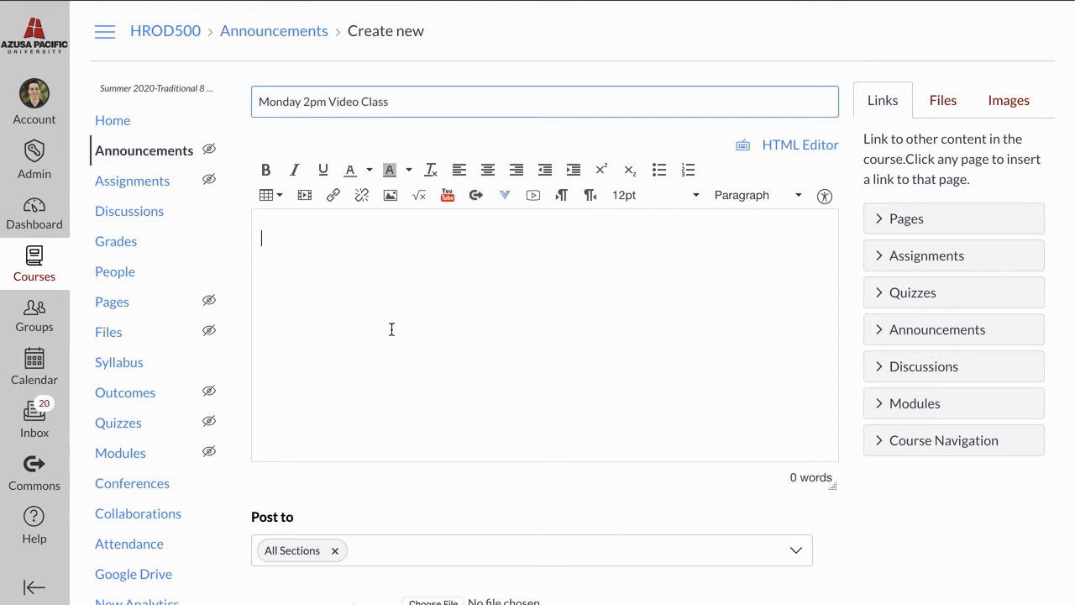
Fill the body with the meet.google.com/syo-pdbt-sgw link and 'Join here for class!'.
text(https://meet.google.com/syo-pdbt-sgw?hs=122)
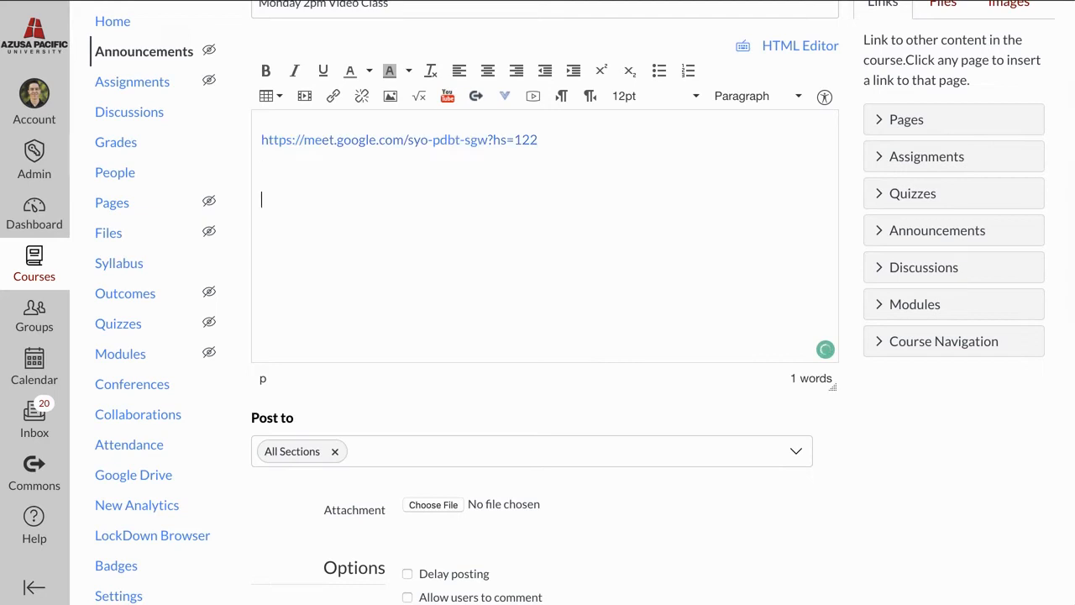
text(Join here at 2pm)
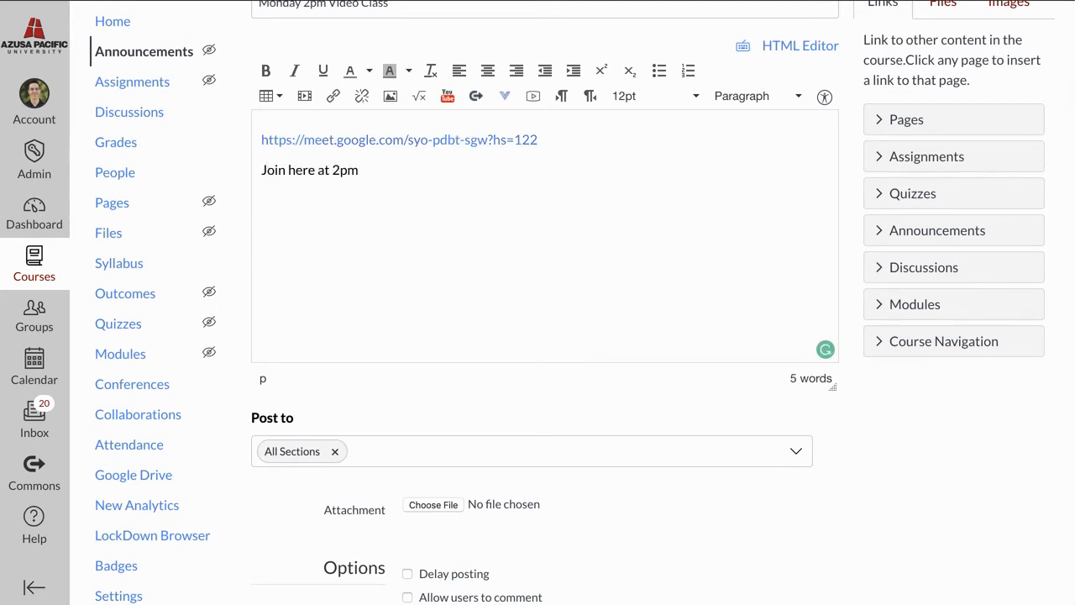
click(356, 170)
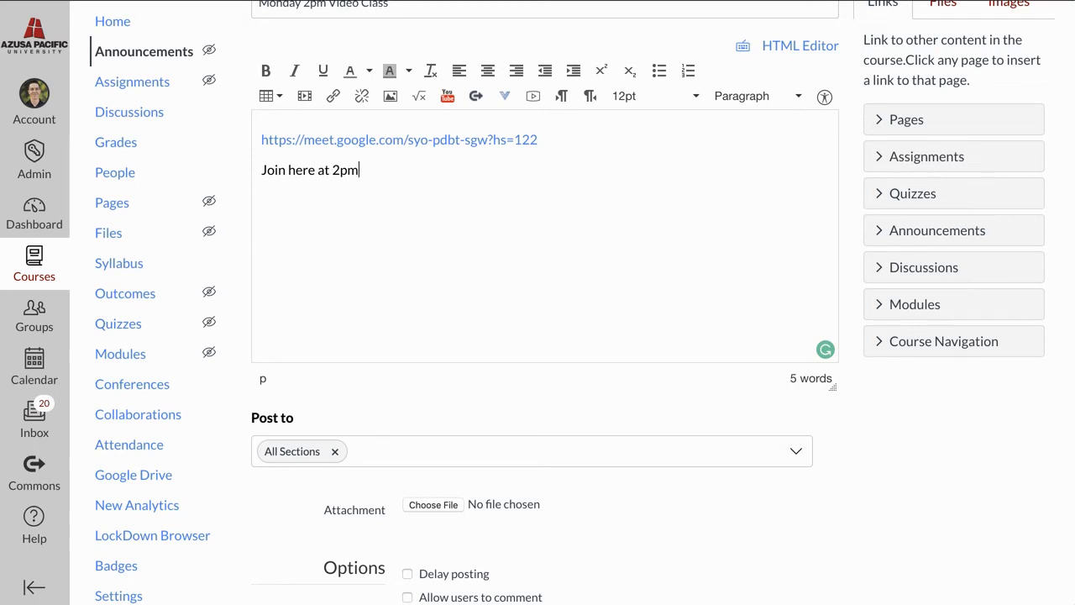
text(for class)
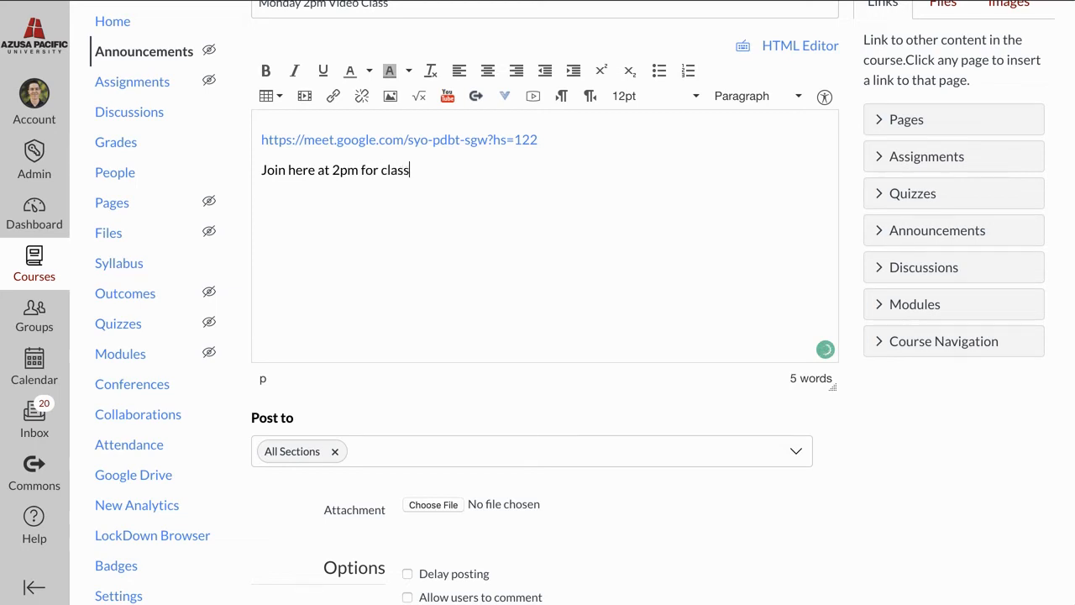
text(!)
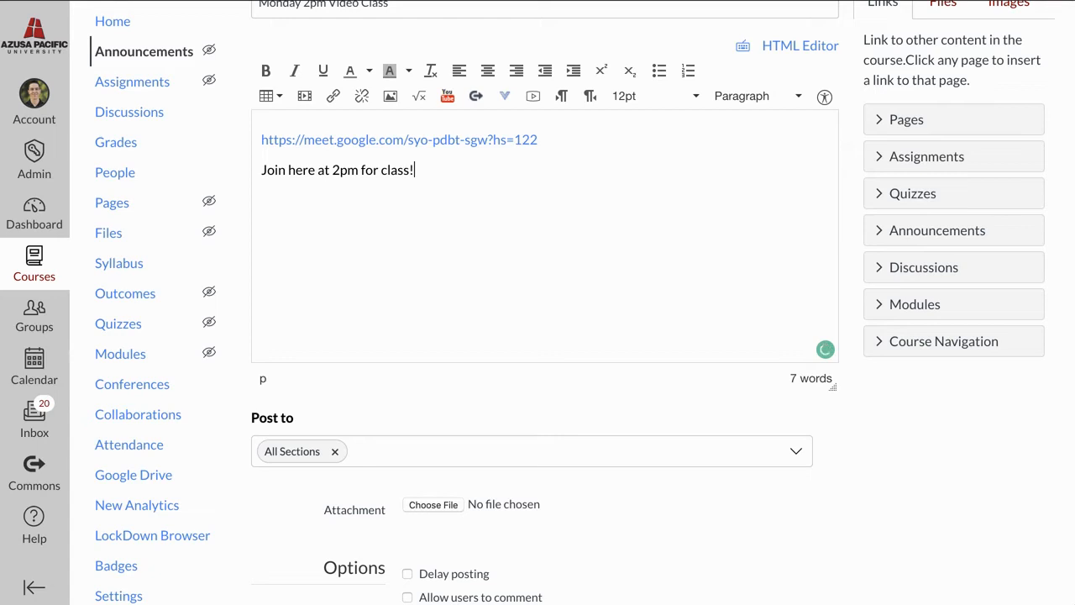
scroll(down, 3)
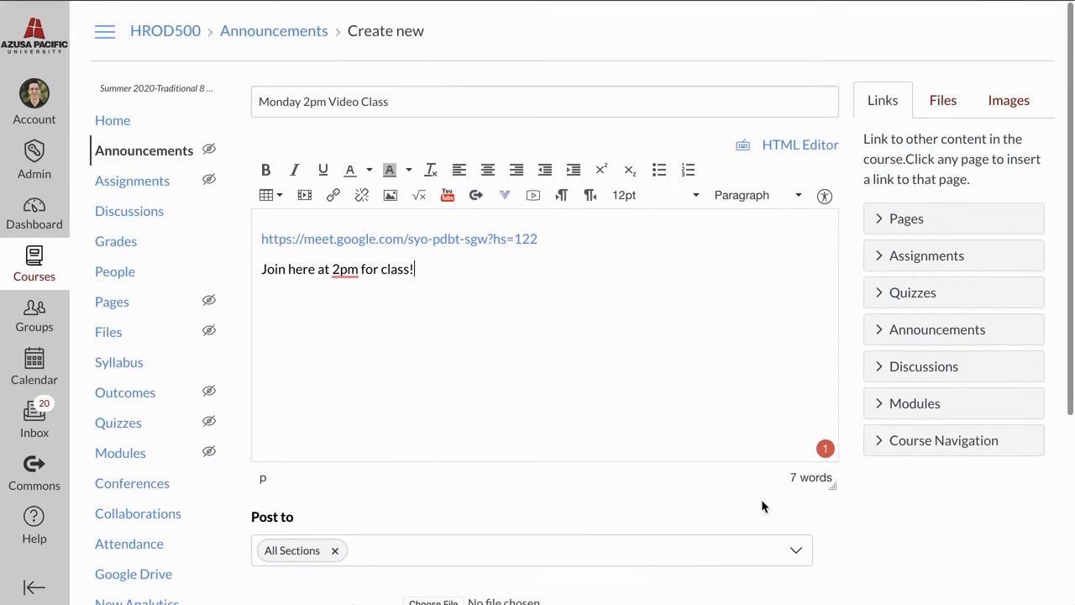
scroll(down, 3)
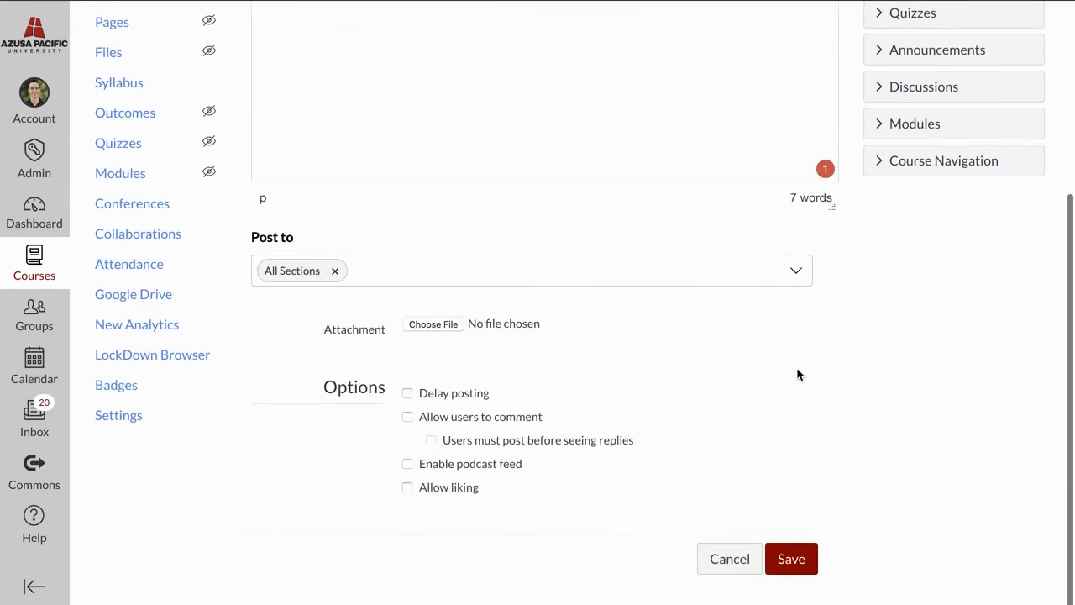
Save the announcement so it posts to all sections with the Meet link.
click(789, 558)
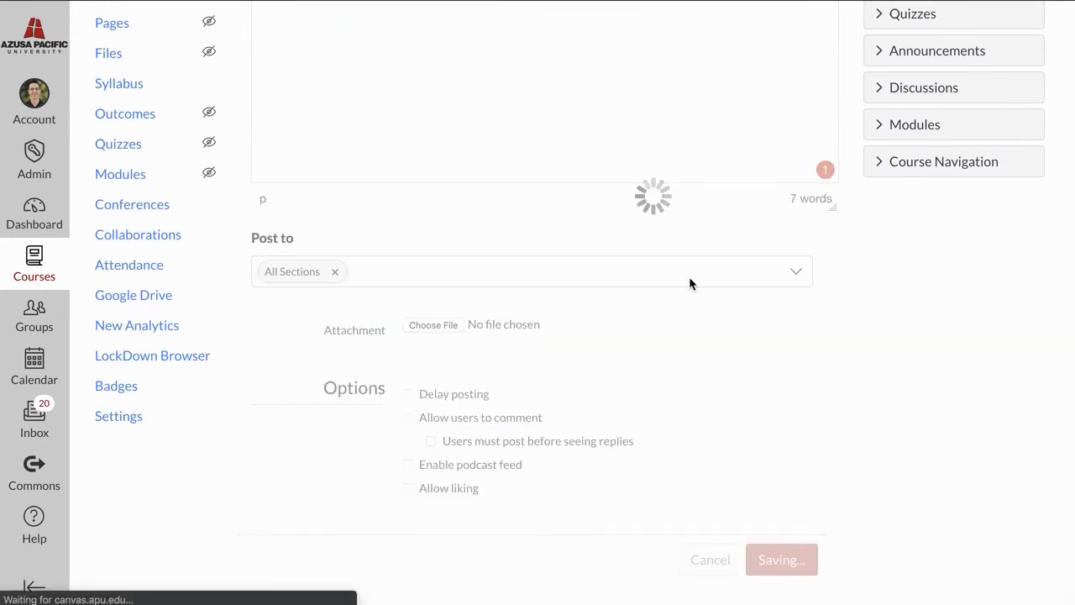
click(781, 559)
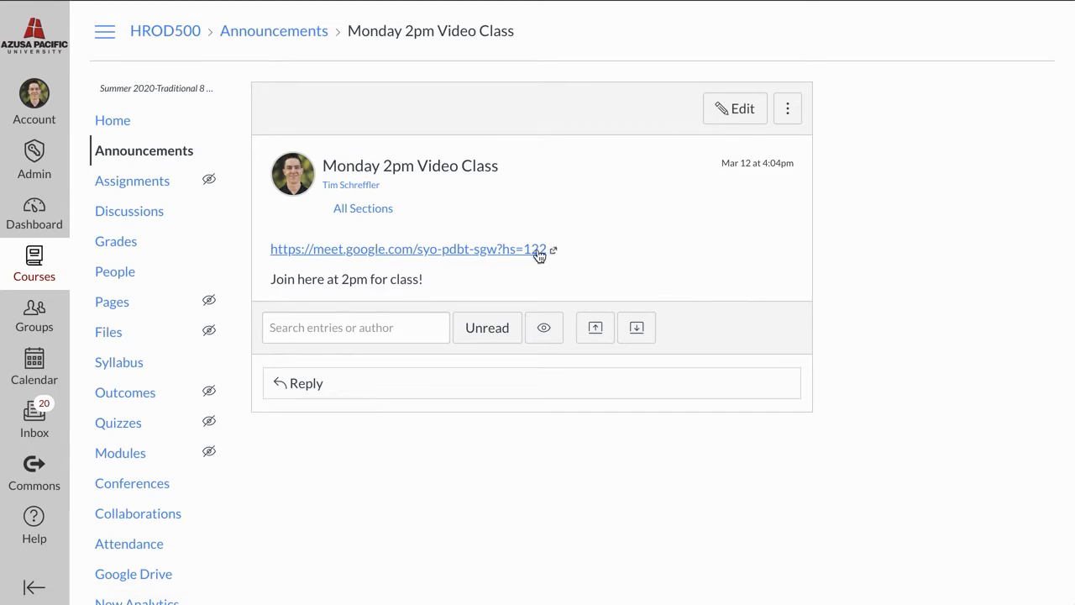
mouse_move(786, 108)
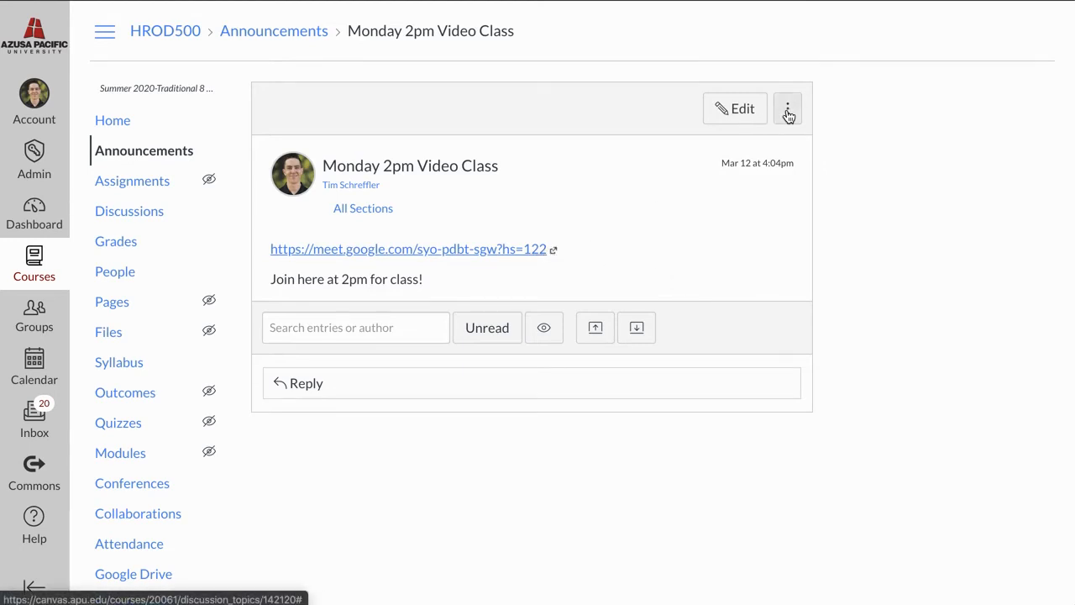
mouse_move(803, 124)
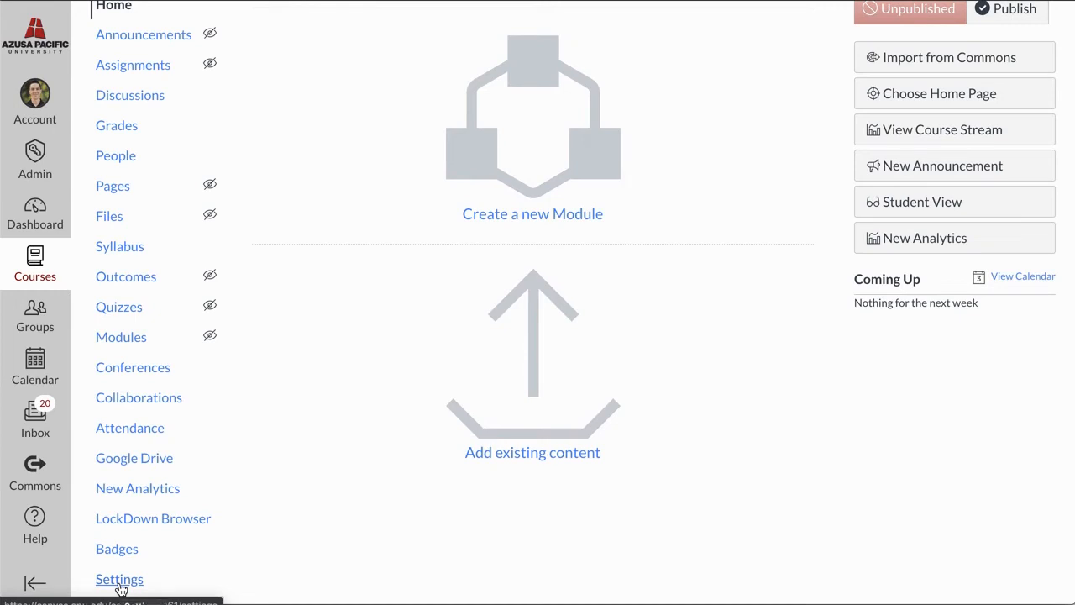
Enable Zoom in the course Navigation settings and save the updated navigation.
click(119, 577)
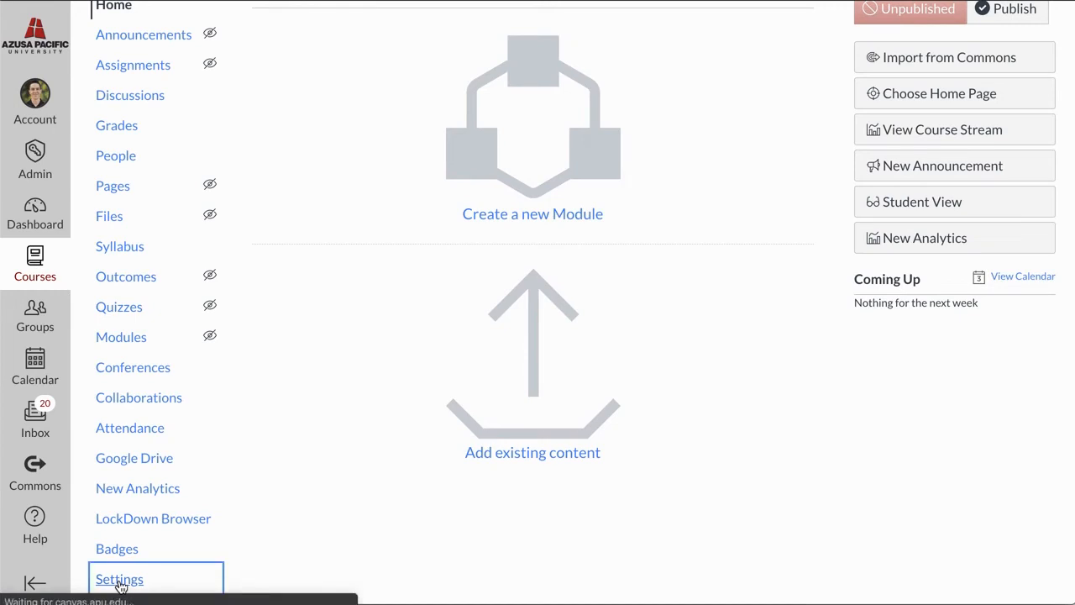
click(119, 577)
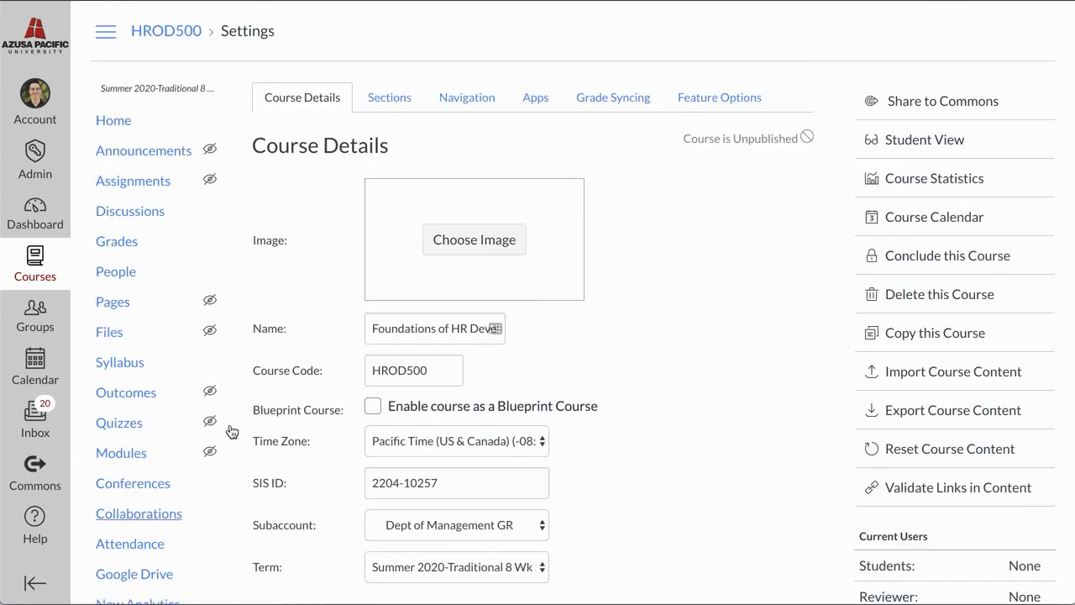
mouse_move(446, 97)
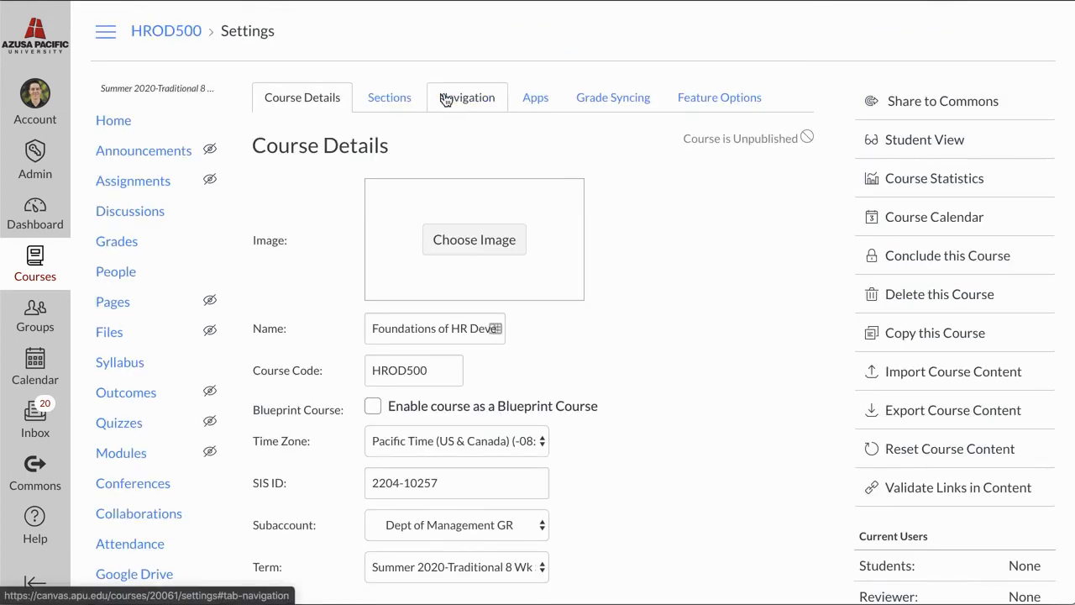
click(467, 97)
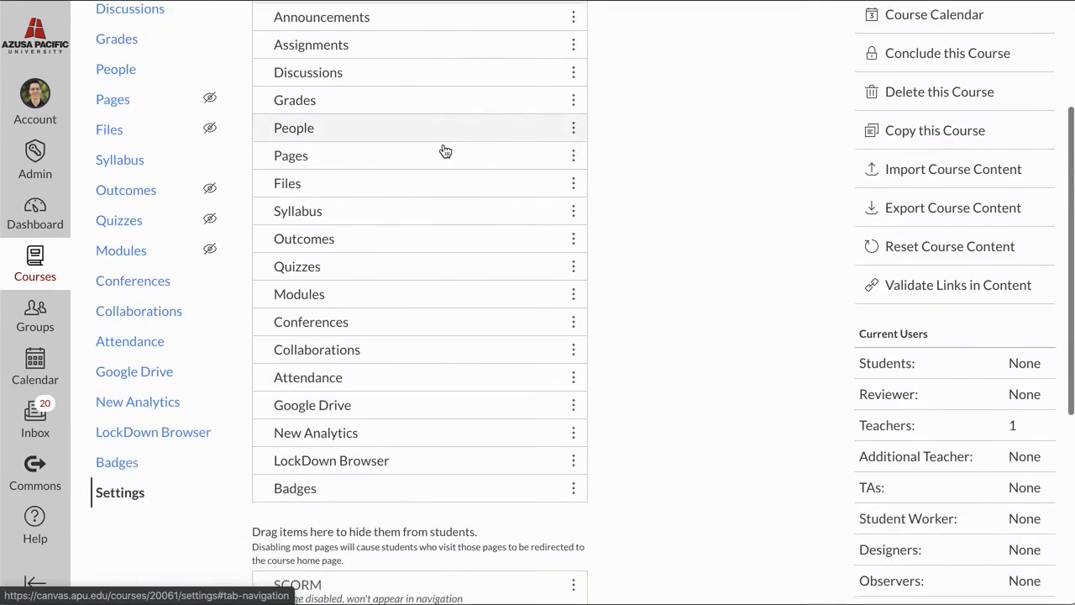
scroll(down, 3)
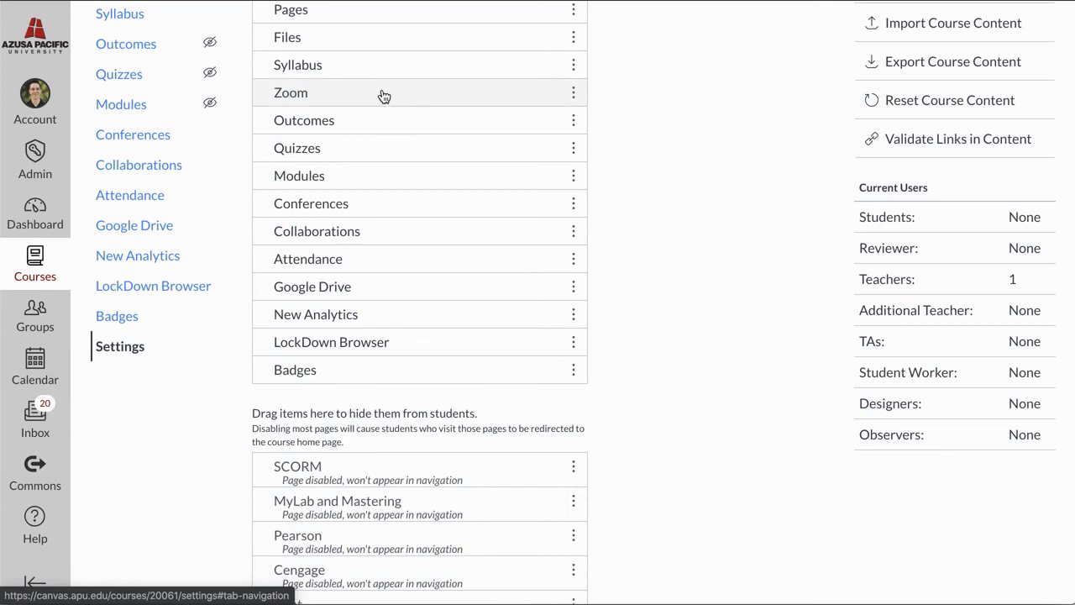
scroll(down, 3)
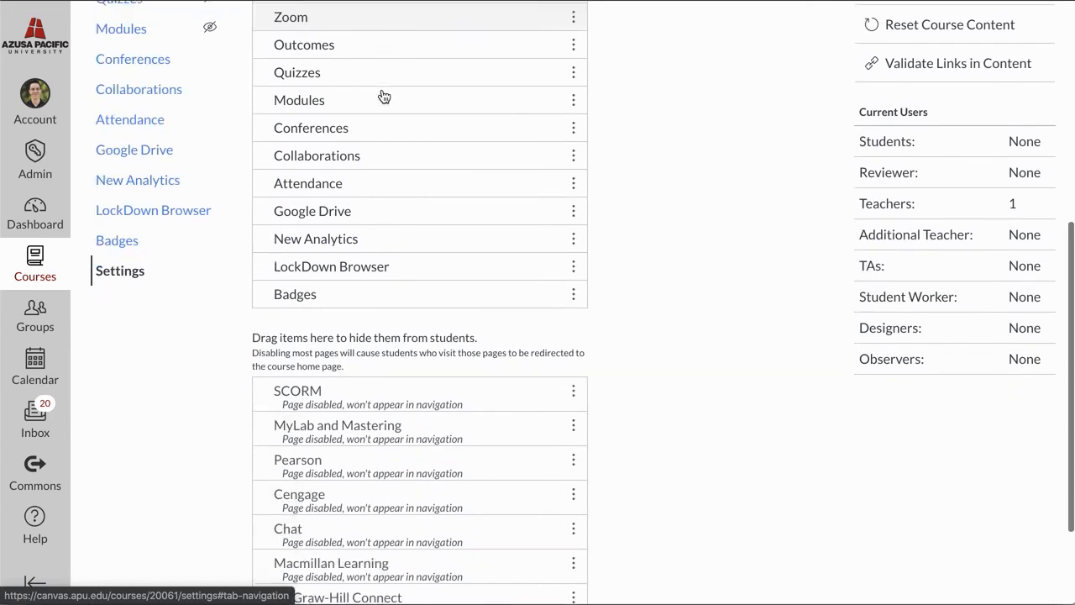
scroll(down, 3)
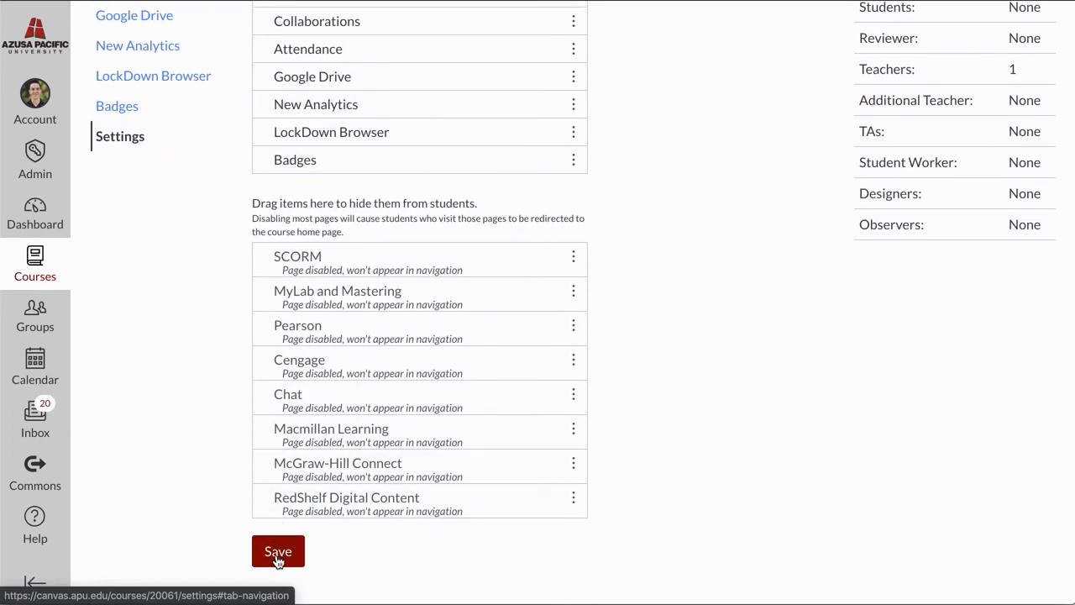
click(278, 551)
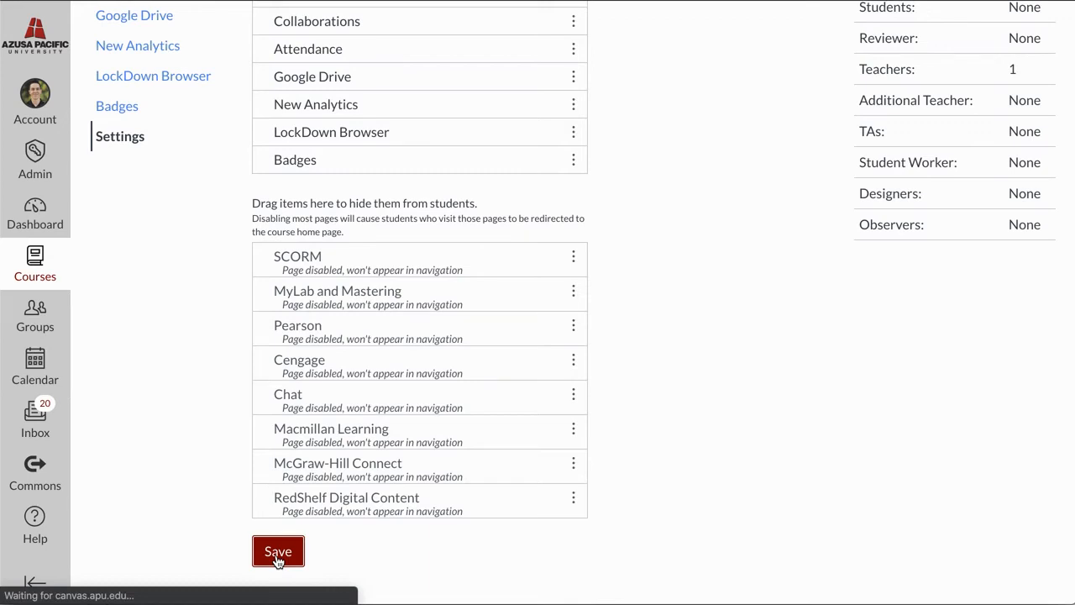
click(277, 551)
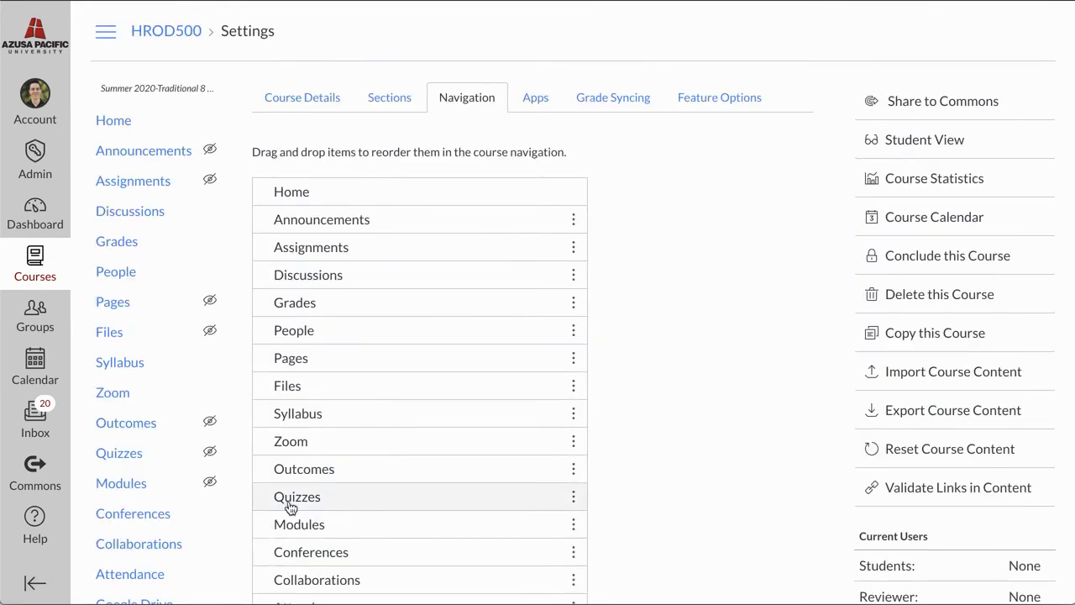
mouse_move(113, 393)
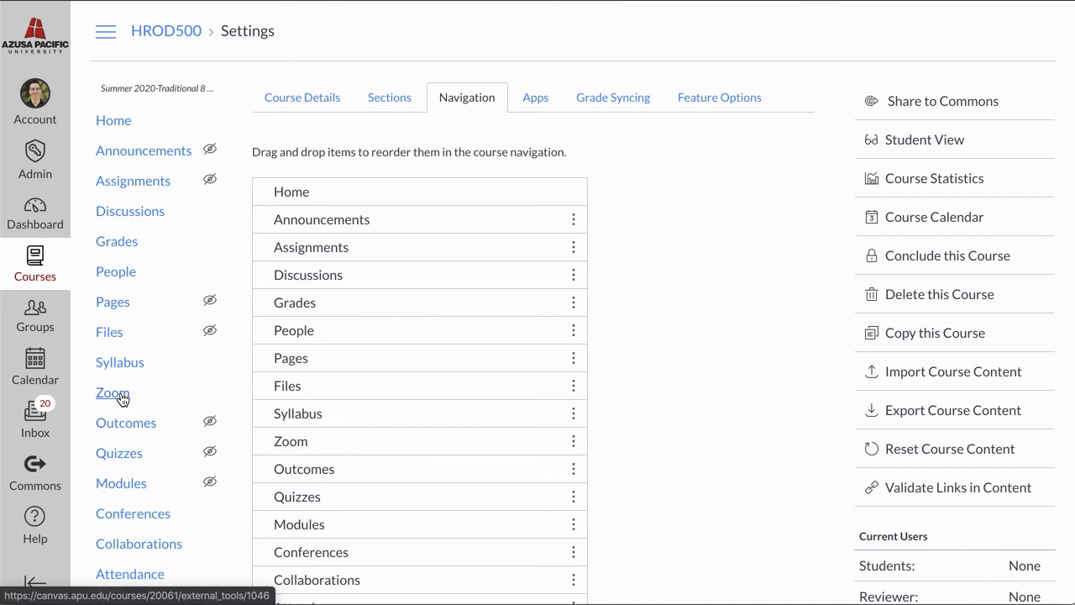
mouse_move(121, 398)
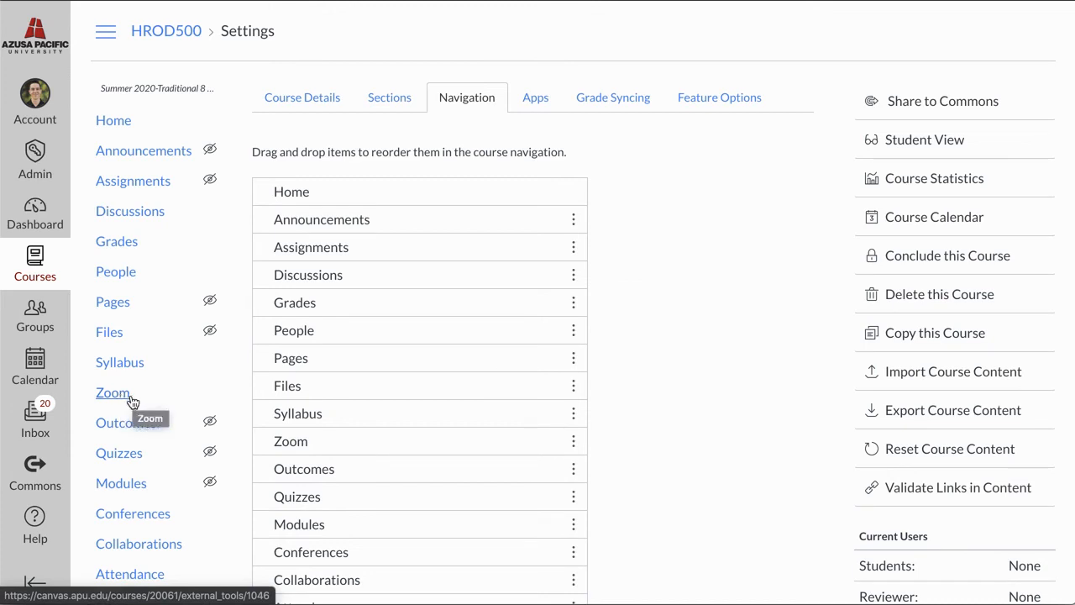
Go to the course's Zoom page from the course menu.
click(110, 393)
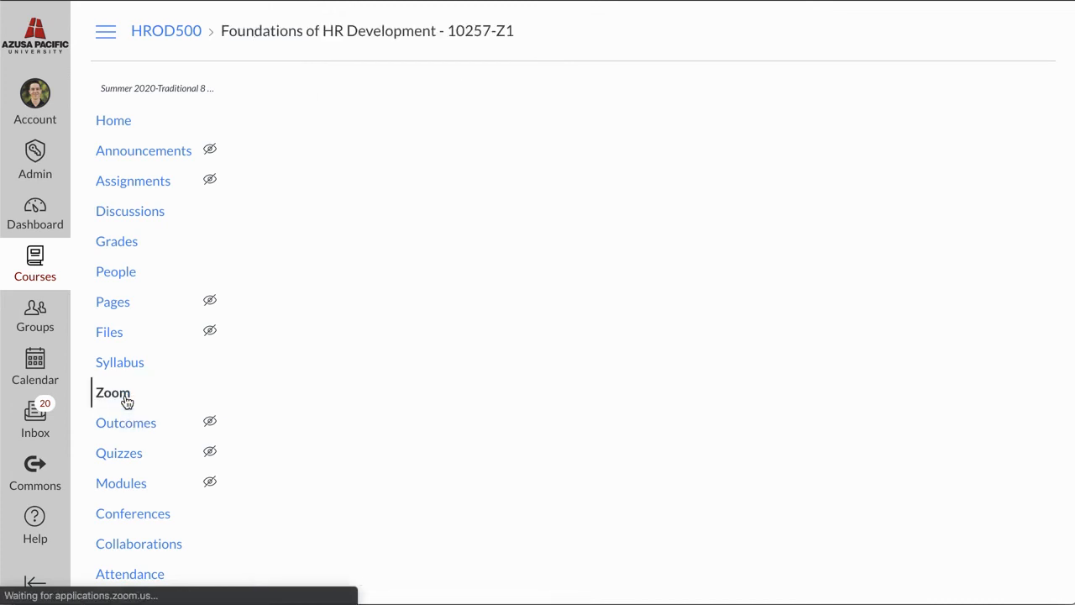
Start a new Zoom meeting form via Schedule a New Meeting on the Zoom page.
click(111, 393)
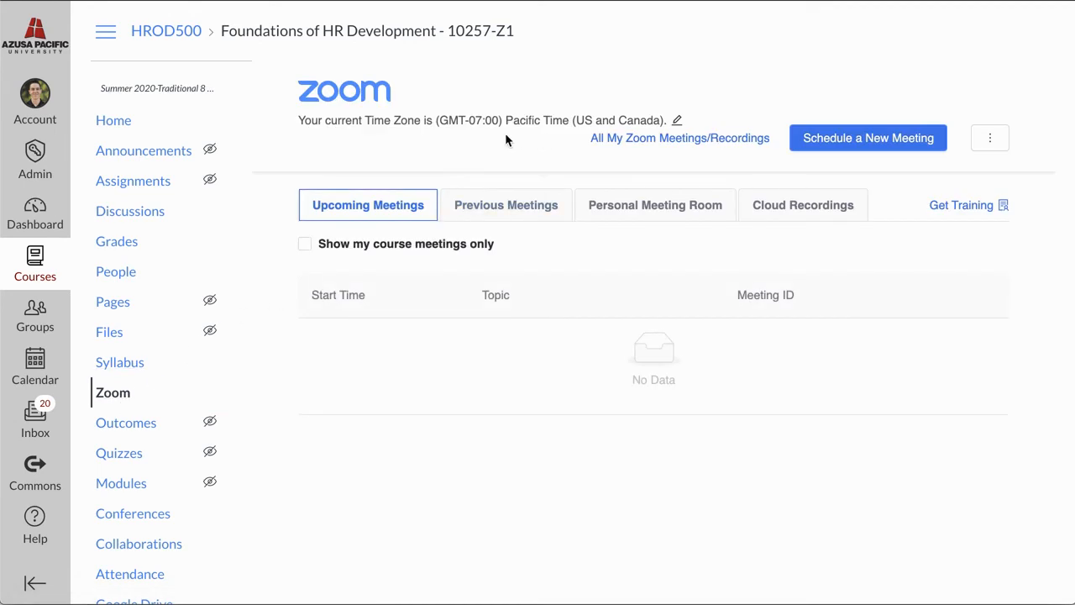
click(867, 137)
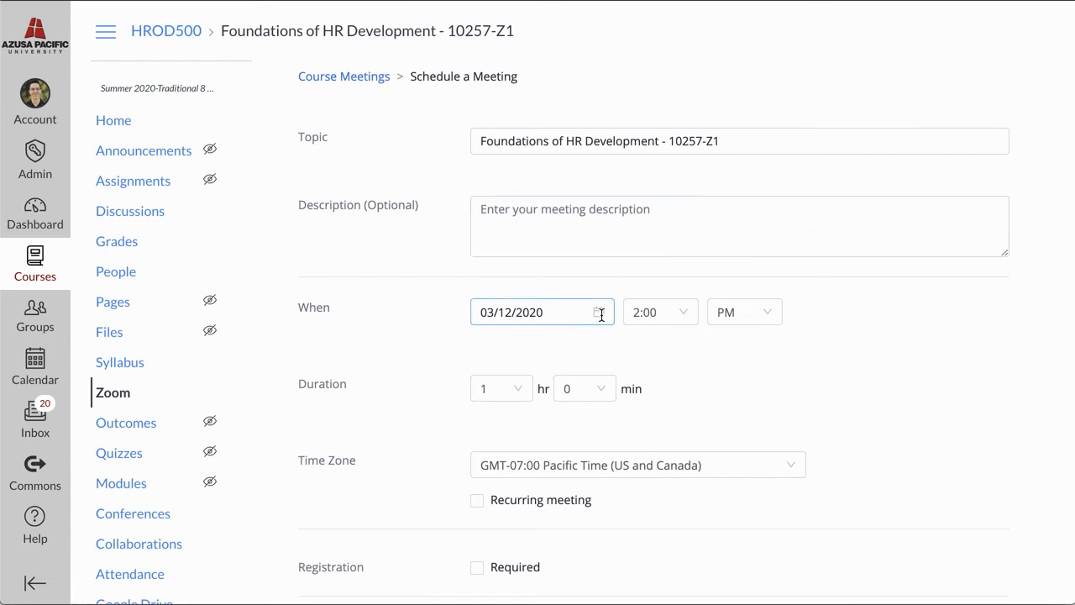
Set the meeting date to March 16, 2020 with a 2-hour duration.
click(541, 311)
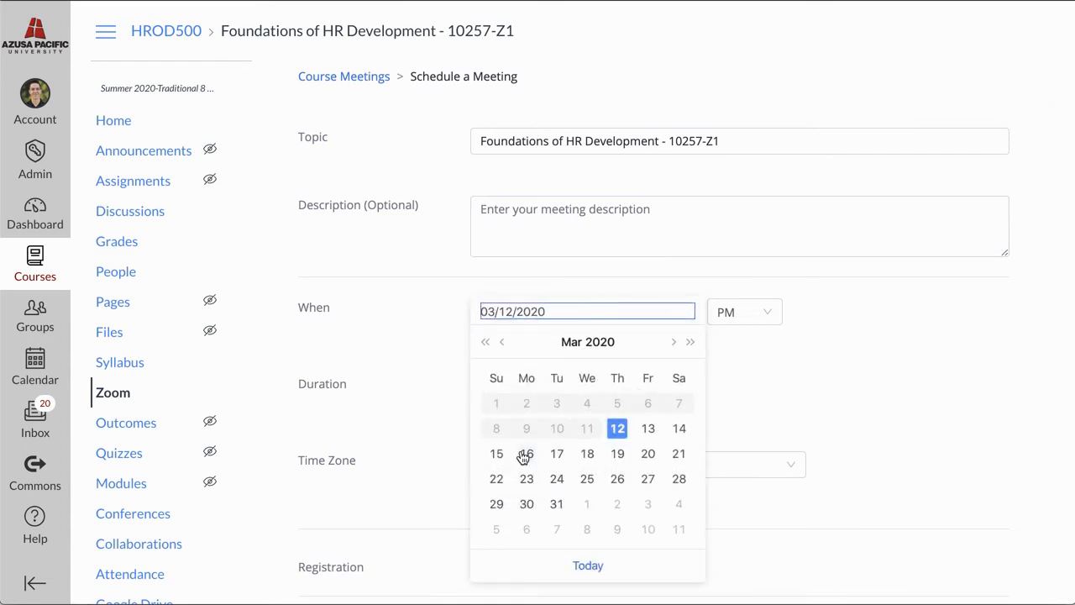
click(526, 453)
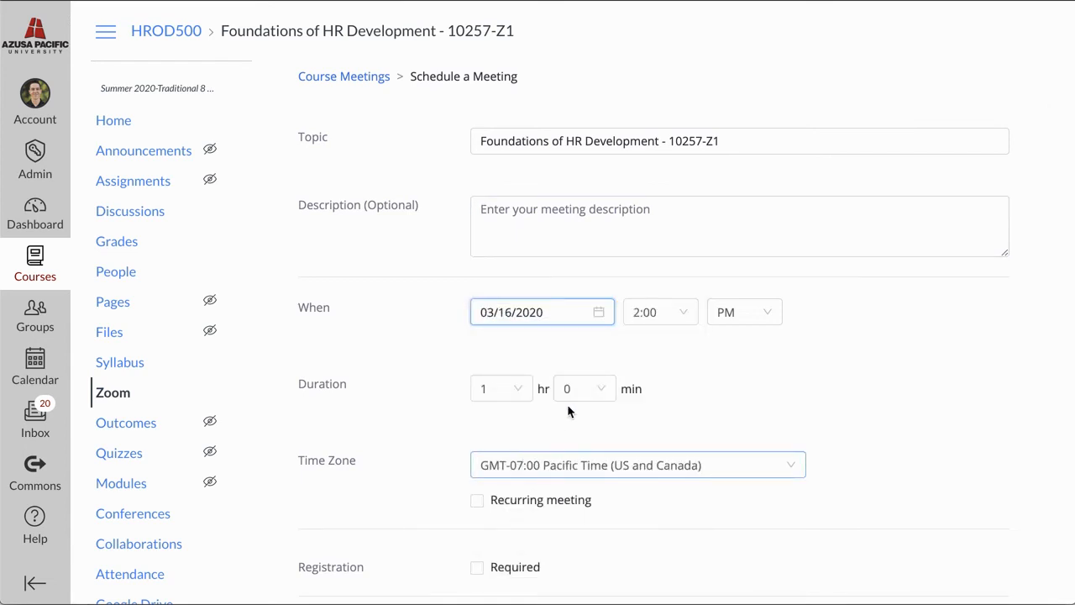
click(659, 310)
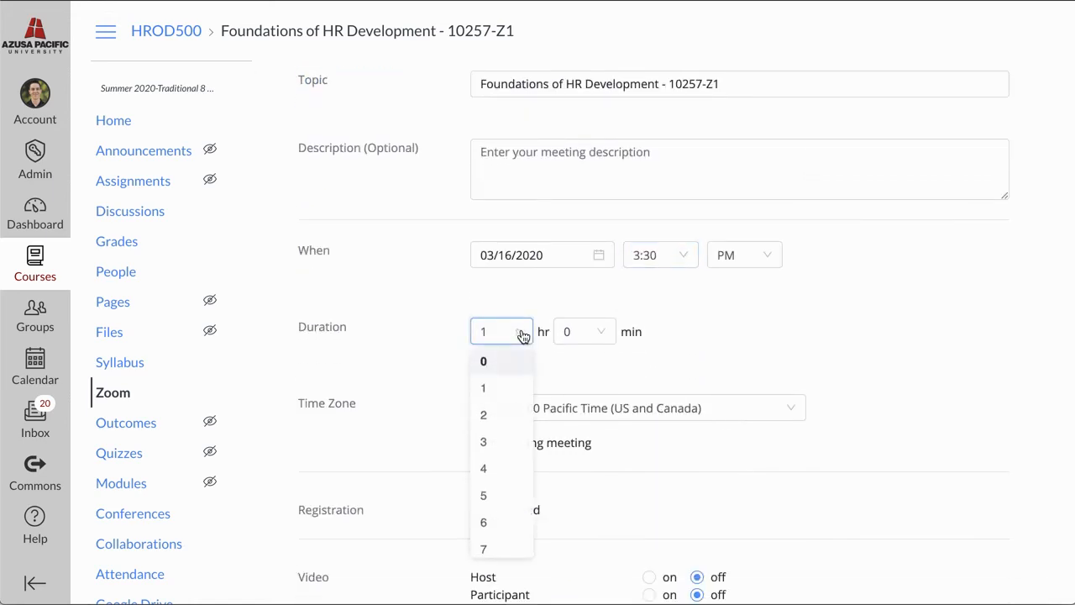
click(484, 413)
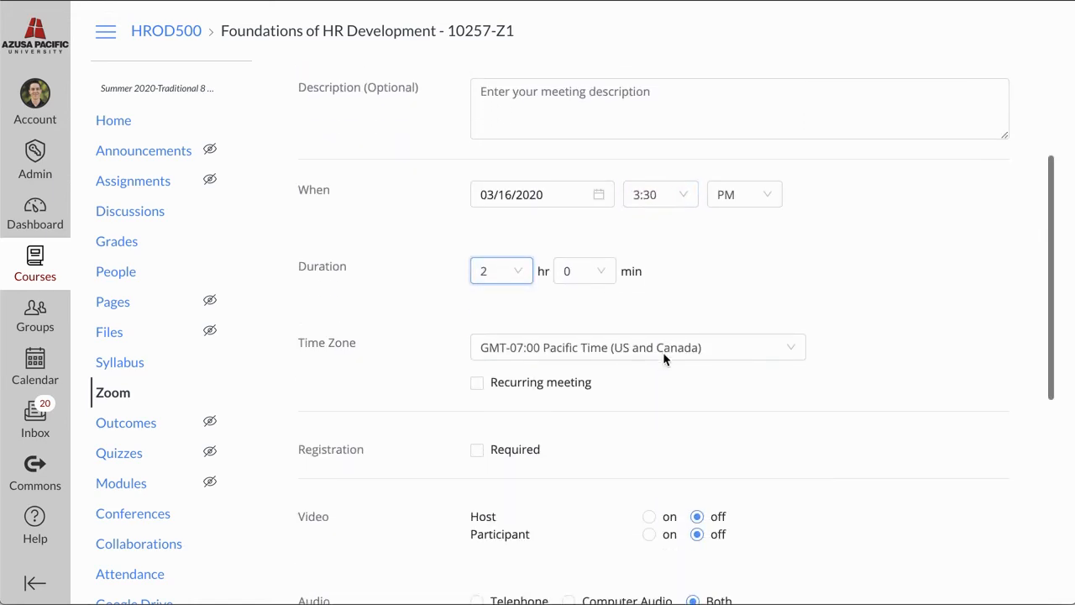
Make the meeting recur weekly on Tuesday and Thursday until May 25, 2020.
click(477, 383)
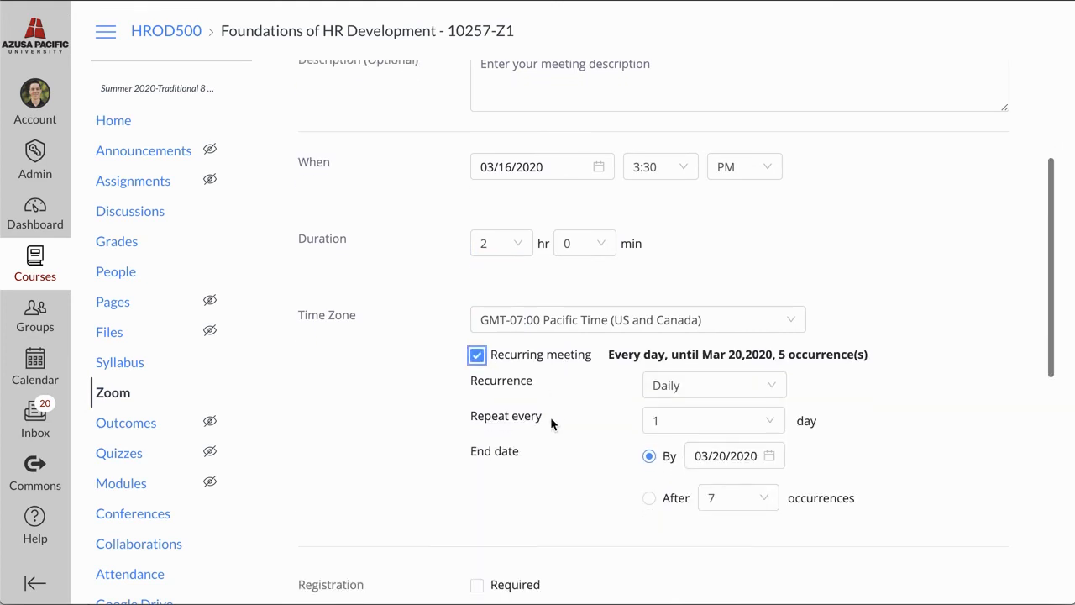
click(714, 385)
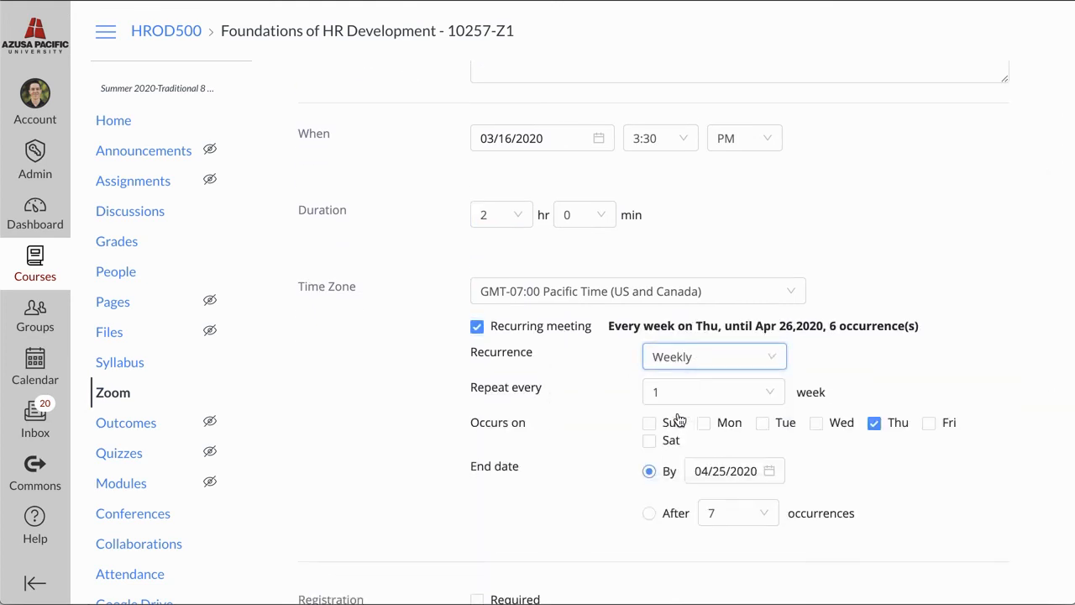
click(761, 423)
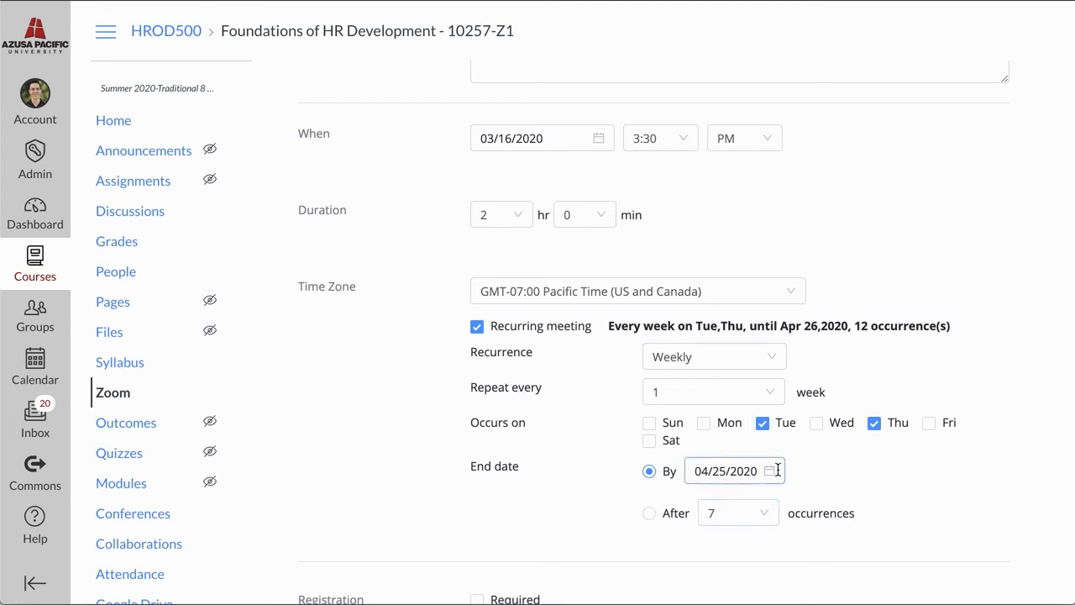
click(727, 470)
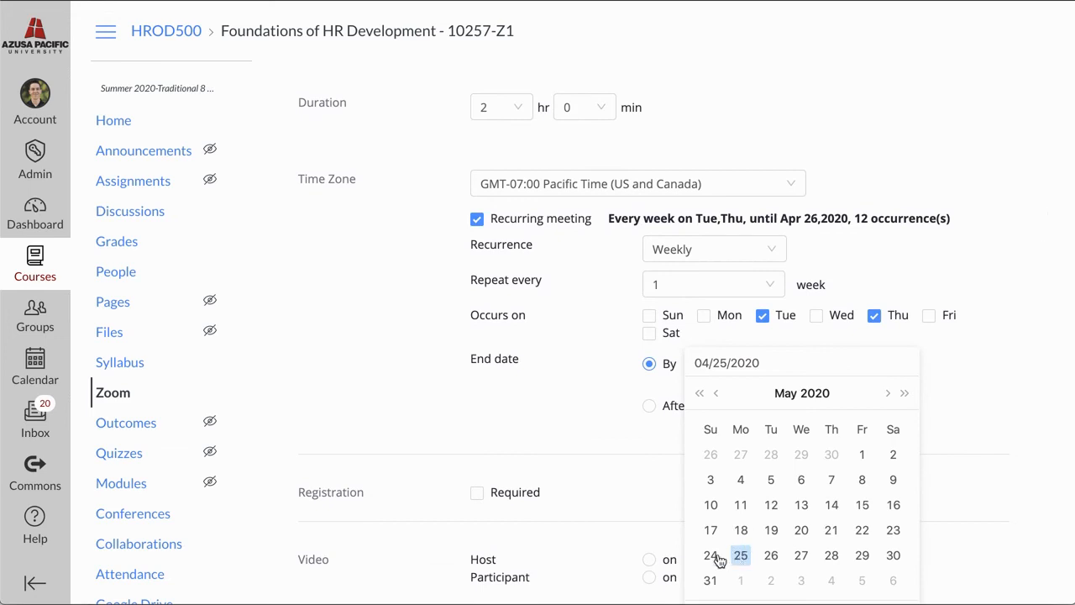
click(740, 554)
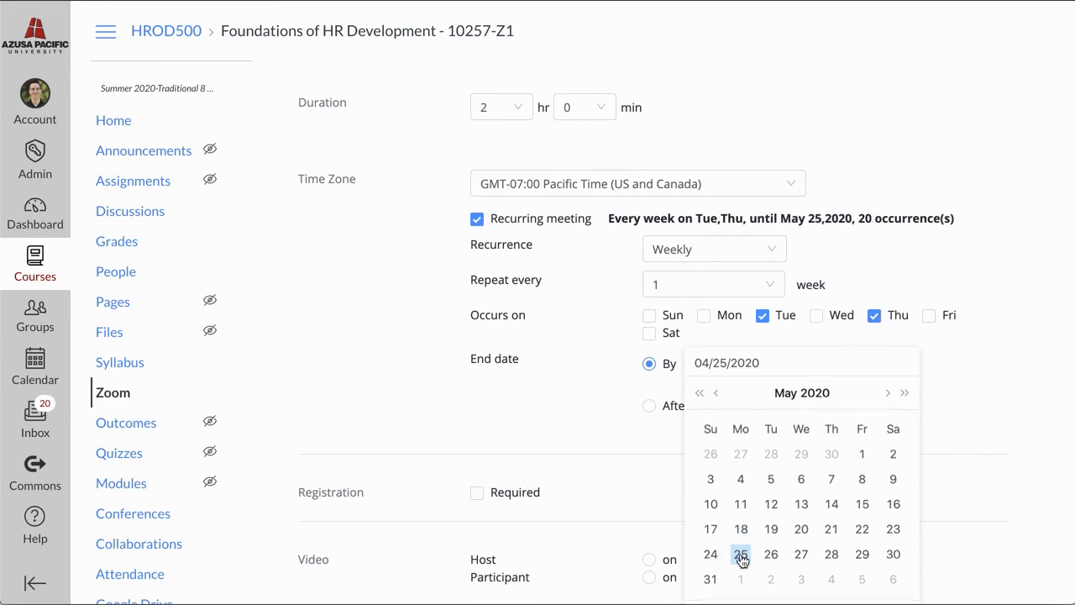
click(741, 555)
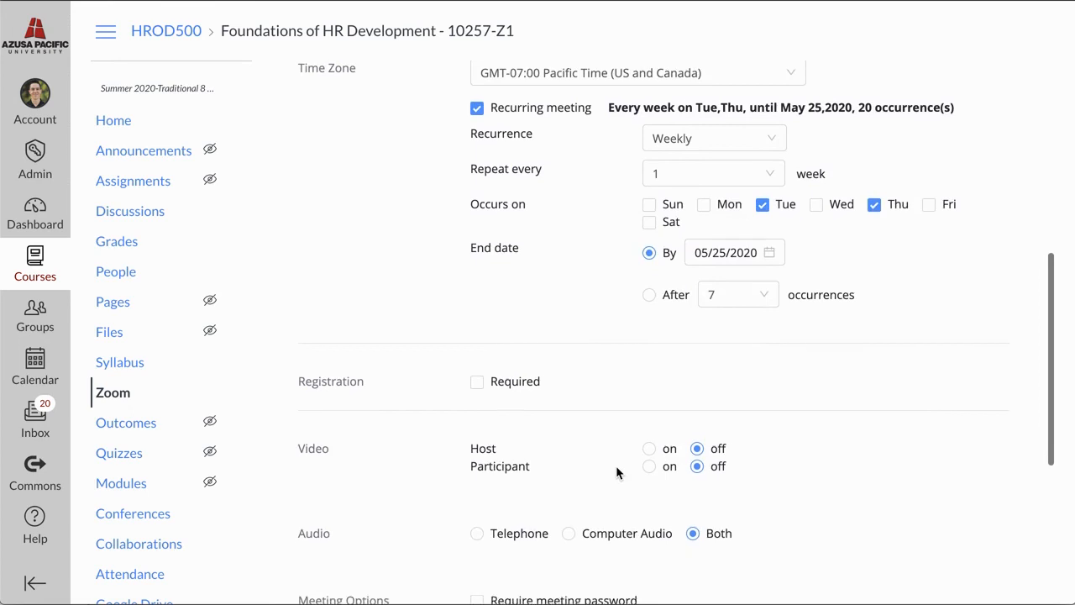
Turn host and participant video on and record automatically to the local computer.
scroll(down, 3)
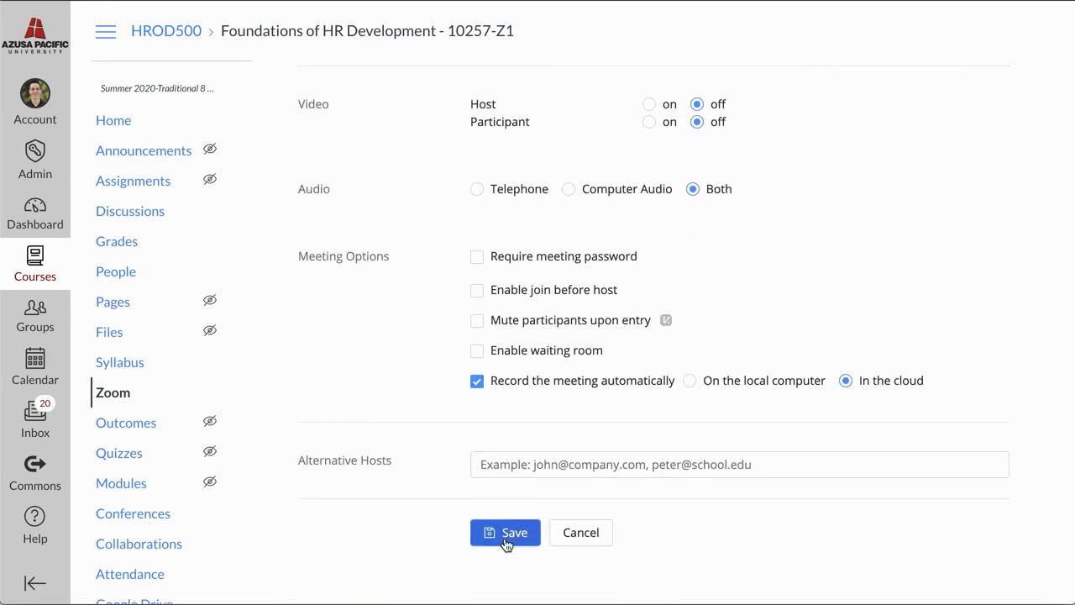
mouse_move(504, 171)
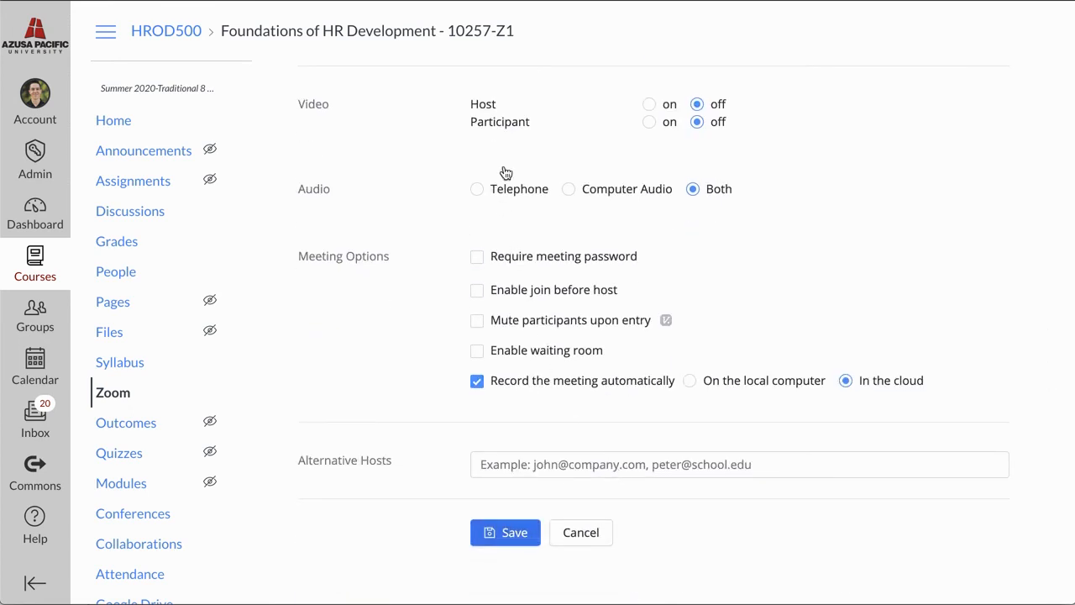
click(649, 121)
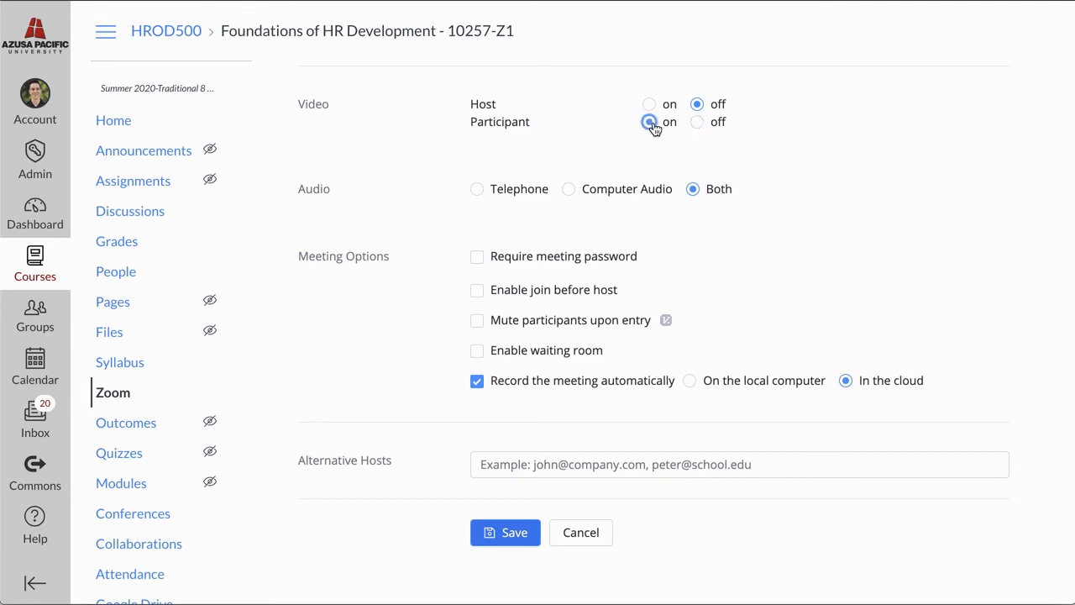
click(645, 104)
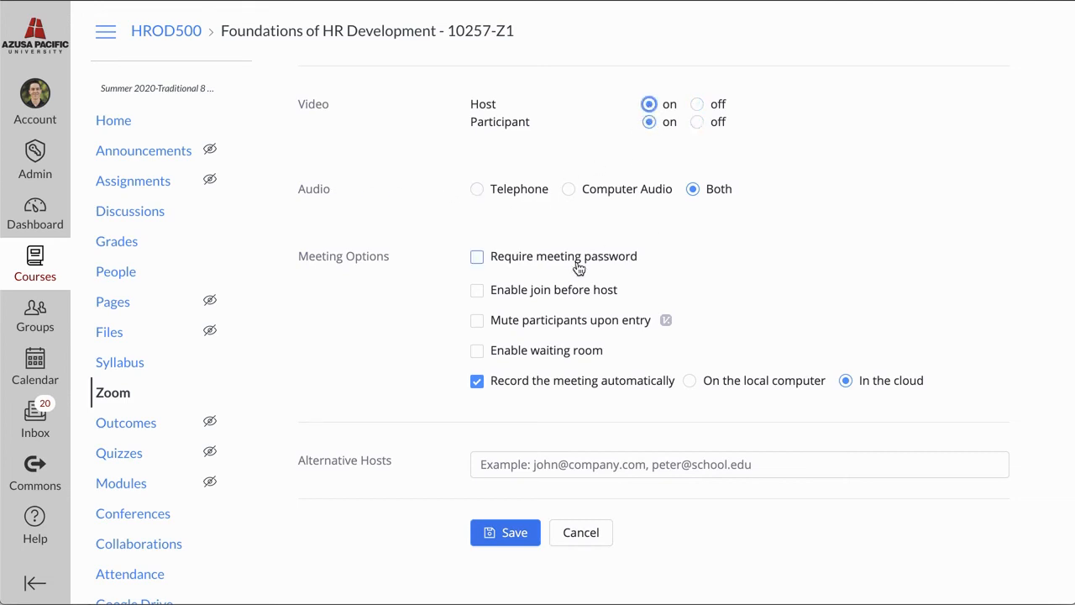
mouse_move(551, 357)
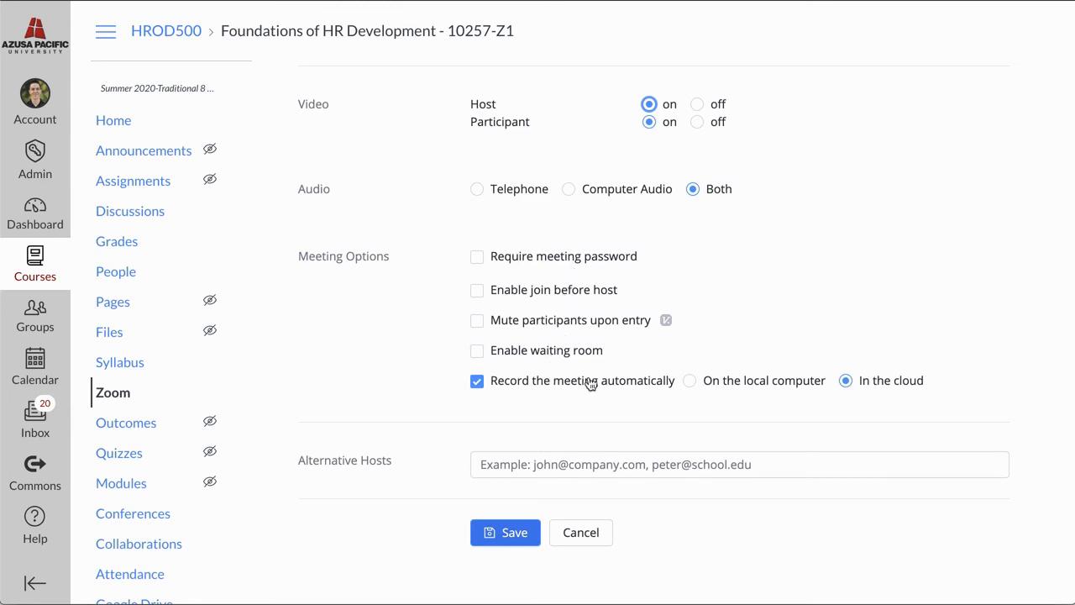
click(689, 380)
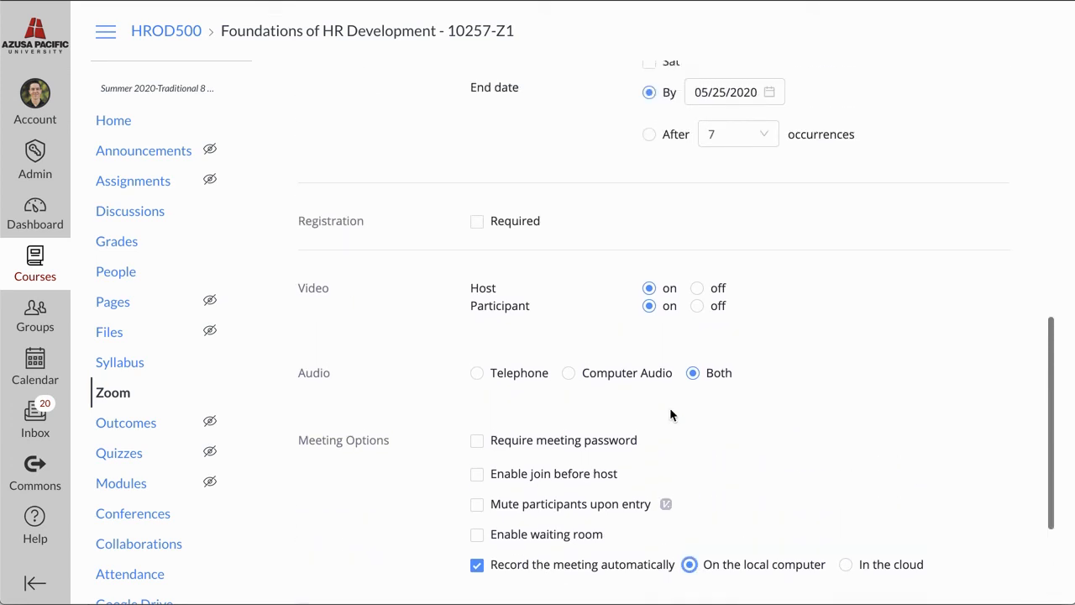
Save the recurring Zoom meeting settings.
scroll(up, 3)
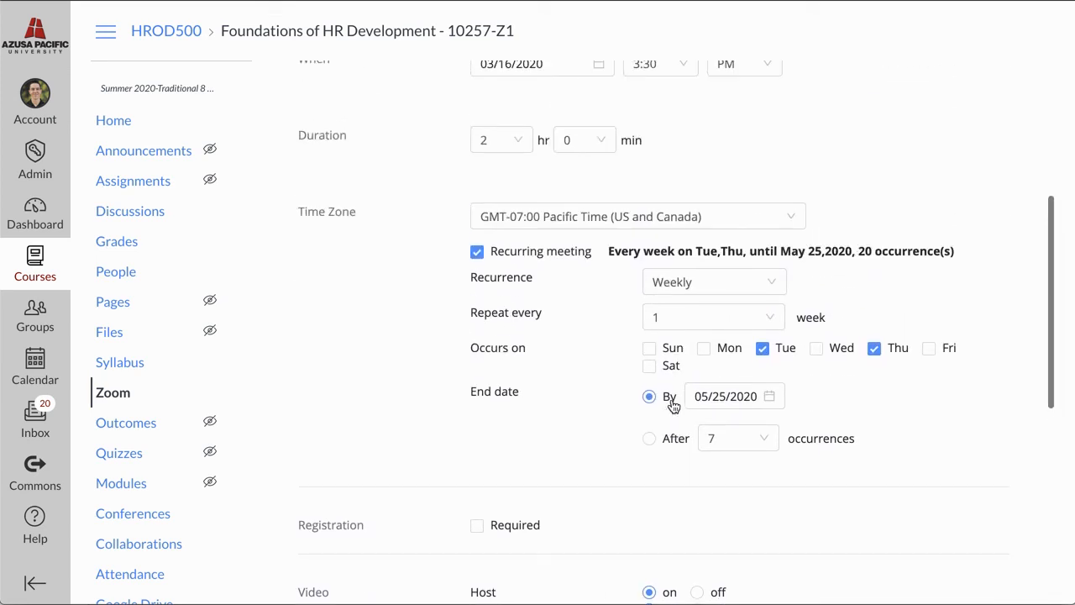
scroll(down, 3)
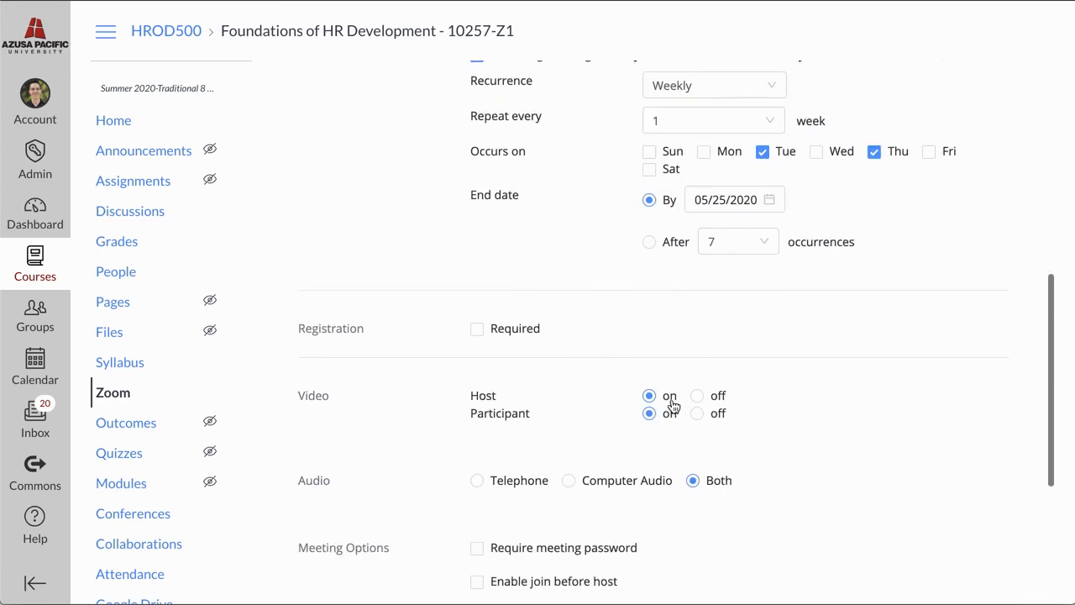
scroll(down, 3)
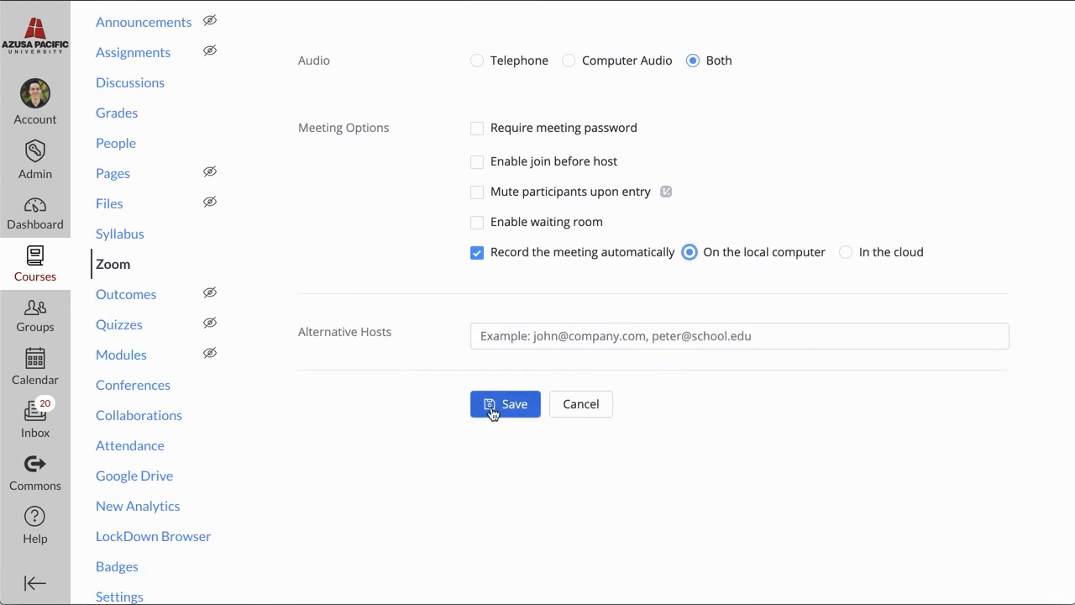
click(504, 403)
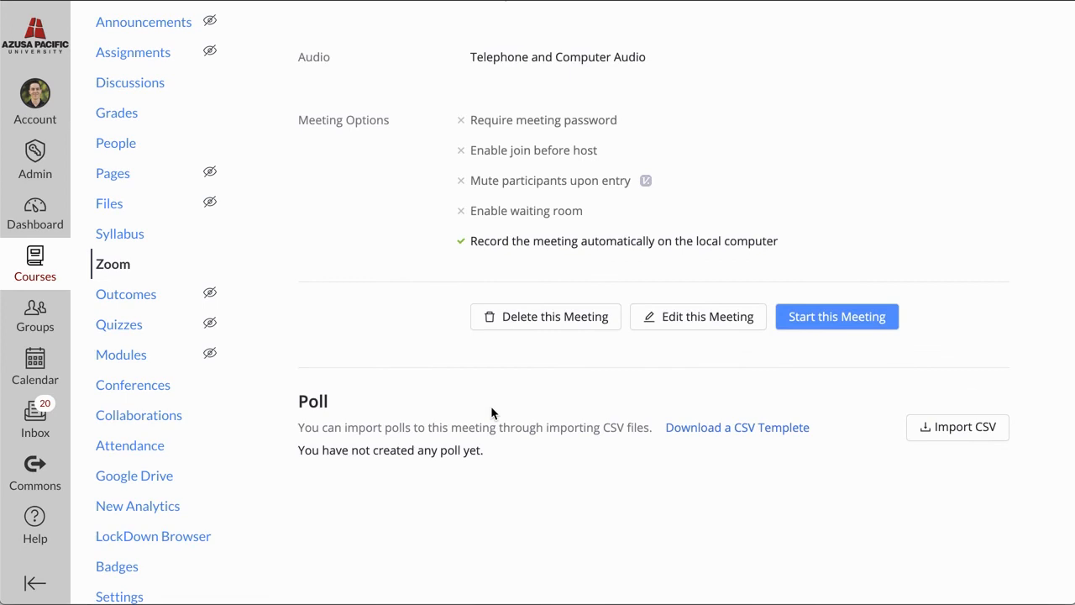
Scroll the Upcoming Meetings tab to check the recurring Tue/Thu 3:30 PM sessions.
scroll(up, 3)
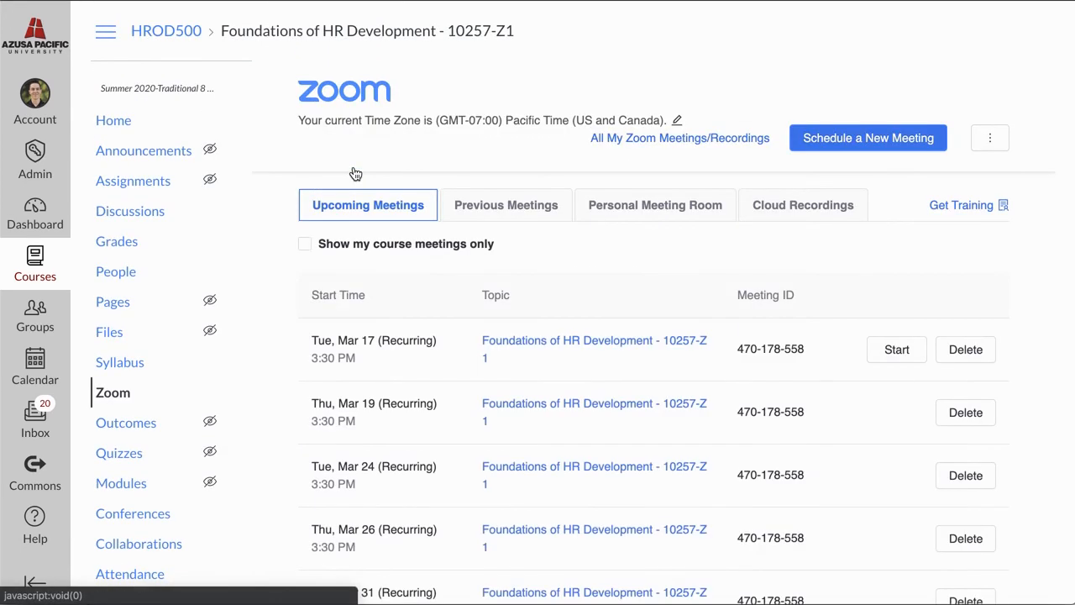
scroll(down, 3)
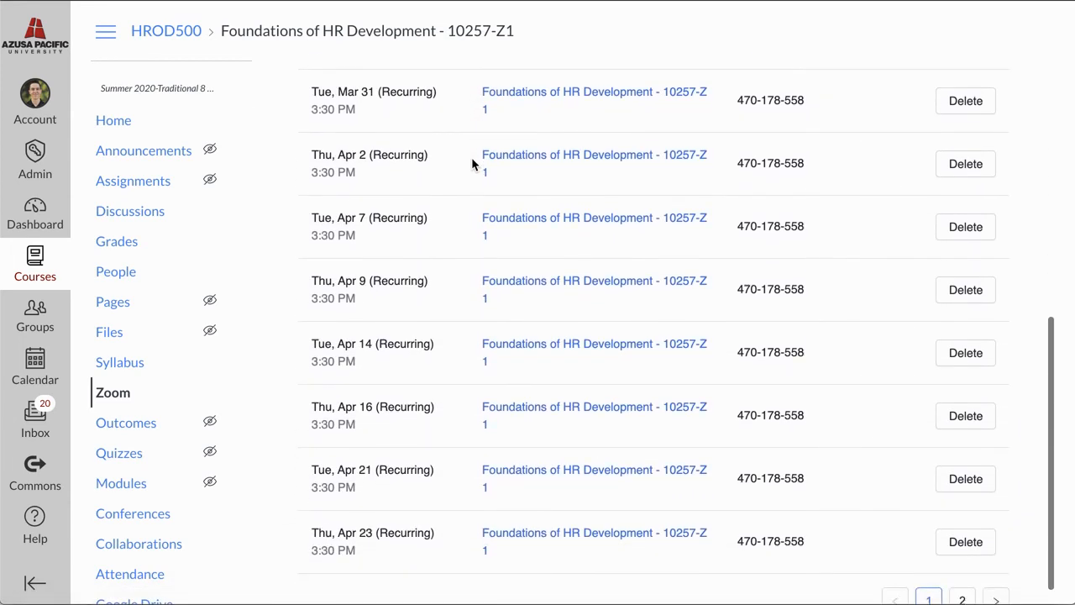
scroll(up, 3)
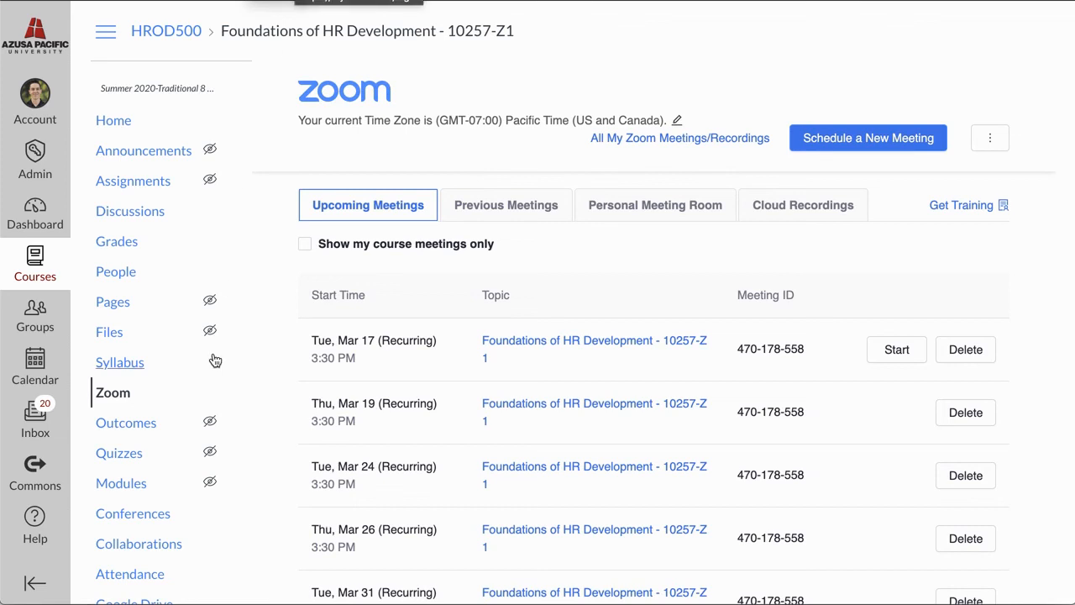
mouse_move(126, 524)
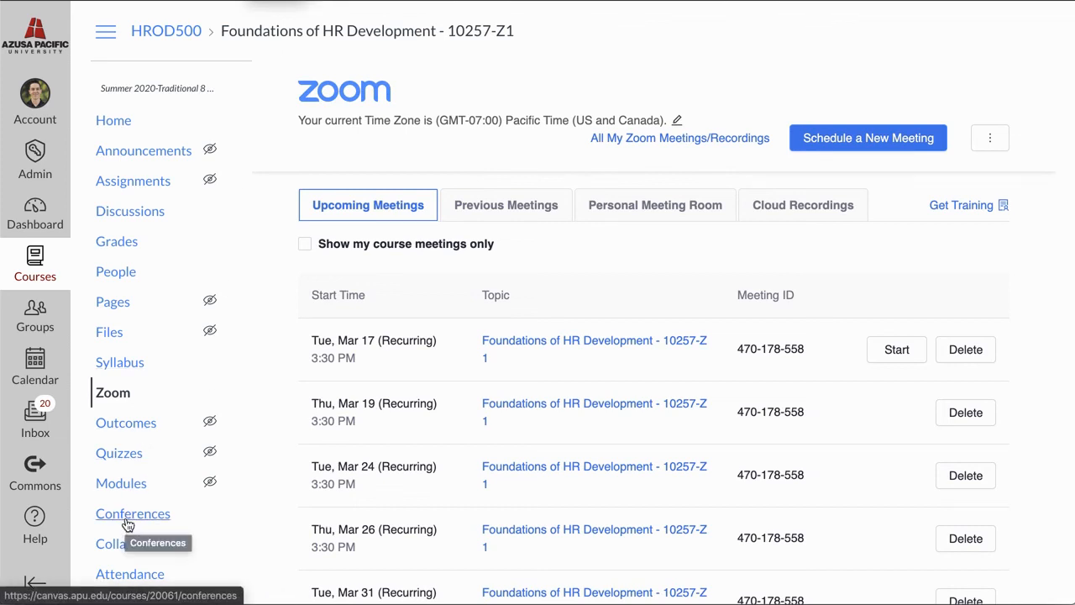
Create a new conference from Conferences and expand its Type dropdown showing BigBlueButton.
click(133, 514)
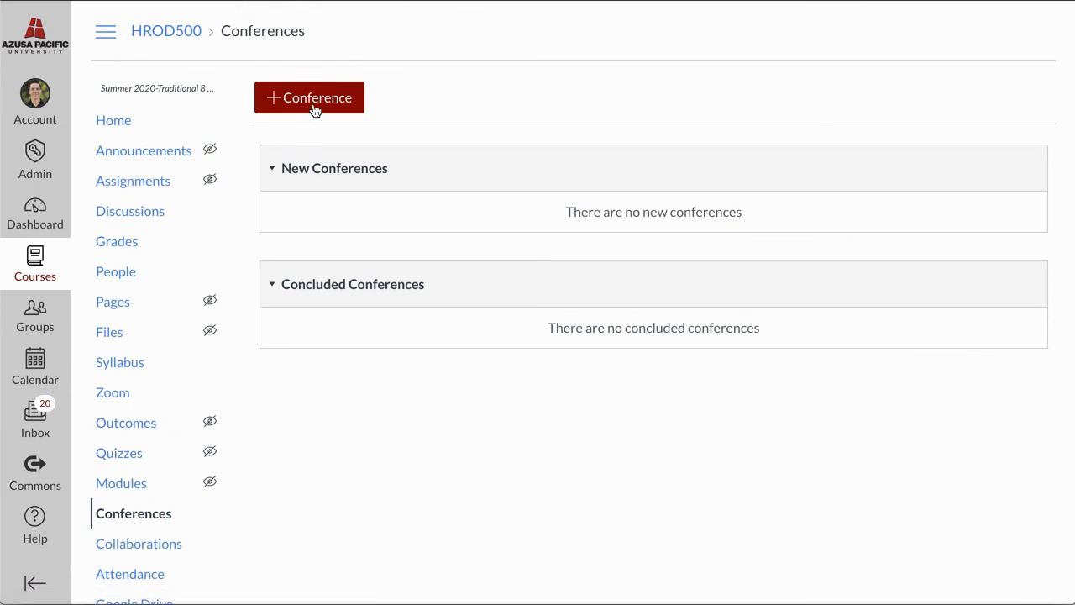
mouse_move(316, 109)
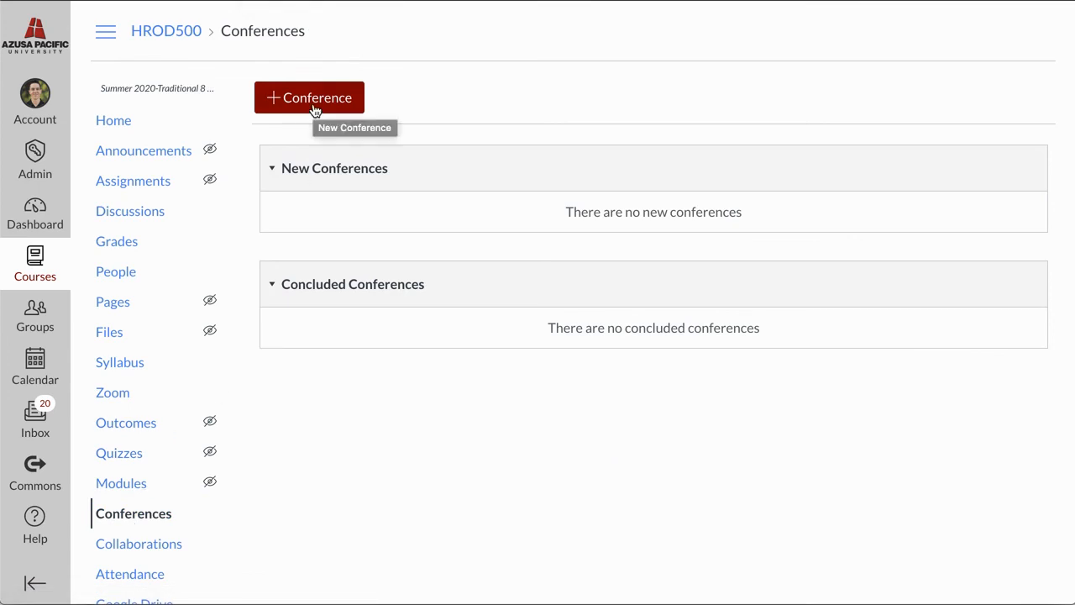
click(309, 97)
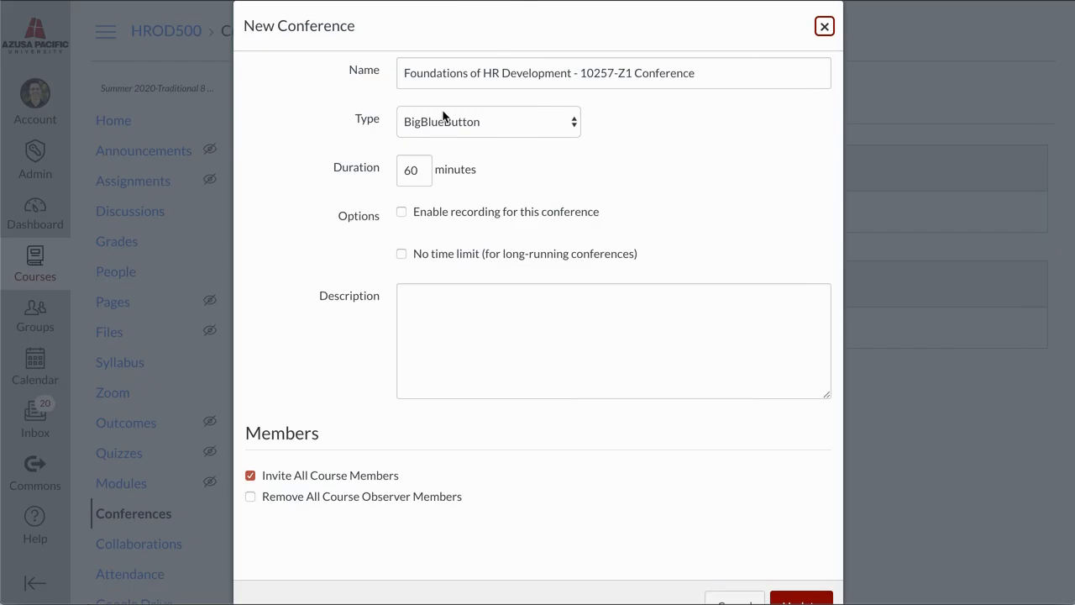
click(487, 121)
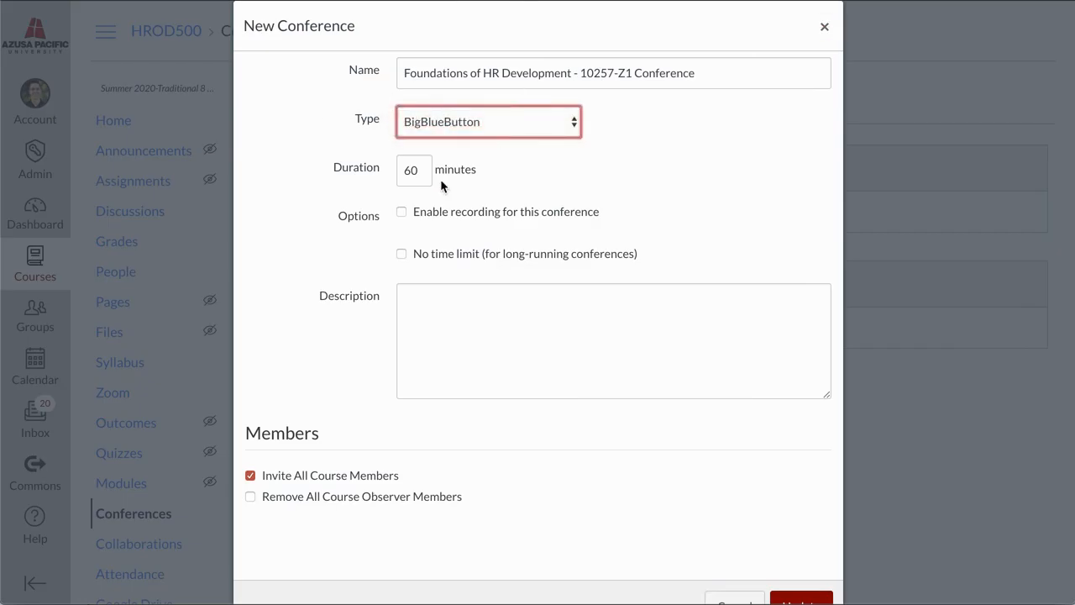